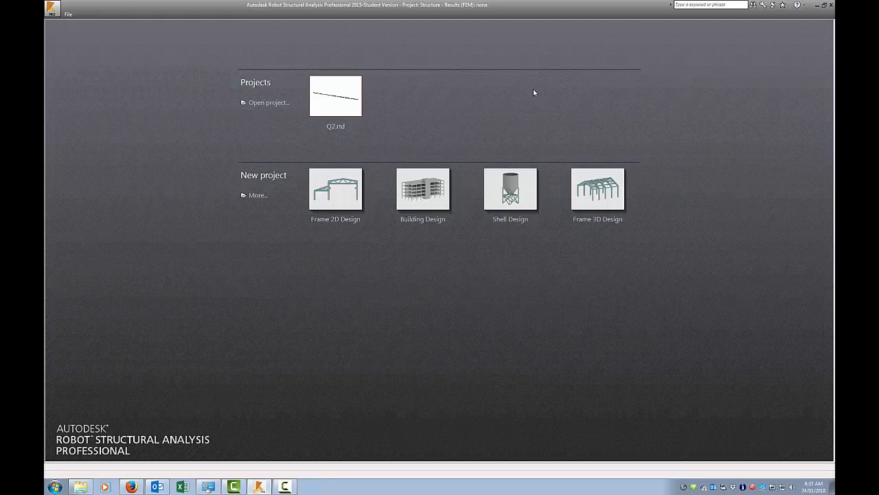
pyautogui.moveTo(649, 115)
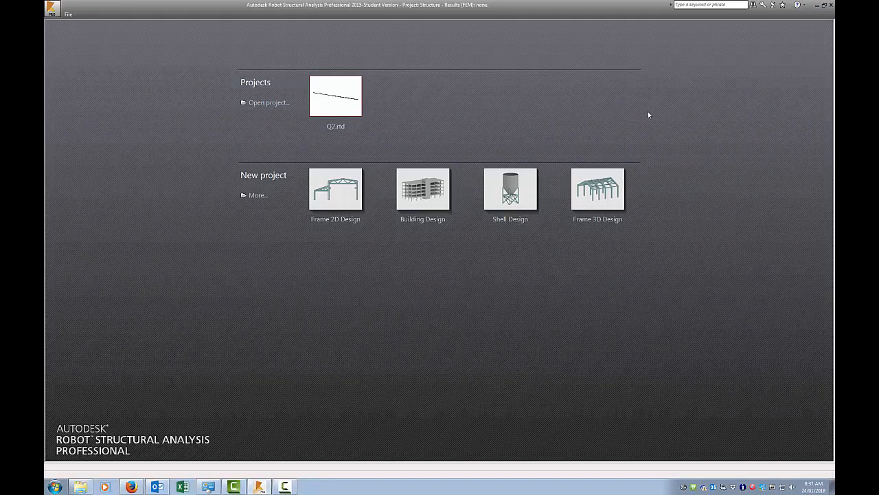
pyautogui.moveTo(430, 196)
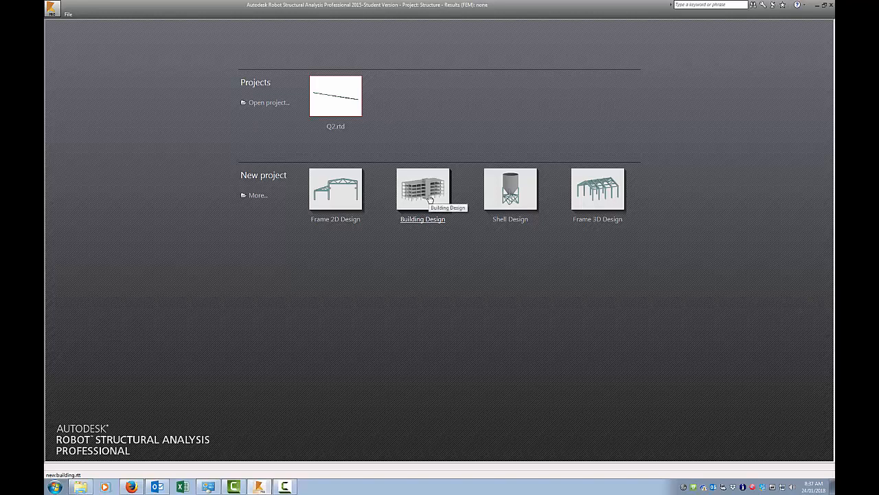
pyautogui.moveTo(559, 448)
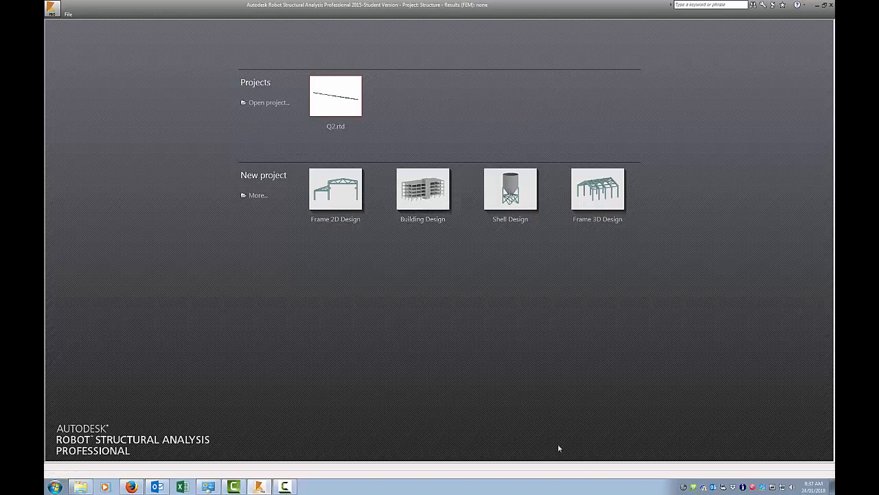
pyautogui.moveTo(747, 417)
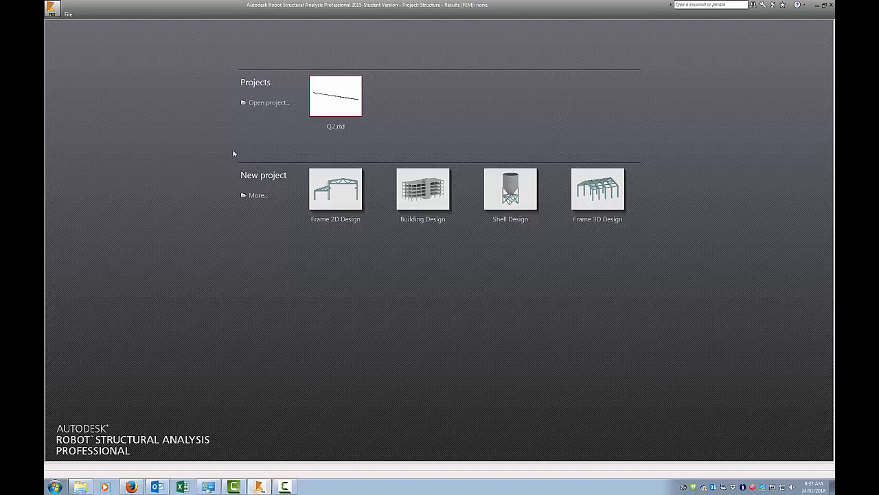
pyautogui.moveTo(257, 195)
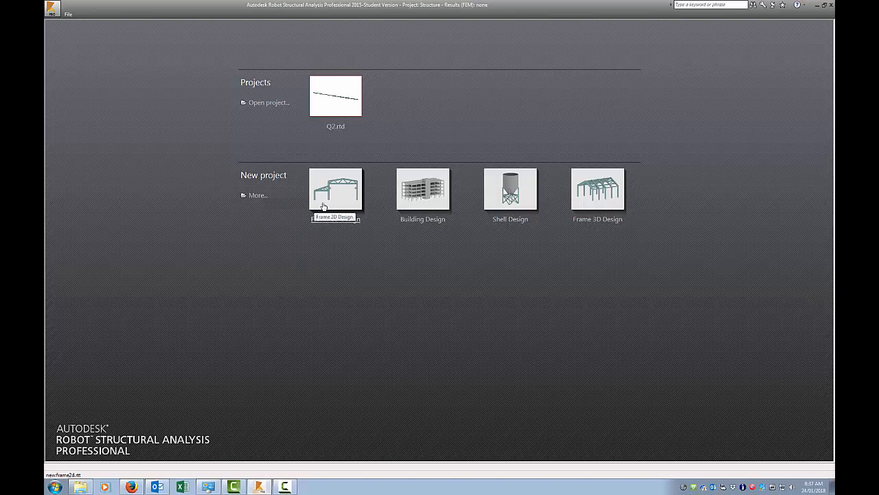
pyautogui.moveTo(637, 221)
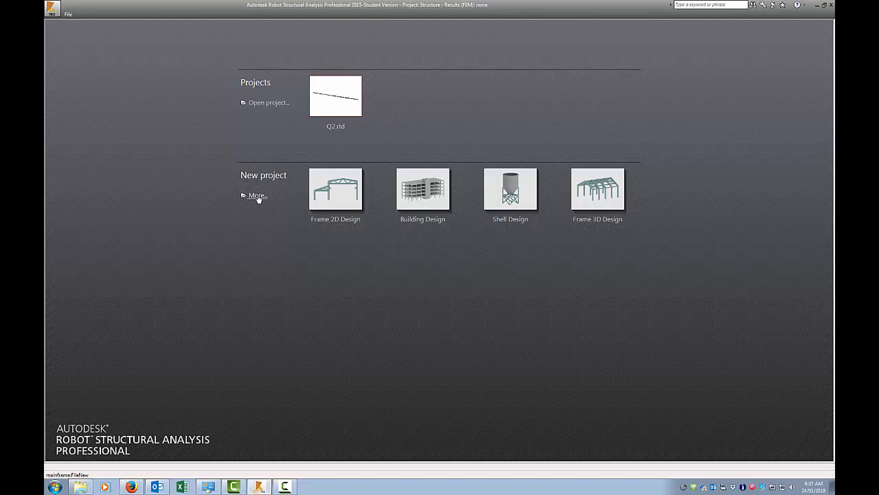
# - Expand the new project gallery with More... under New project to see all templates
pyautogui.click(257, 195)
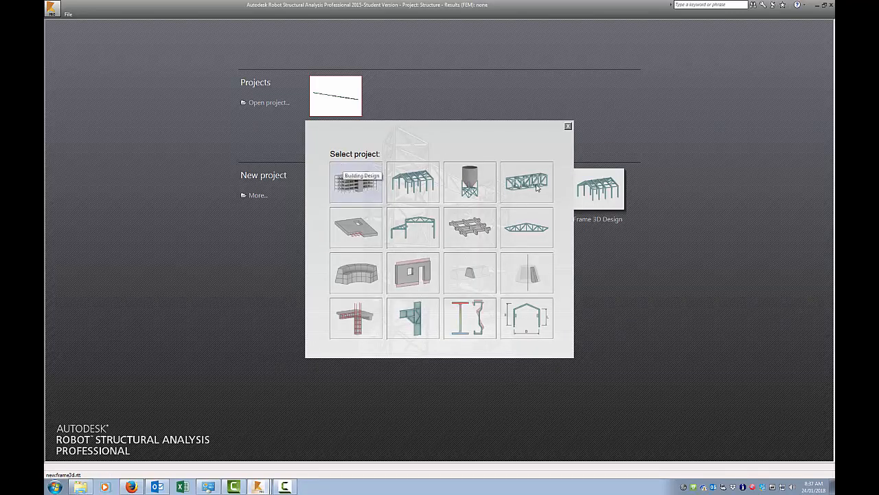
pyautogui.moveTo(533, 230)
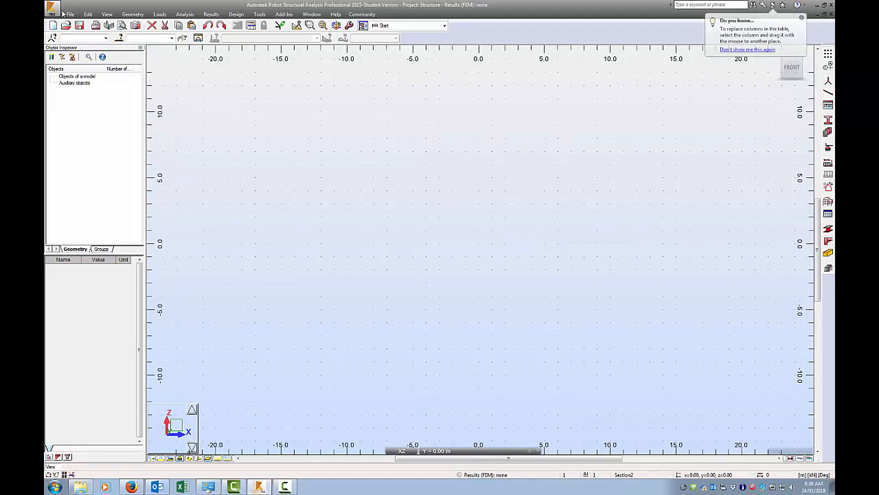
# - Browse the File, View, Geometry and Loads menus, then bring up the Structure toolbar
pyautogui.click(70, 14)
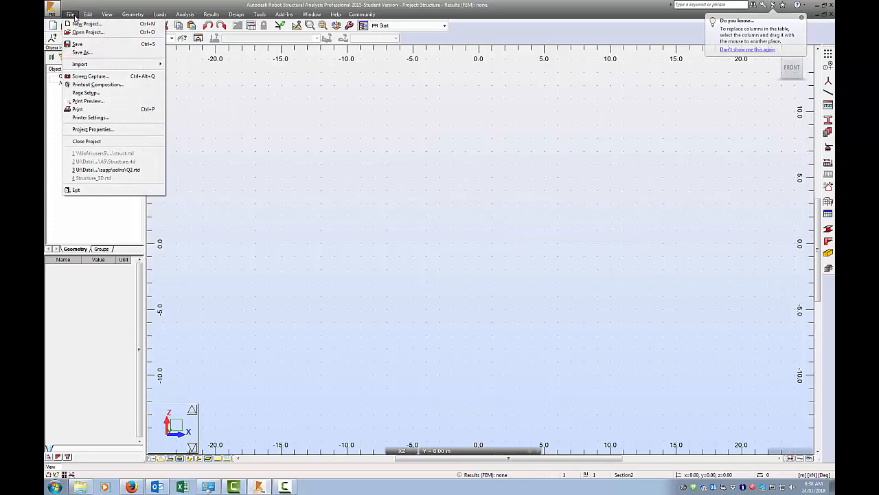
pyautogui.click(107, 14)
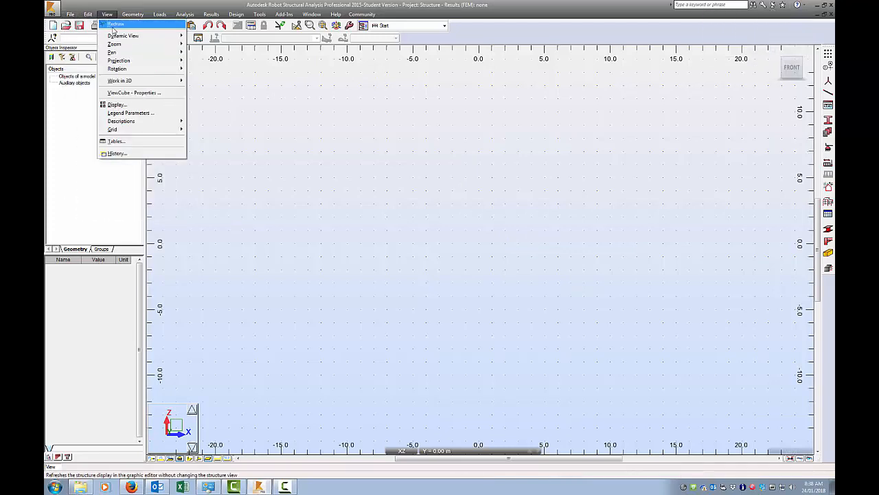
pyautogui.click(133, 14)
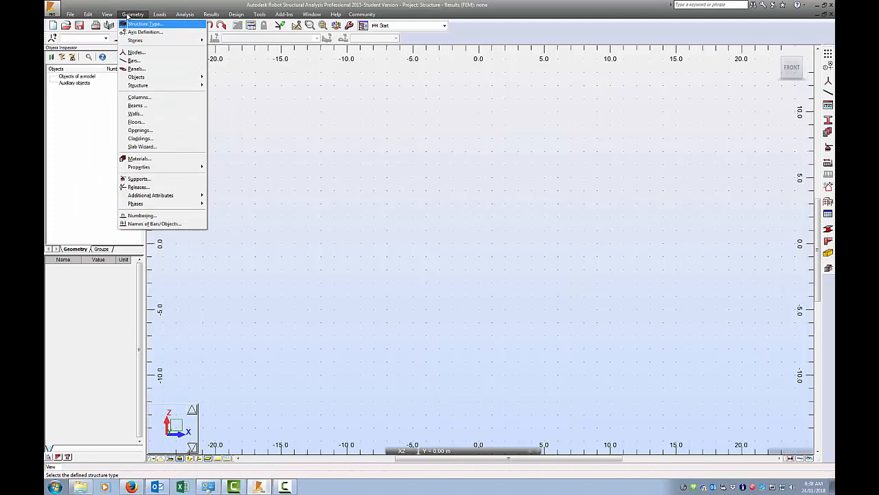
pyautogui.moveTo(149, 15)
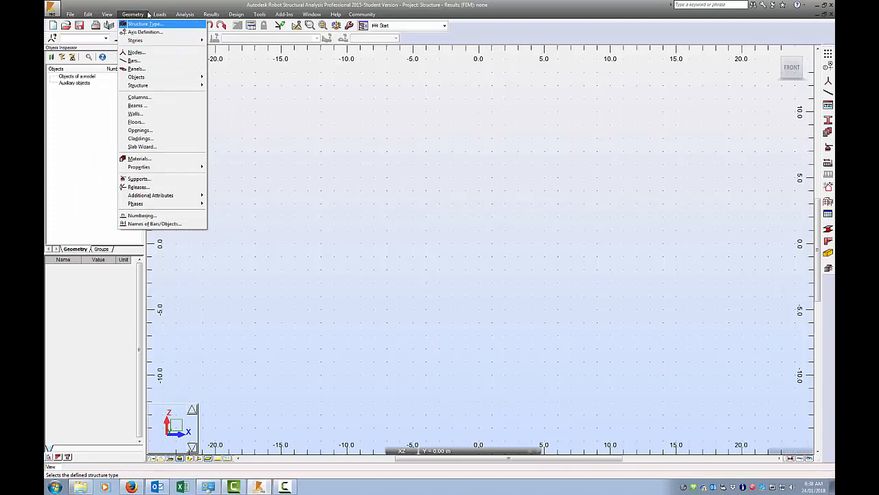
pyautogui.click(159, 13)
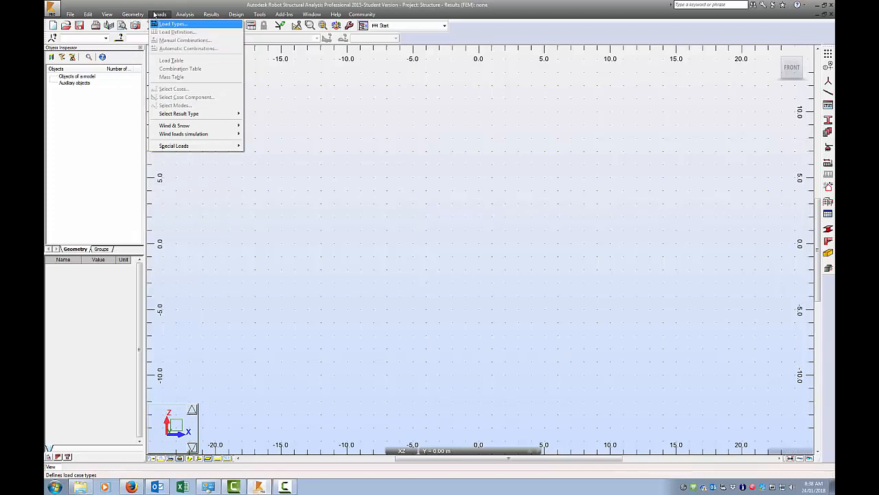
pyautogui.click(185, 13)
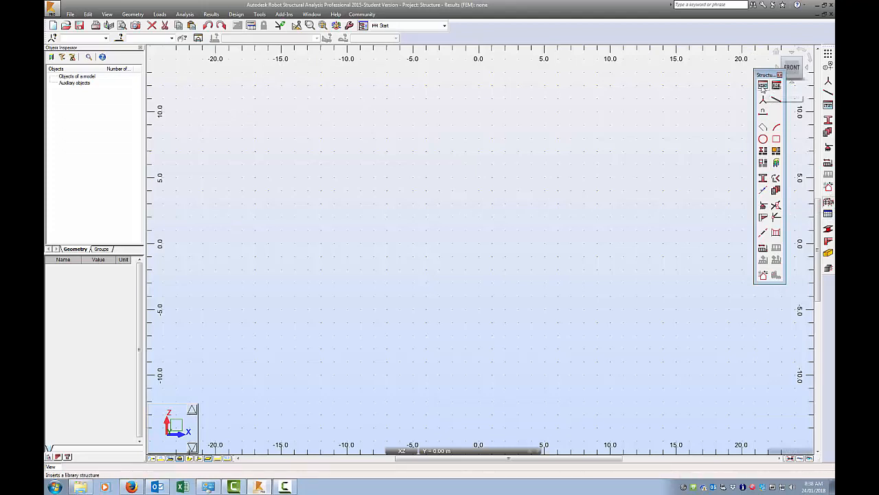
pyautogui.moveTo(762, 86)
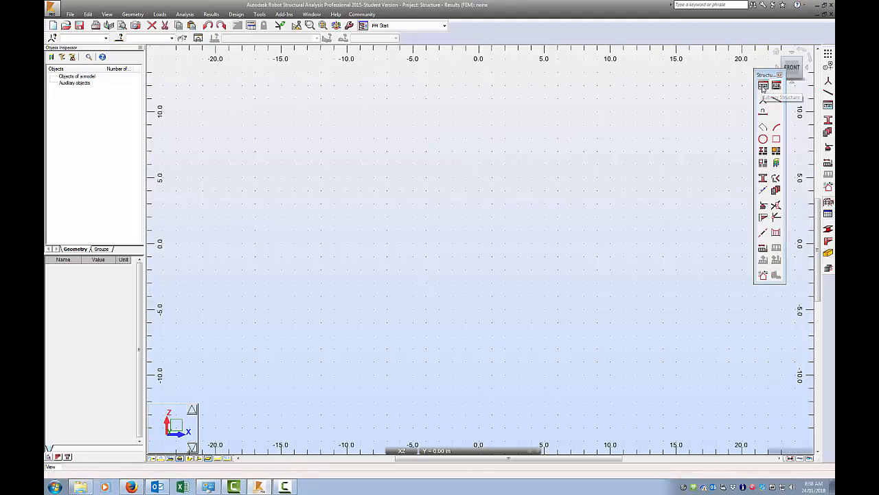
# - Open Library Structure and keep the 'beams, frames, trusses' database
pyautogui.click(762, 85)
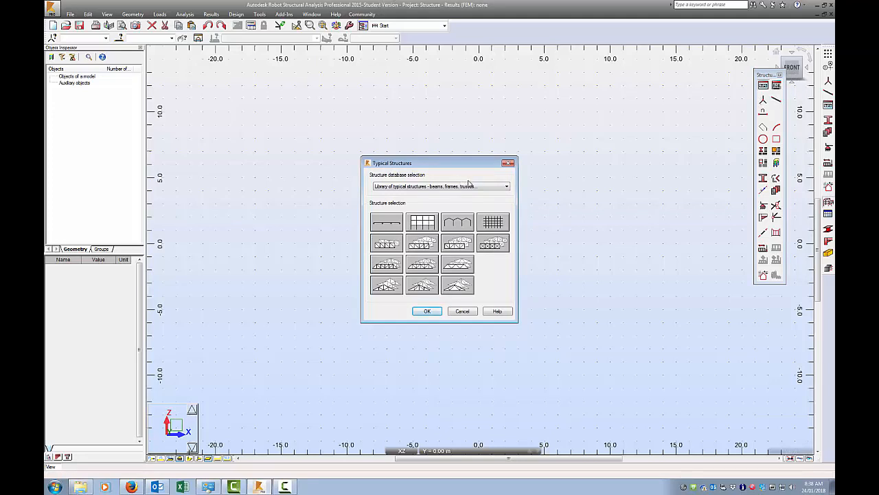
pyautogui.click(507, 186)
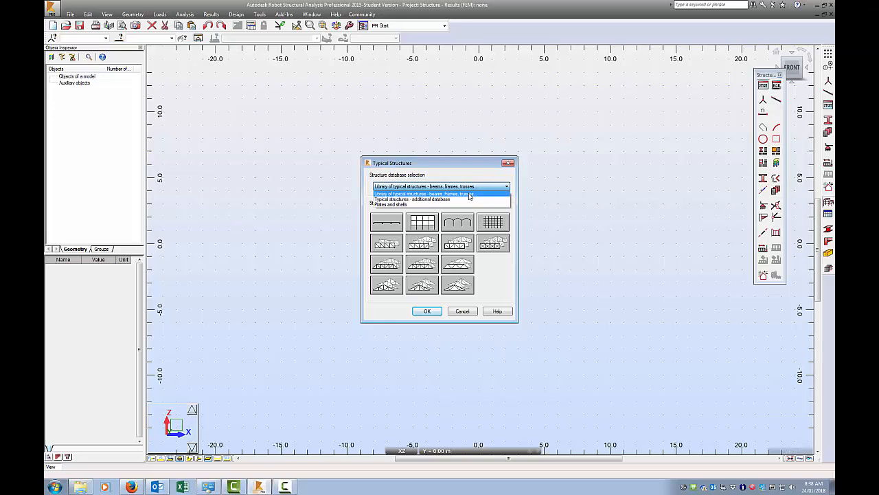
pyautogui.click(439, 193)
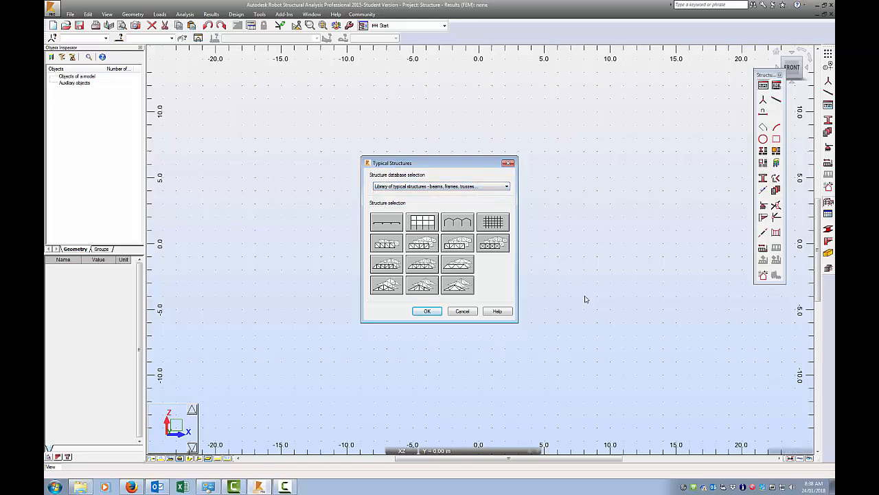
pyautogui.moveTo(478, 273)
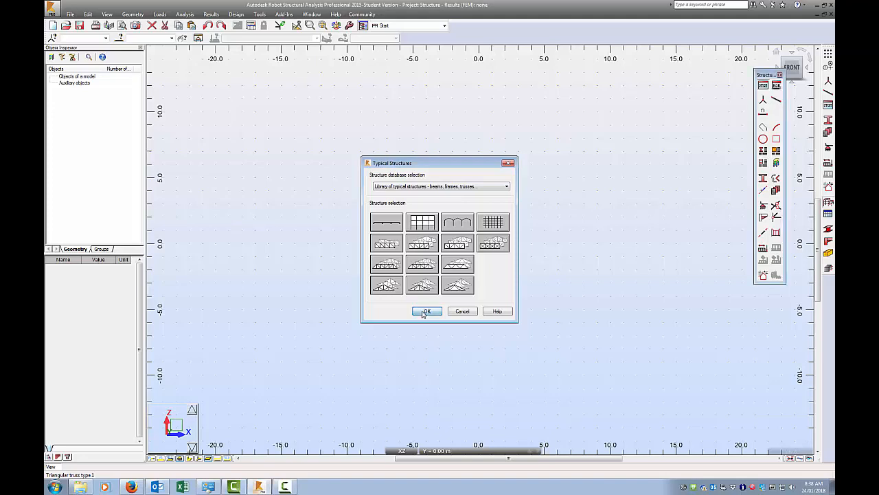
# - Insert Triangular truss type 1 with L=12, H=3, 6 fields and non-continuous chord
pyautogui.click(426, 311)
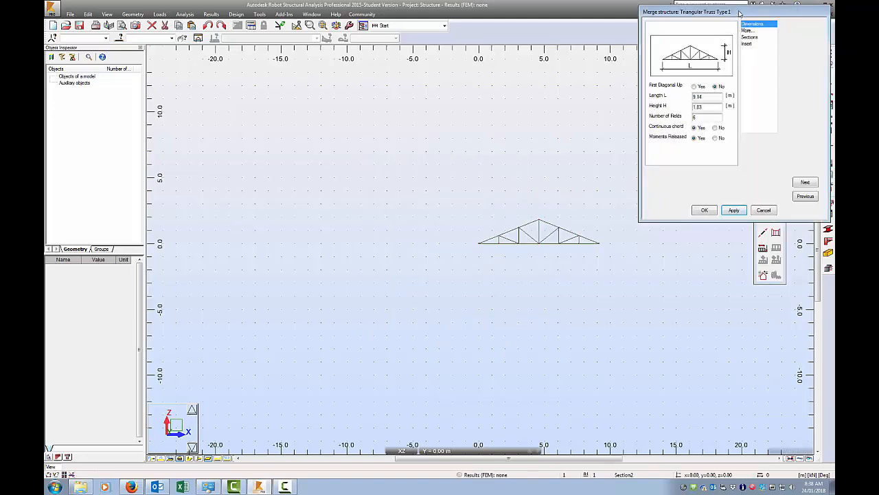
pyautogui.moveTo(687, 12); pyautogui.dragTo(276, 104)
pyautogui.write('3')
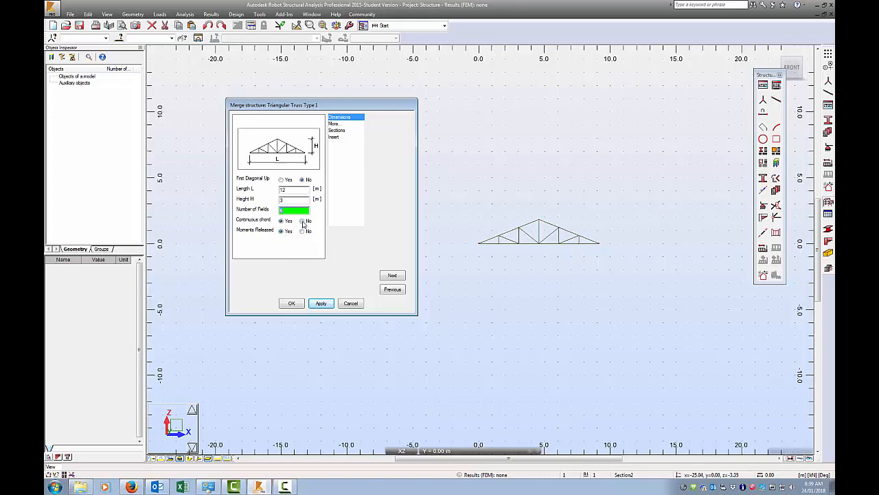
pyautogui.click(301, 220)
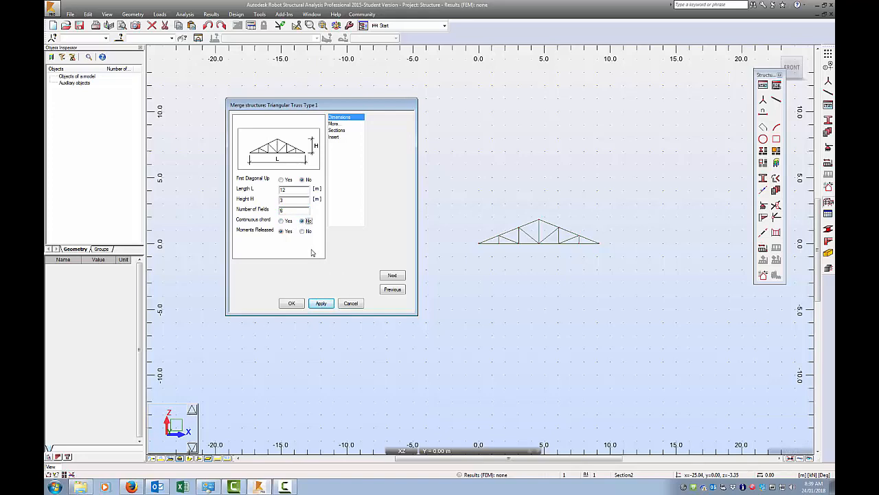
pyautogui.moveTo(341, 130)
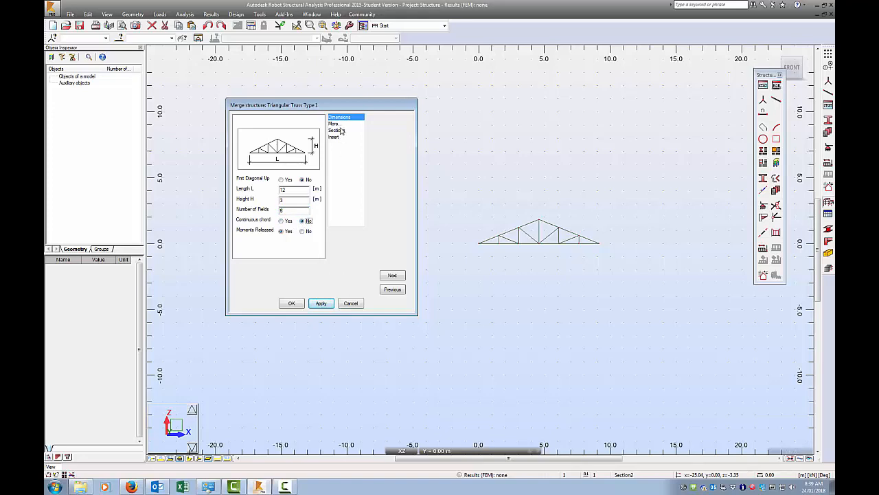
# - For the upper chord, choose the Australia database, SHS family and section 15x15x1.8
pyautogui.click(338, 130)
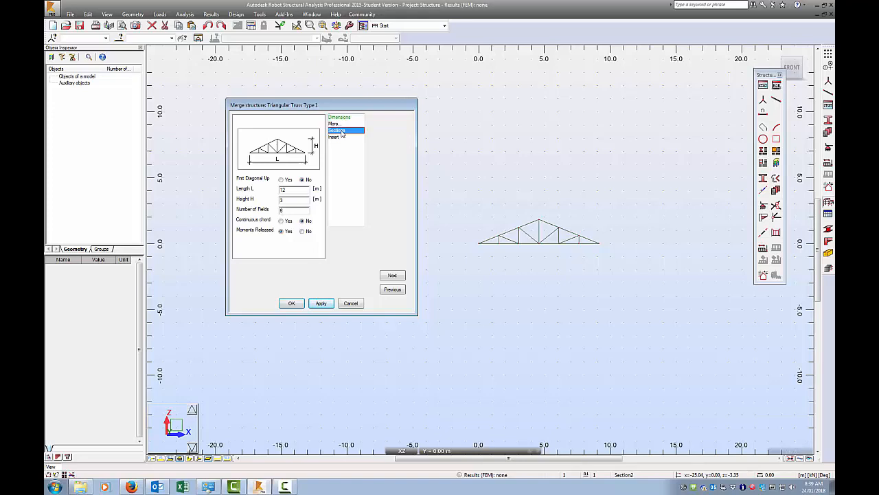
pyautogui.click(337, 131)
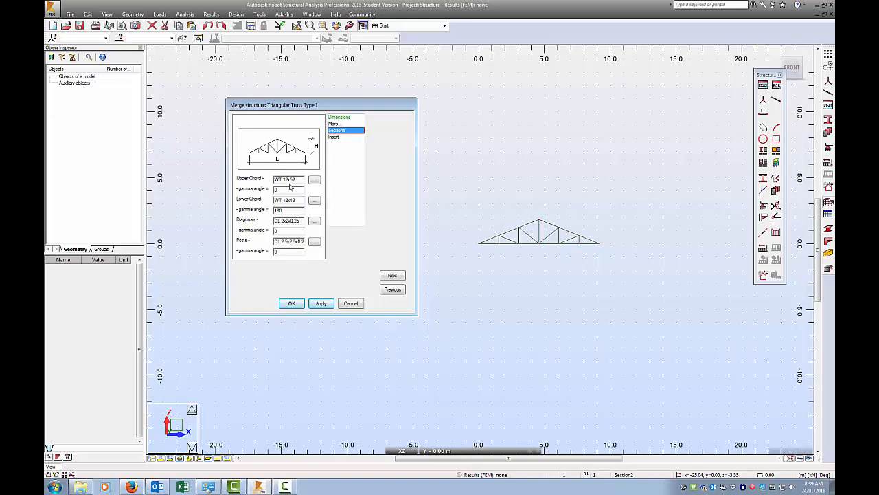
pyautogui.click(314, 179)
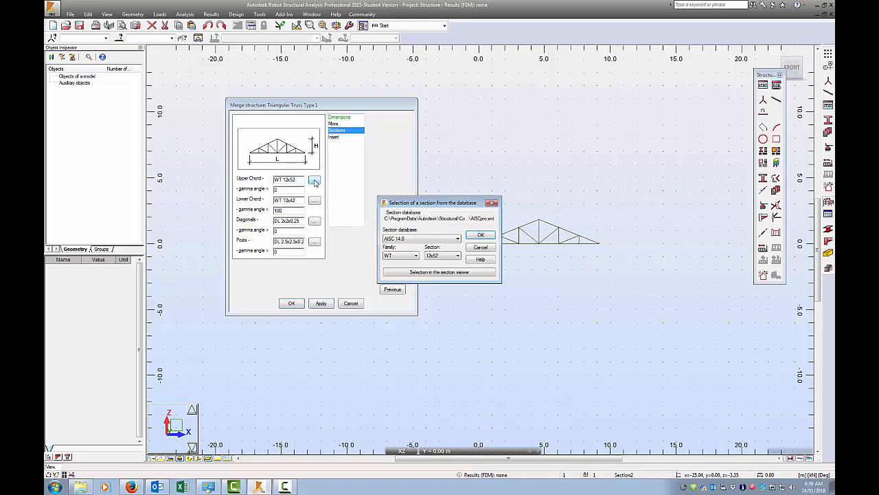
pyautogui.click(456, 238)
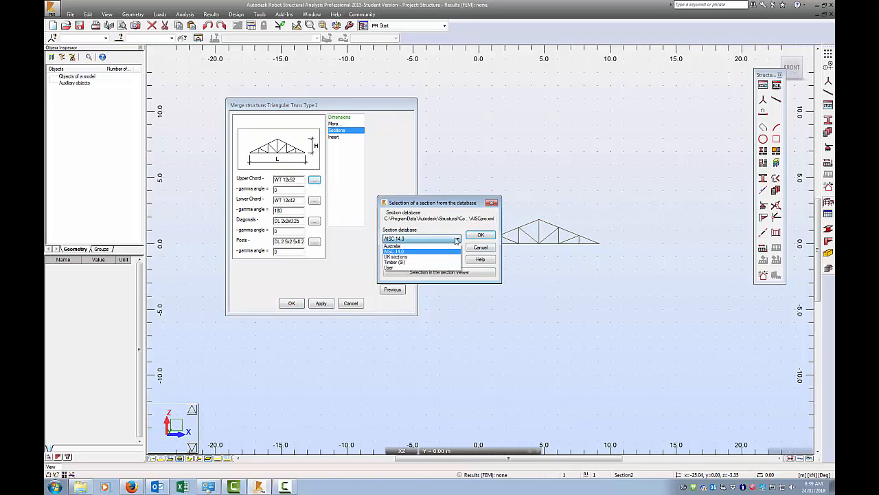
pyautogui.click(392, 246)
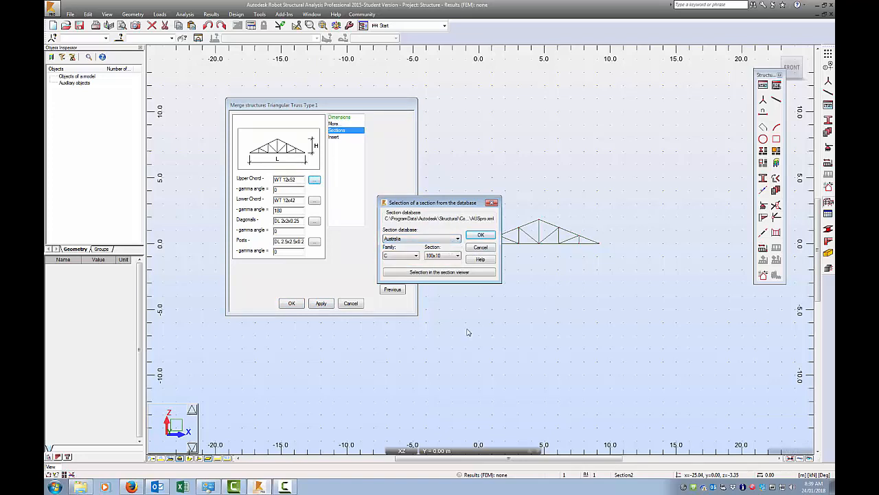
pyautogui.click(415, 255)
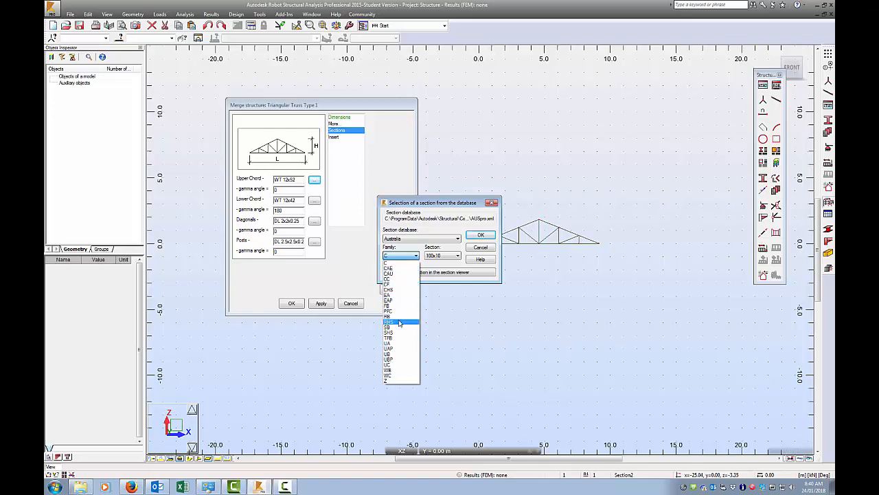
pyautogui.click(390, 332)
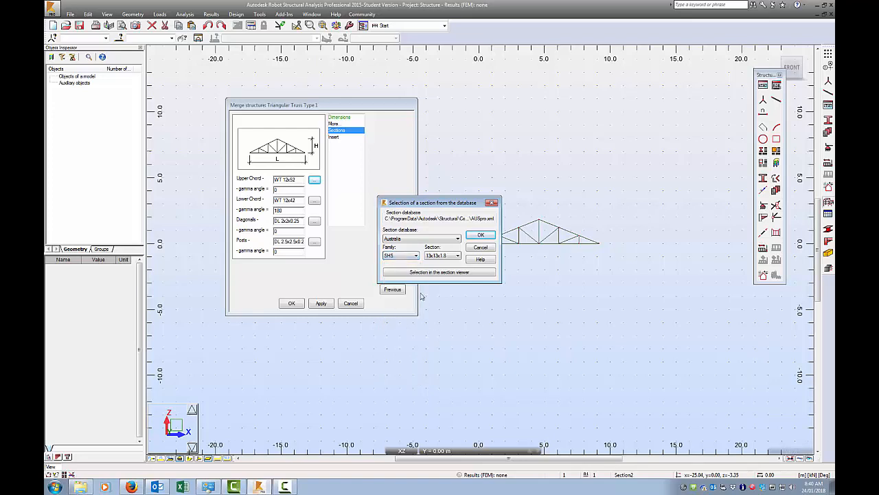
pyautogui.click(456, 255)
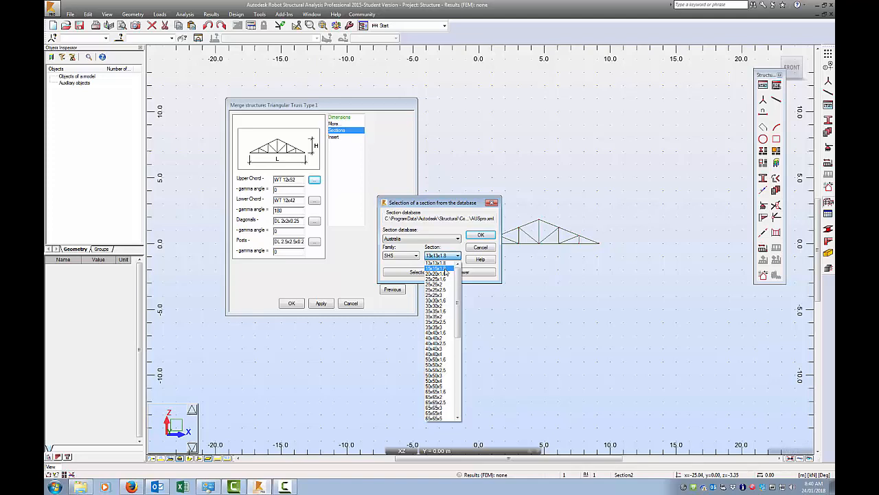
pyautogui.click(436, 262)
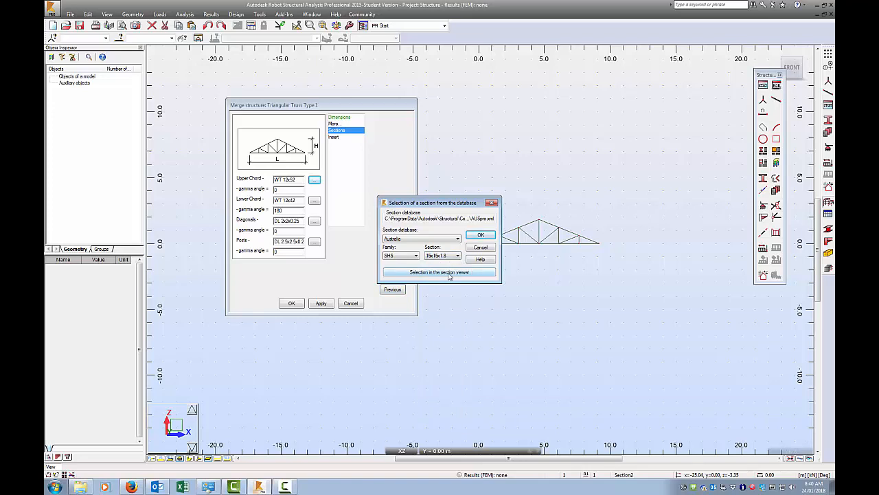
# - Preview profiles in the section viewer and pick SHS 100x100x2 for the upper chord
pyautogui.click(440, 272)
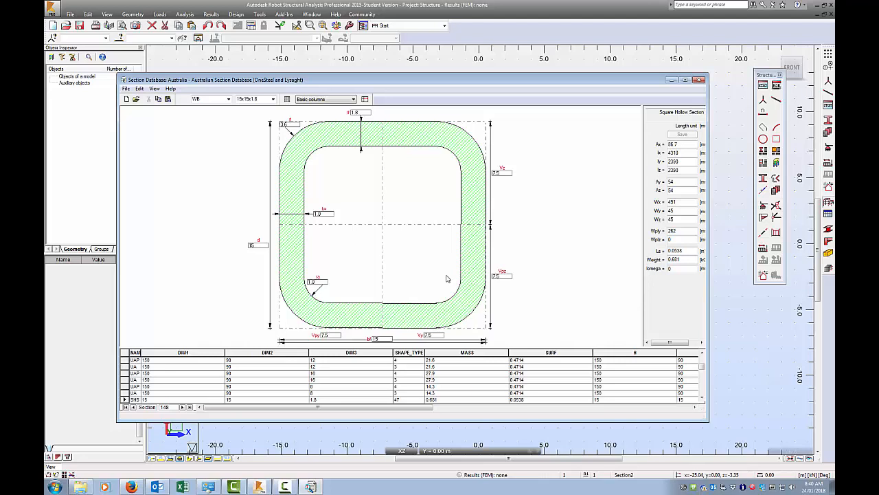
pyautogui.moveTo(357, 410)
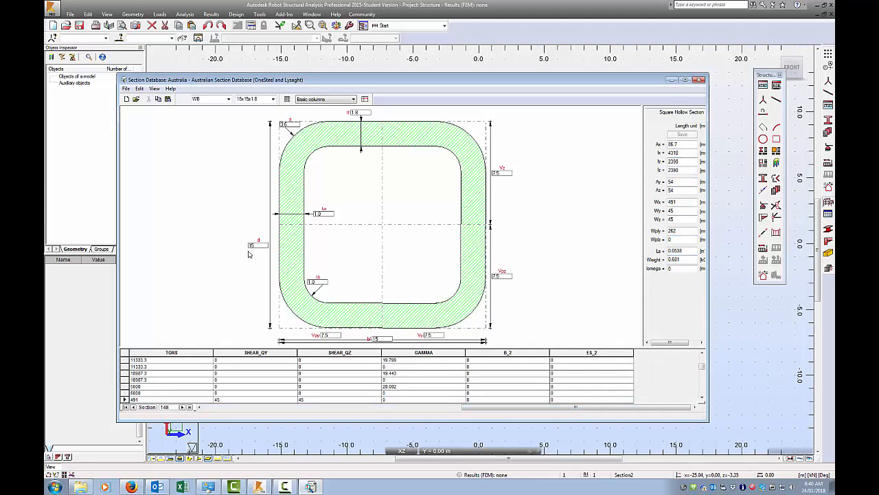
pyautogui.moveTo(540, 275)
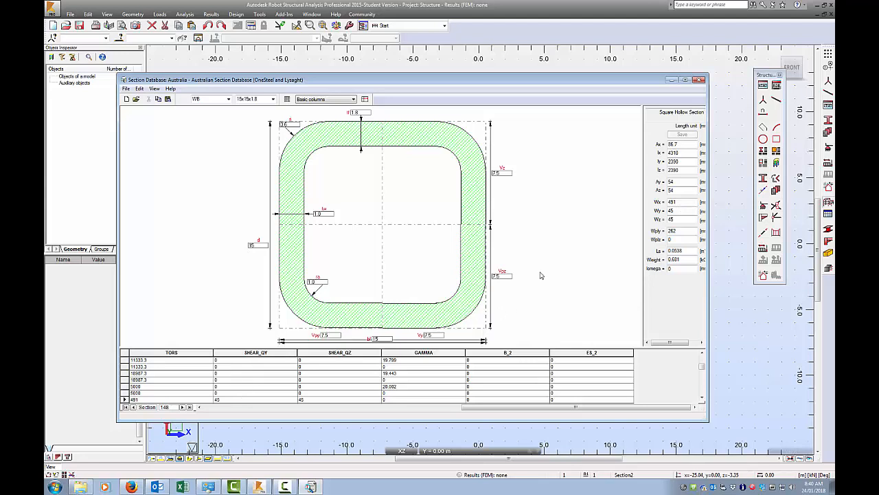
pyautogui.moveTo(711, 268)
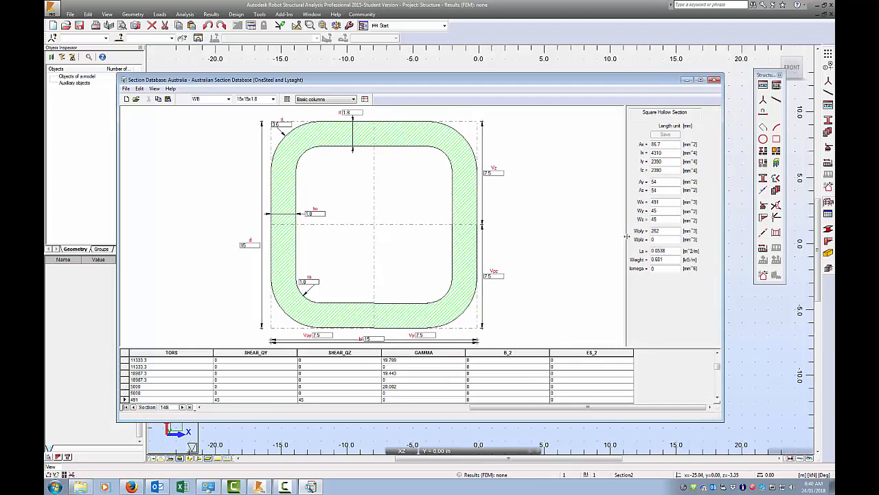
pyautogui.moveTo(627, 325)
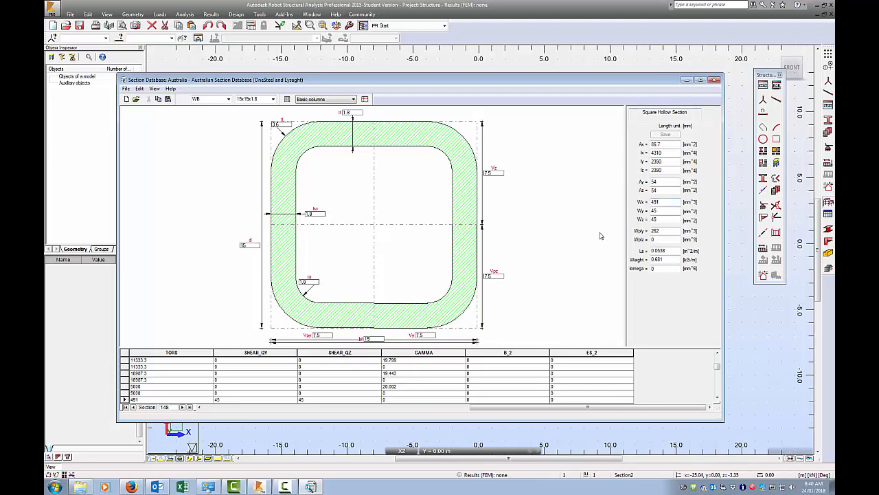
pyautogui.moveTo(252, 315)
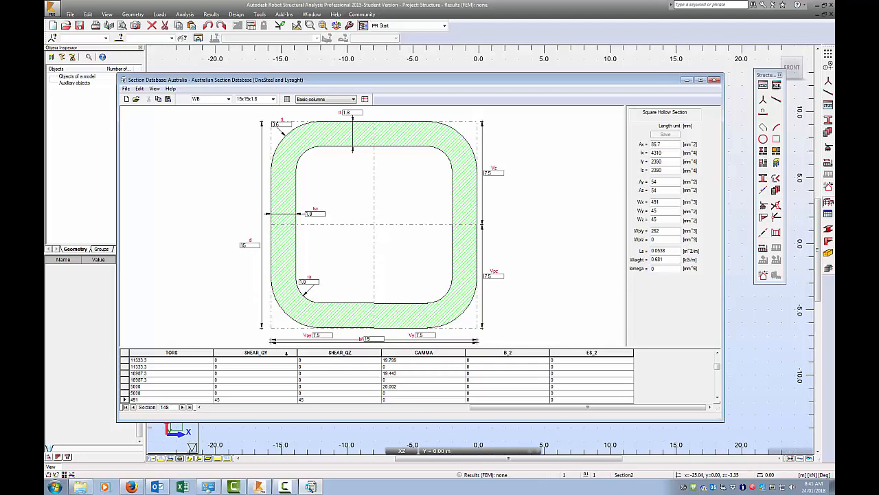
pyautogui.moveTo(523, 285)
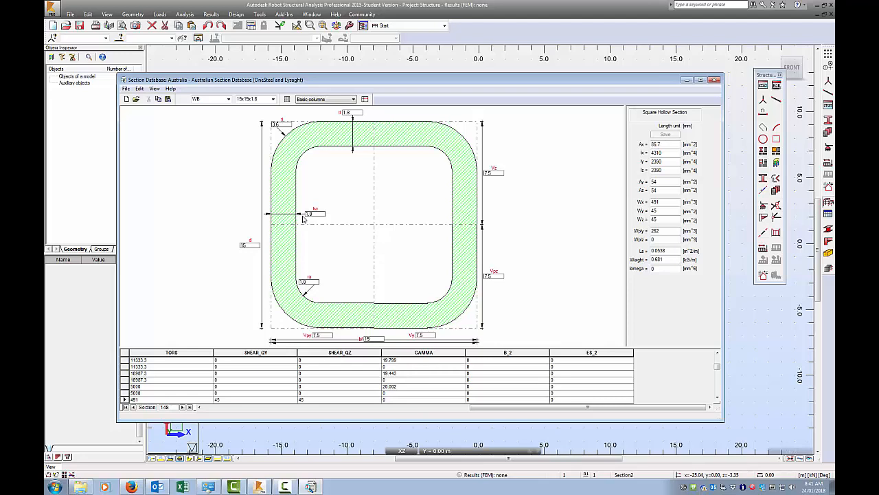
pyautogui.click(352, 99)
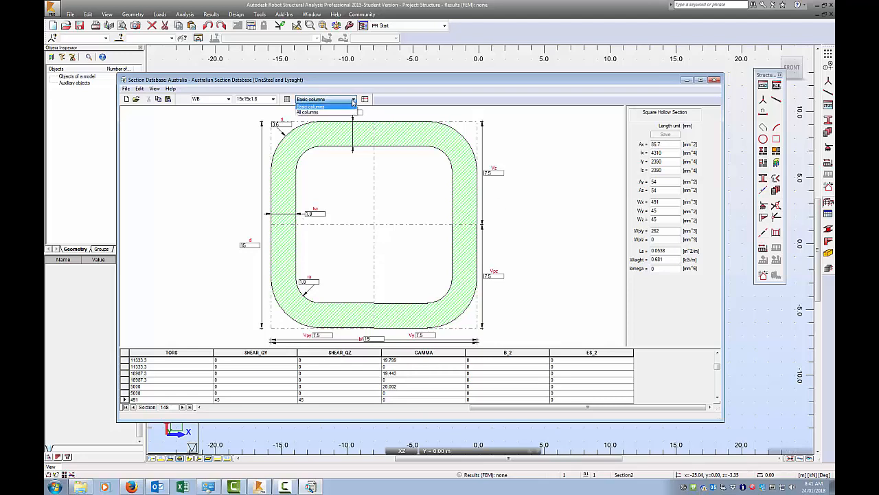
pyautogui.click(310, 99)
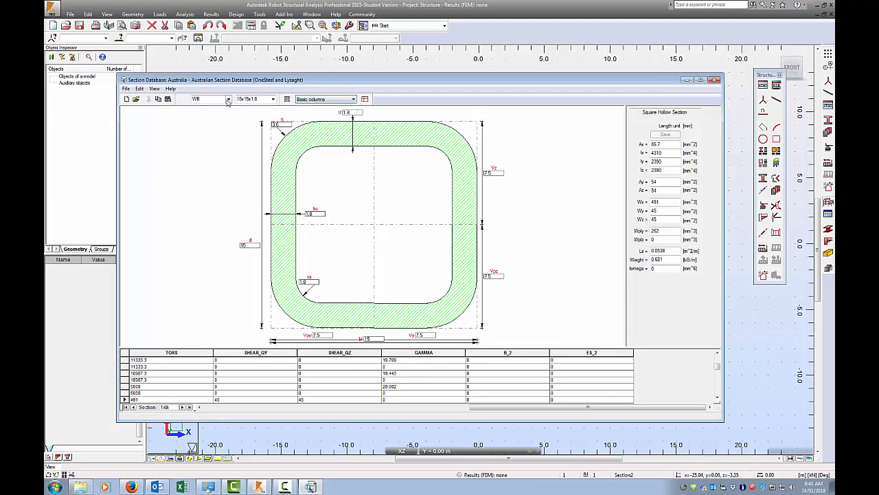
pyautogui.click(227, 99)
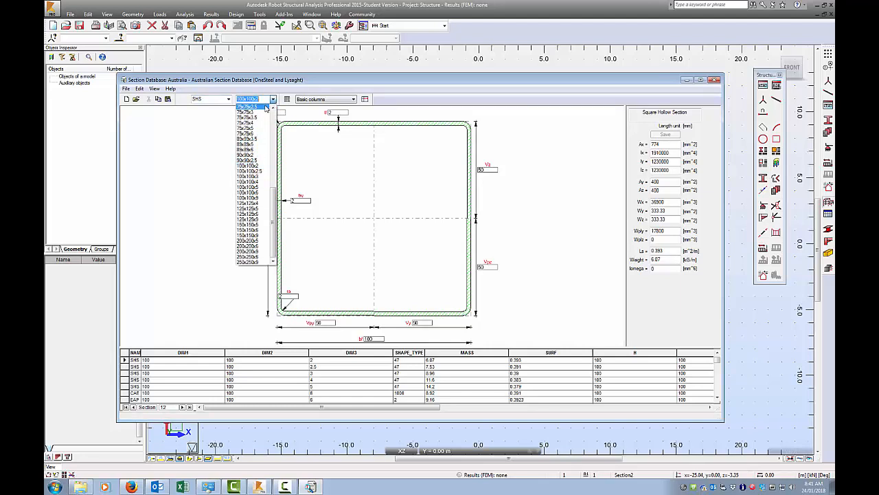
pyautogui.click(248, 170)
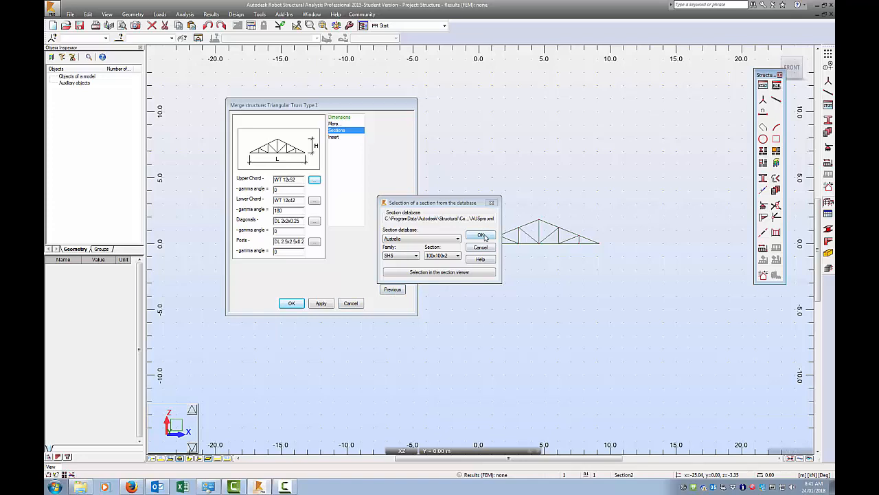
# - Confirm the upper chord, then give the lower chord Australian SHS 100x100x3
pyautogui.click(481, 235)
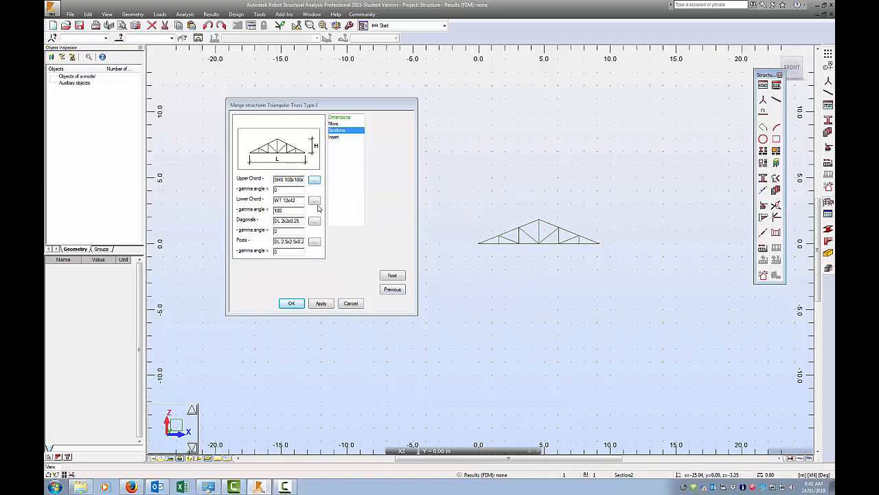
pyautogui.click(314, 200)
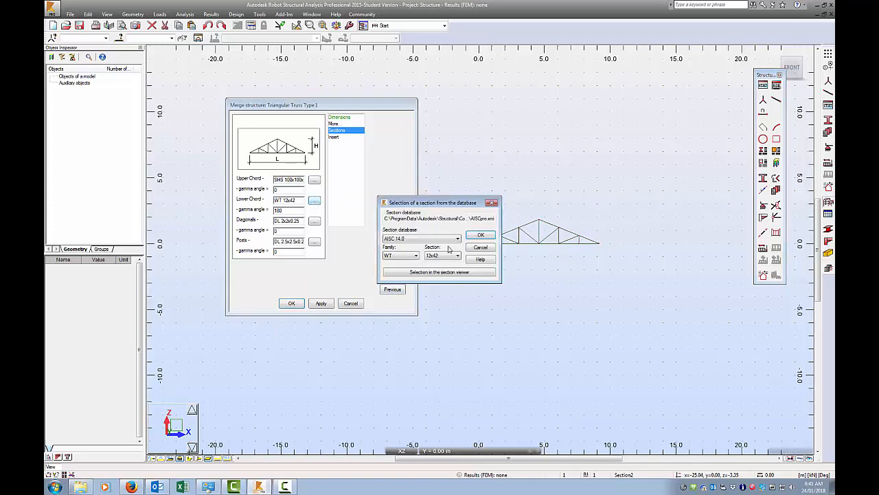
pyautogui.click(457, 238)
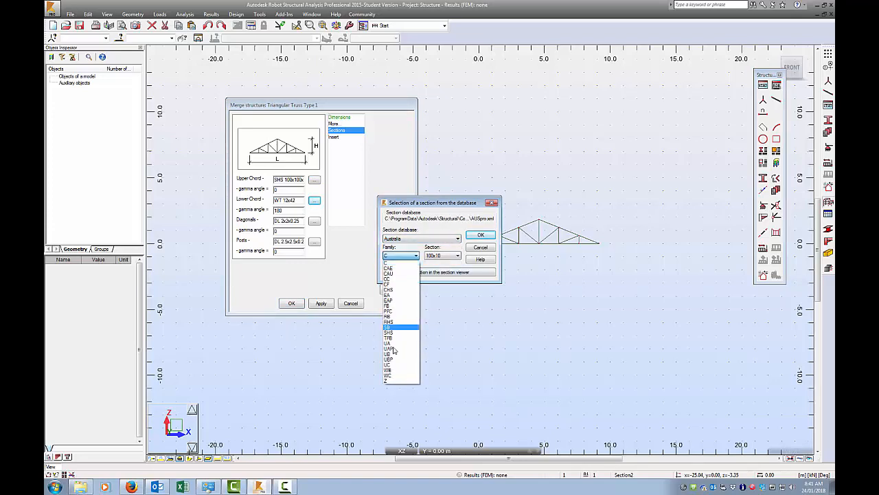
pyautogui.click(388, 332)
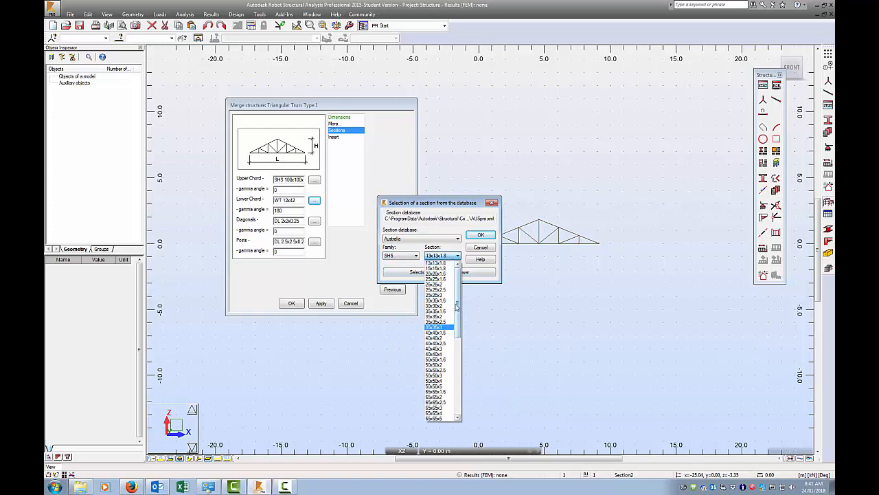
pyautogui.scroll(-3)
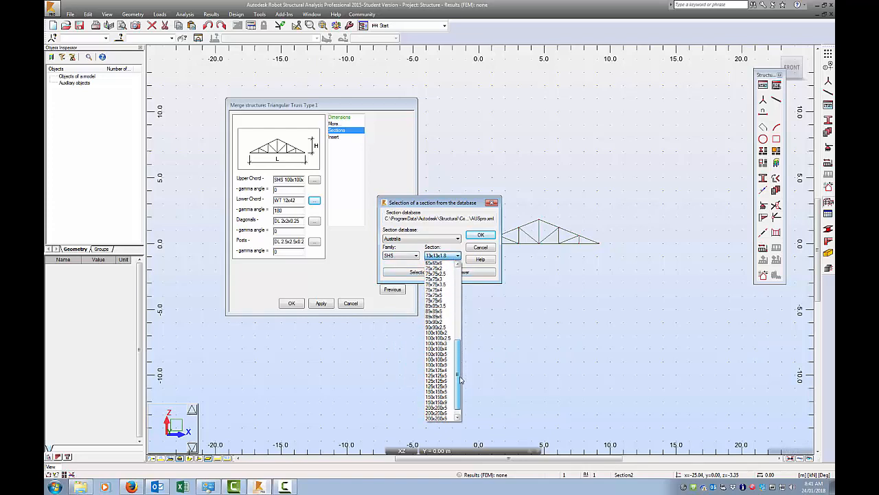
pyautogui.click(435, 344)
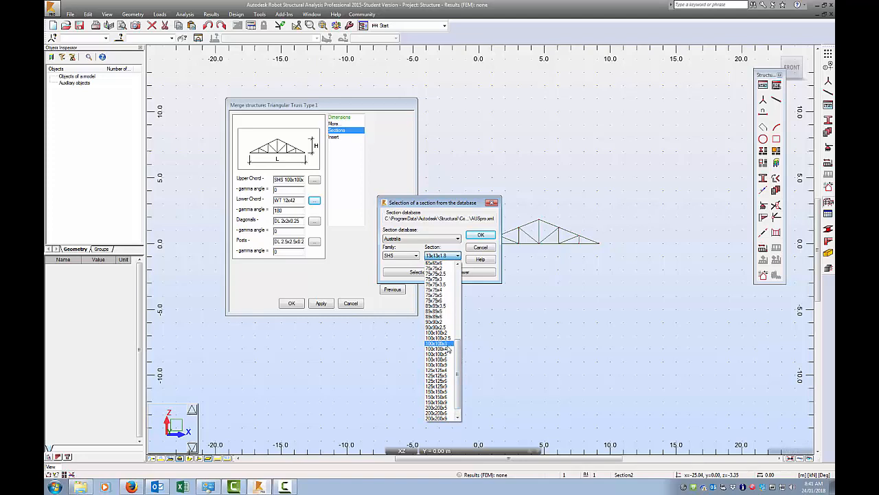
pyautogui.click(439, 354)
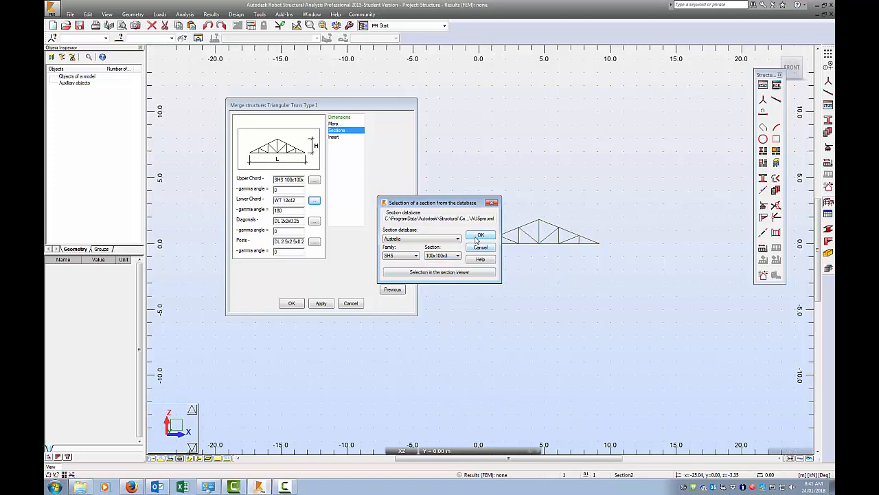
pyautogui.click(480, 235)
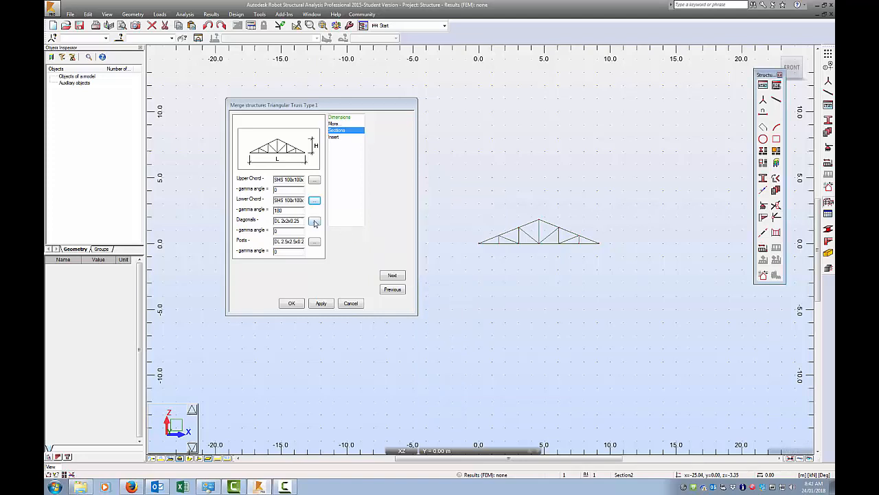
# - Give the diagonals the SHS 100x100x3 section
pyautogui.click(314, 220)
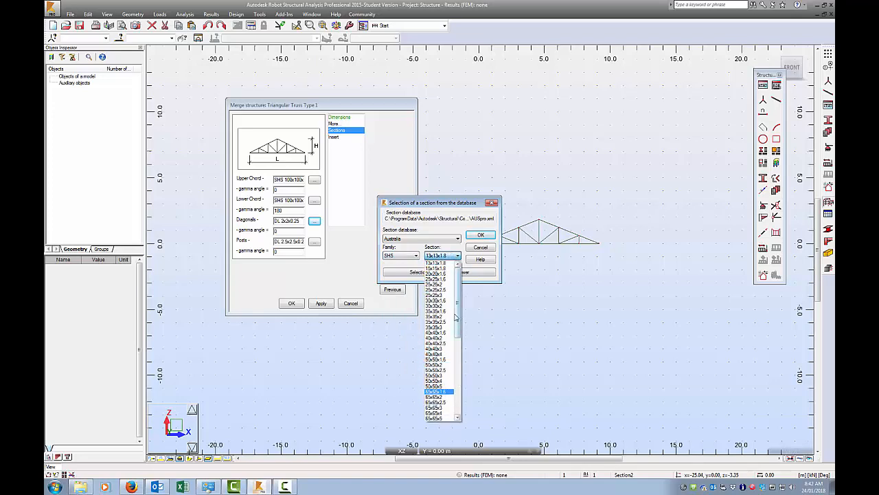
pyautogui.scroll(-3)
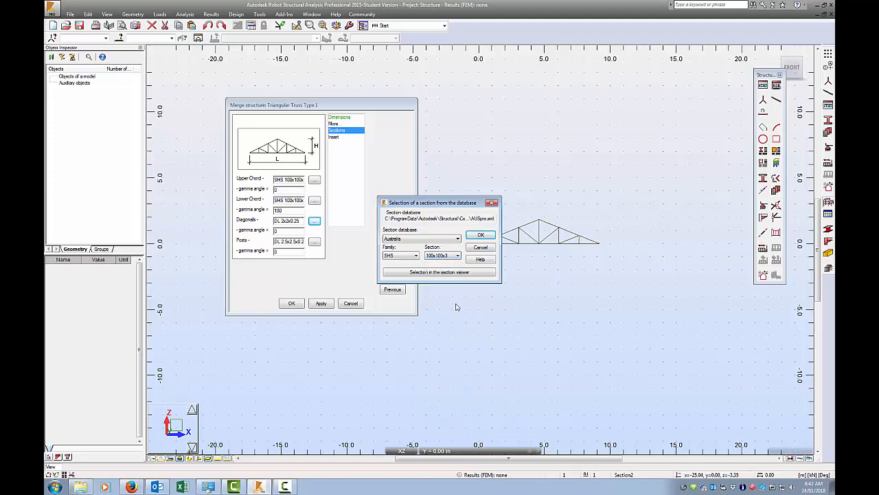
pyautogui.click(480, 234)
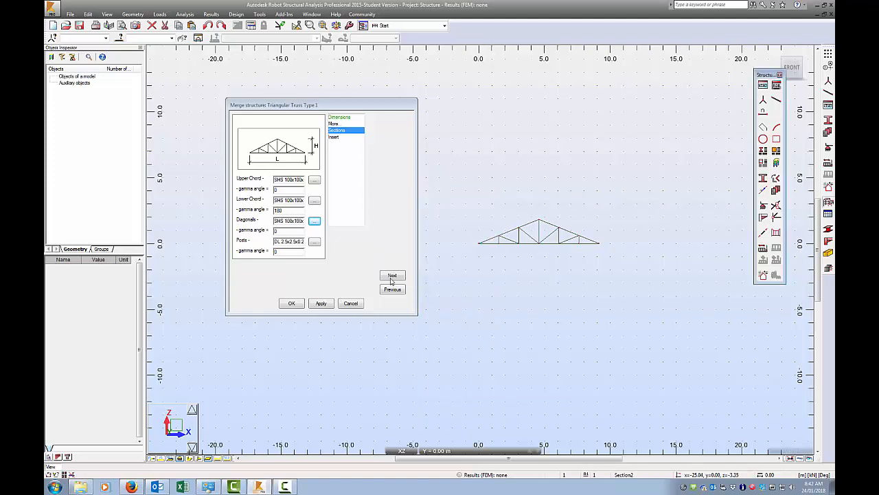
# - Review the Insert and Dimensions pages and apply the truss, creating 12 nodes and 21 bars
pyautogui.click(392, 274)
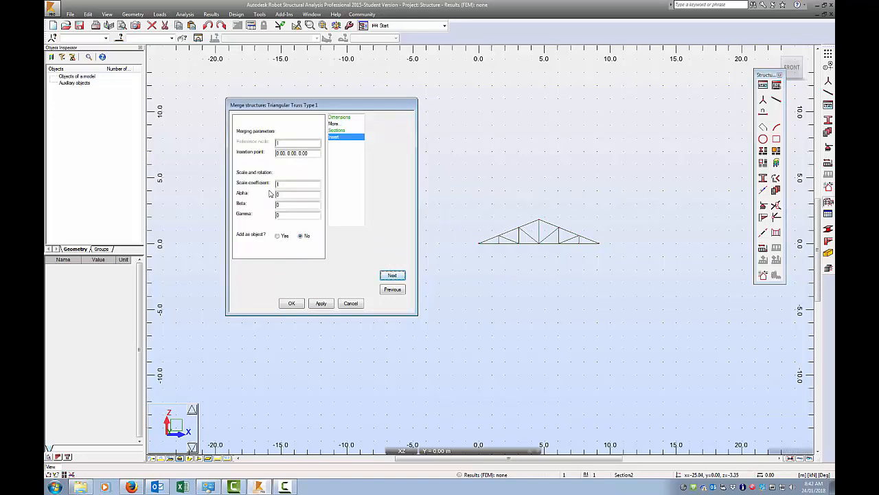
pyautogui.moveTo(401, 216)
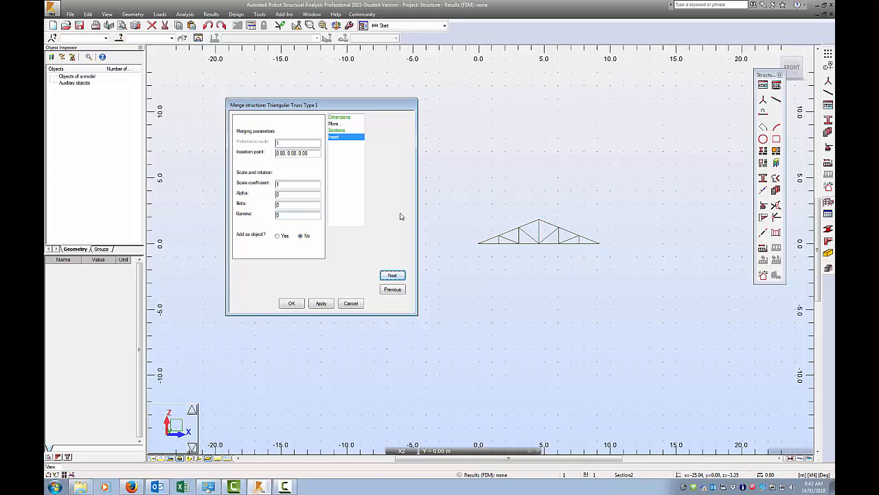
pyautogui.moveTo(344, 200)
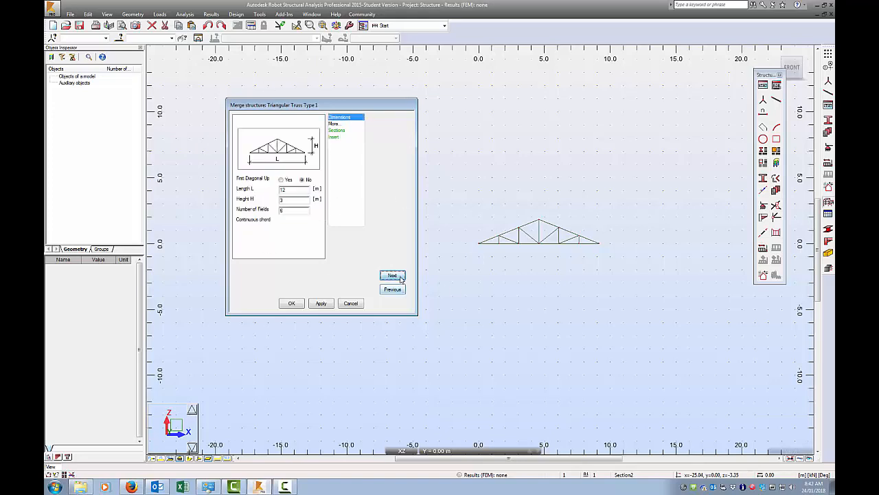
pyautogui.click(392, 275)
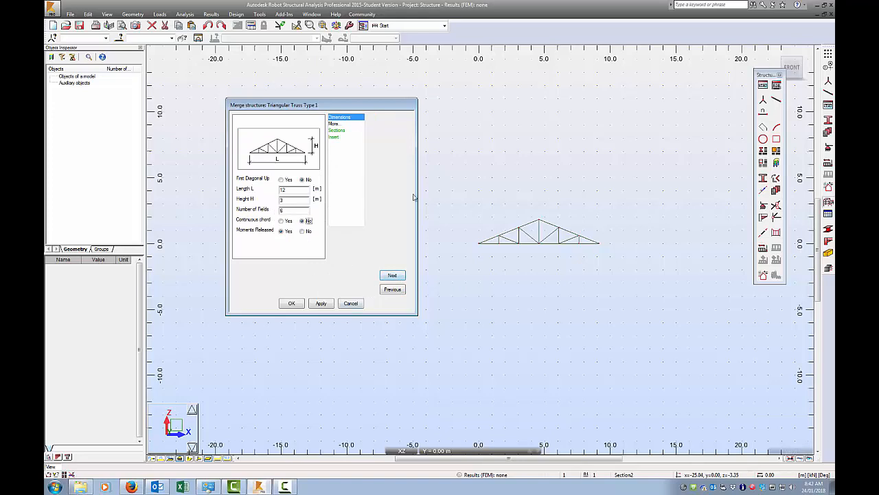
pyautogui.click(321, 303)
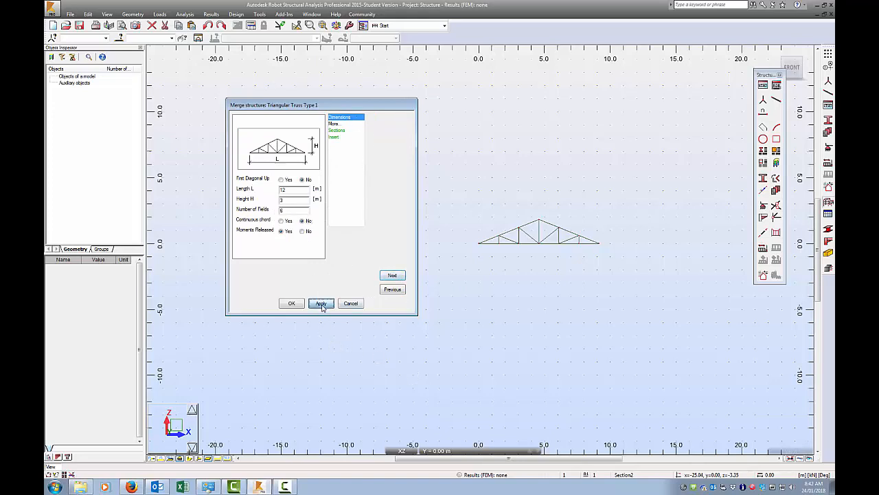
pyautogui.click(320, 303)
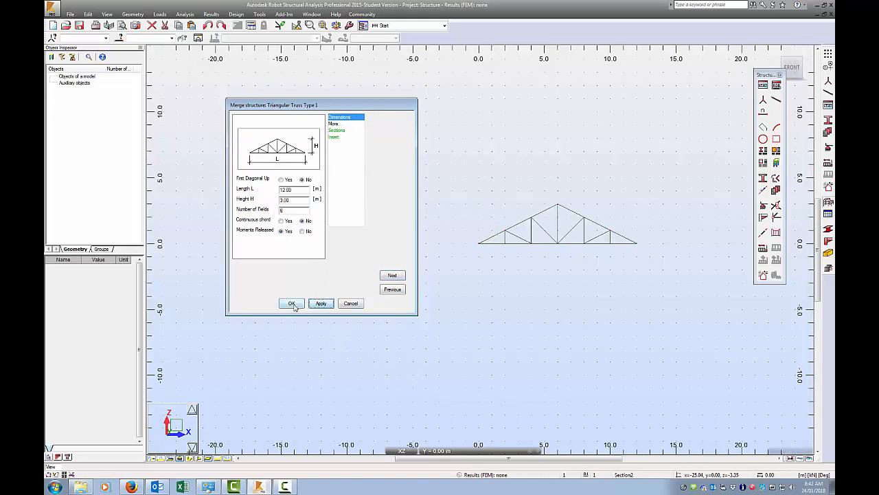
pyautogui.click(291, 304)
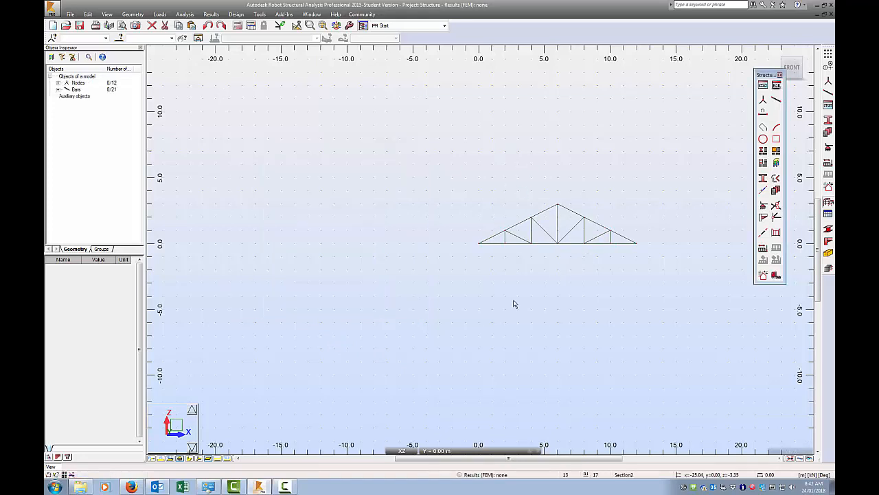
pyautogui.moveTo(312, 65)
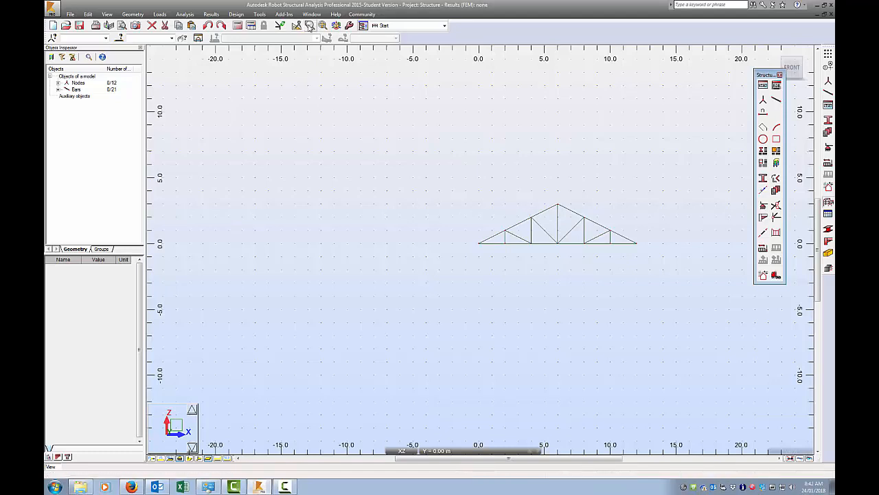
pyautogui.moveTo(309, 26)
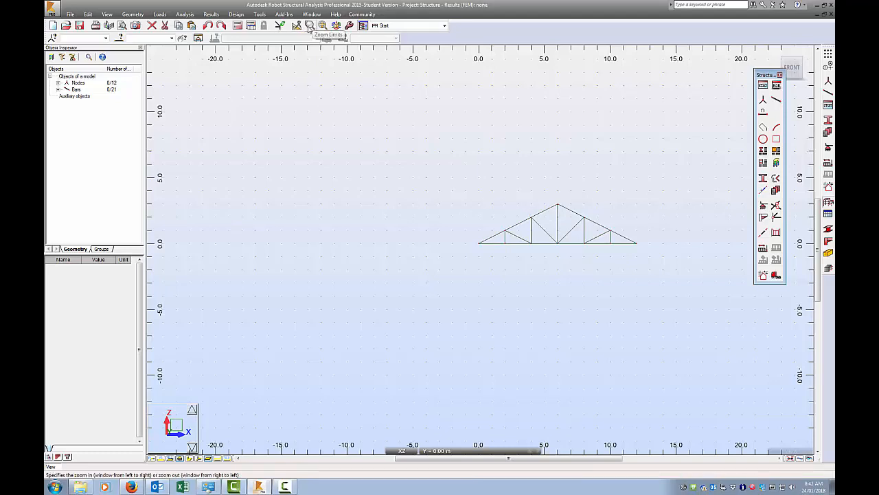
# - Zoom to the truss limits and bring up the Geometry > Materials window
pyautogui.click(310, 25)
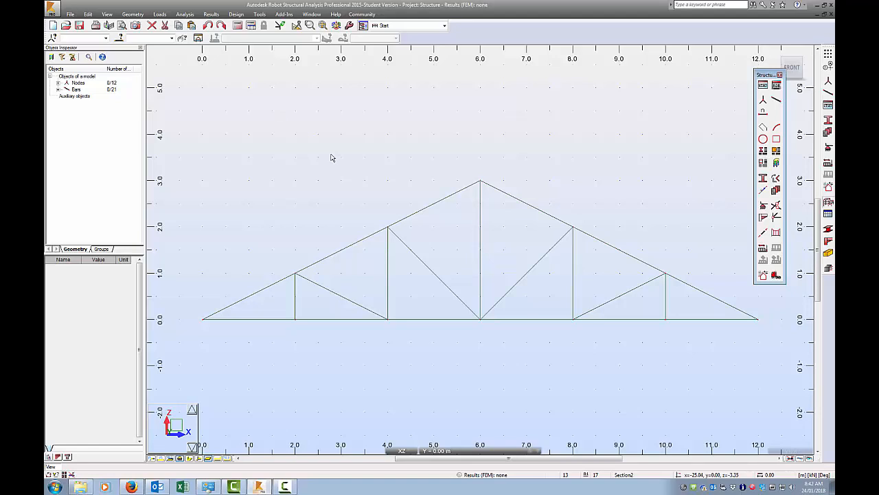
pyautogui.click(133, 13)
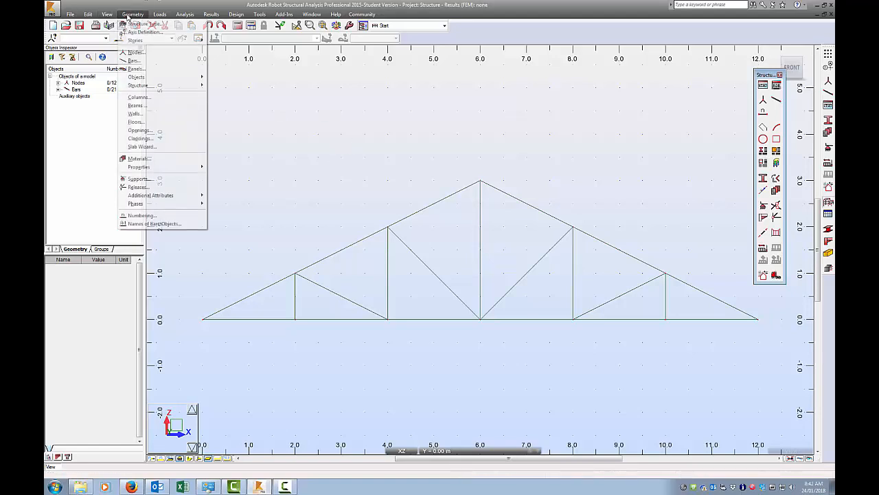
pyautogui.moveTo(134, 53)
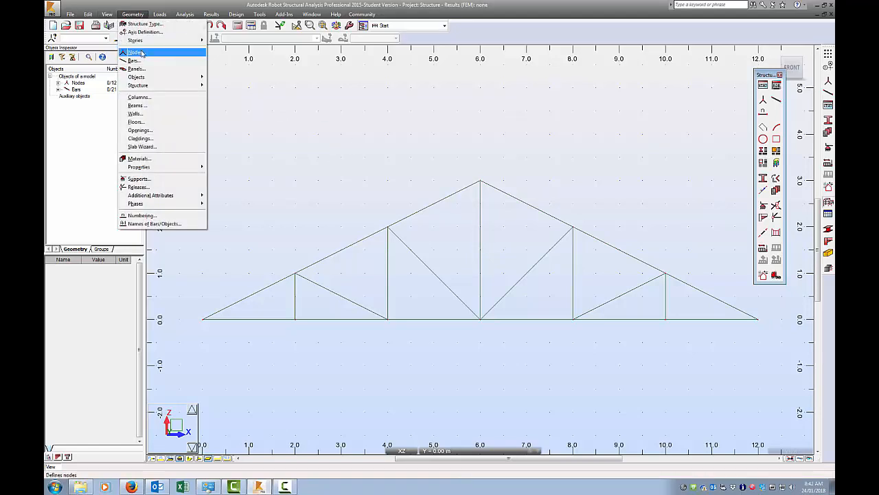
pyautogui.moveTo(136, 68)
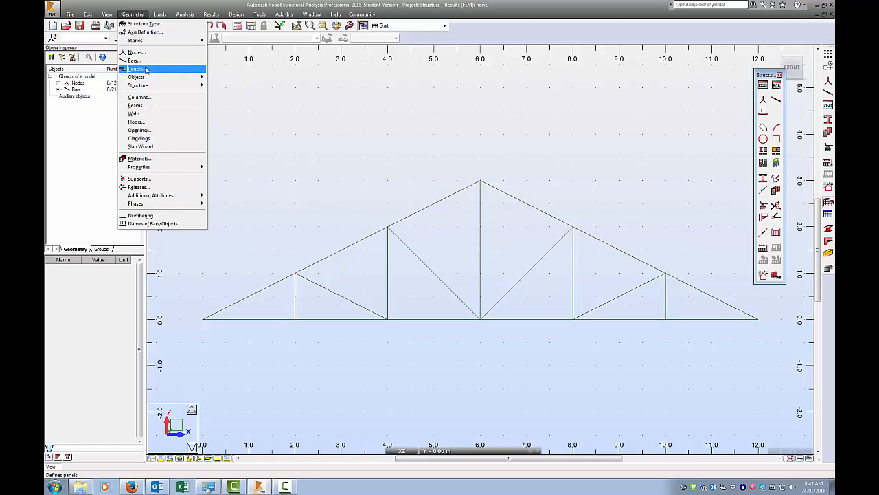
pyautogui.moveTo(145, 90)
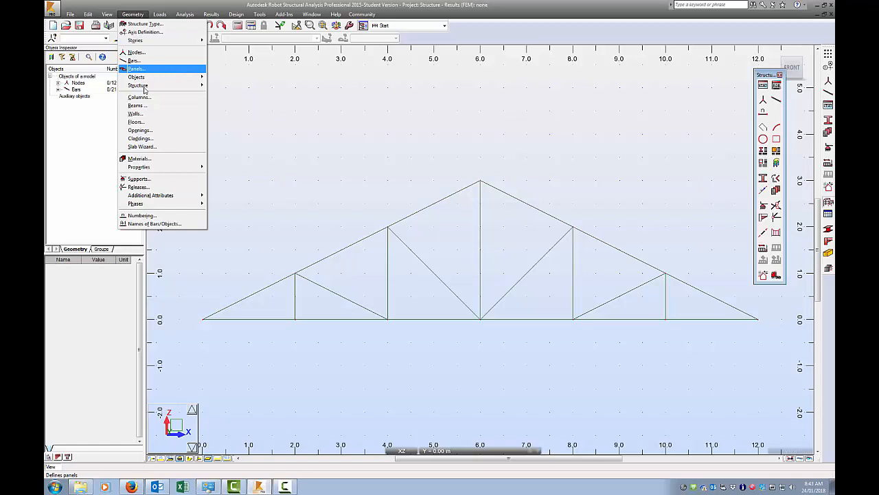
pyautogui.click(139, 159)
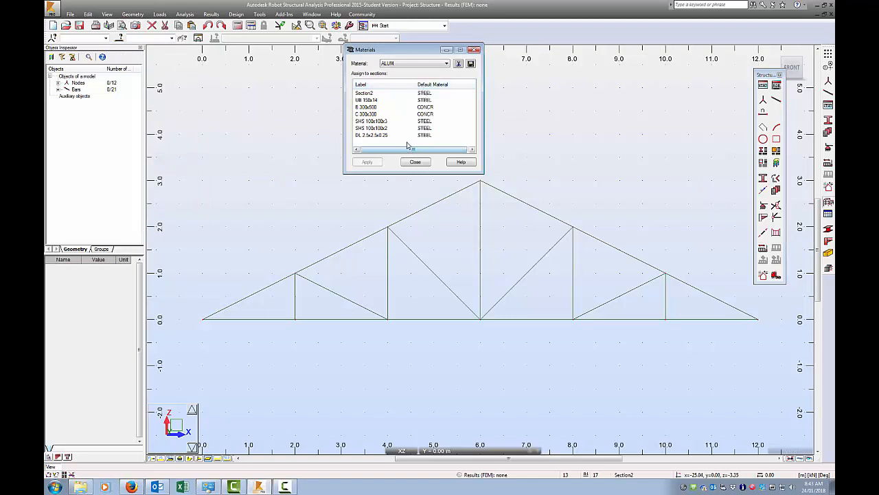
# - Assign STEEL to the SHS 100x100x3 section and update the existing bars too
pyautogui.click(372, 121)
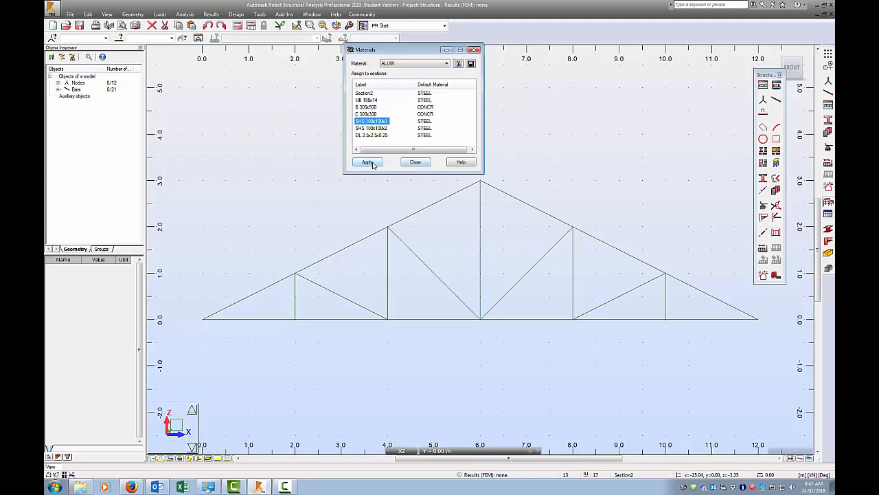
pyautogui.click(446, 63)
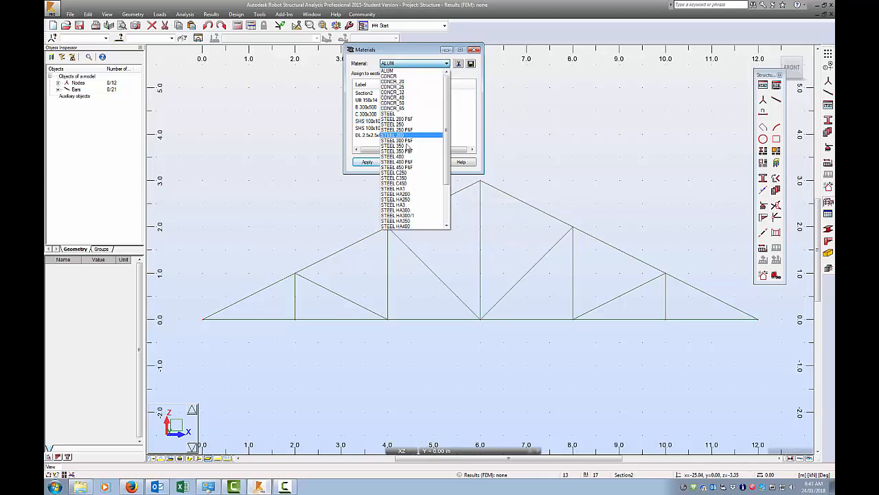
pyautogui.click(393, 113)
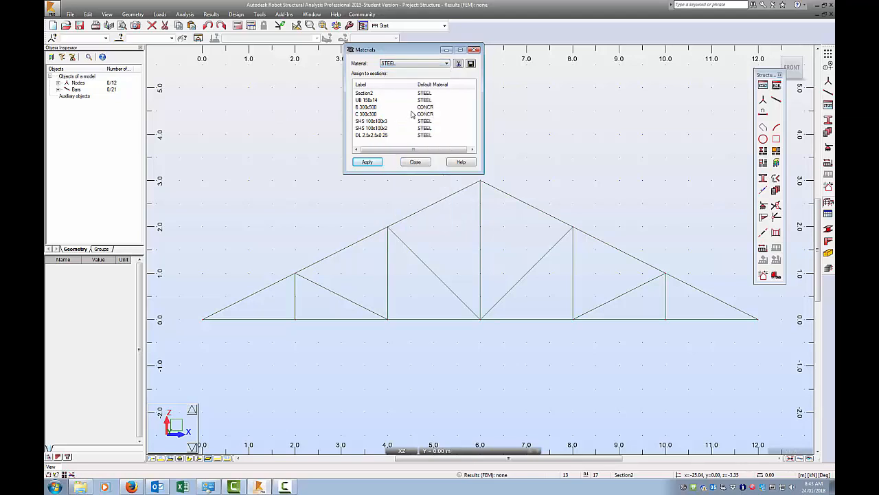
pyautogui.click(367, 162)
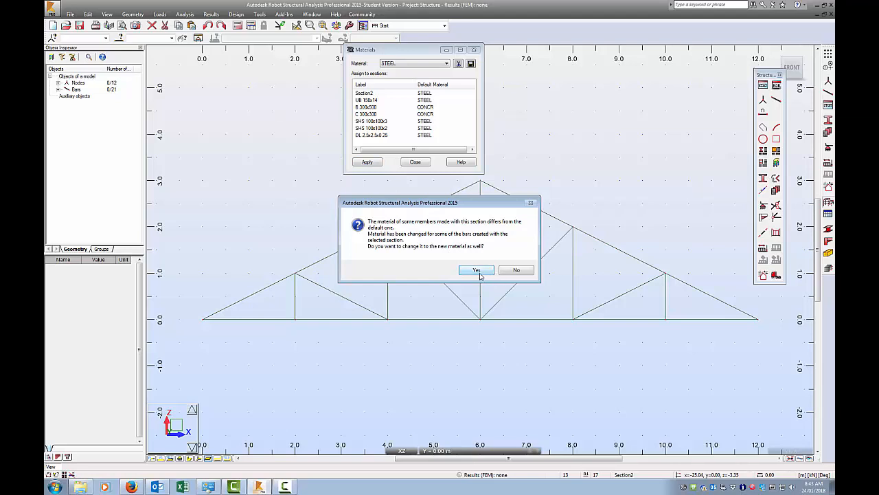
pyautogui.click(477, 270)
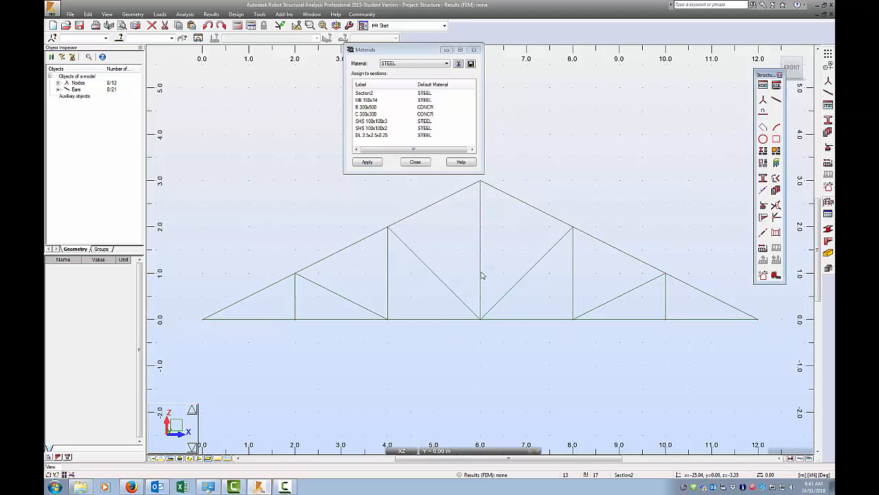
pyautogui.click(415, 161)
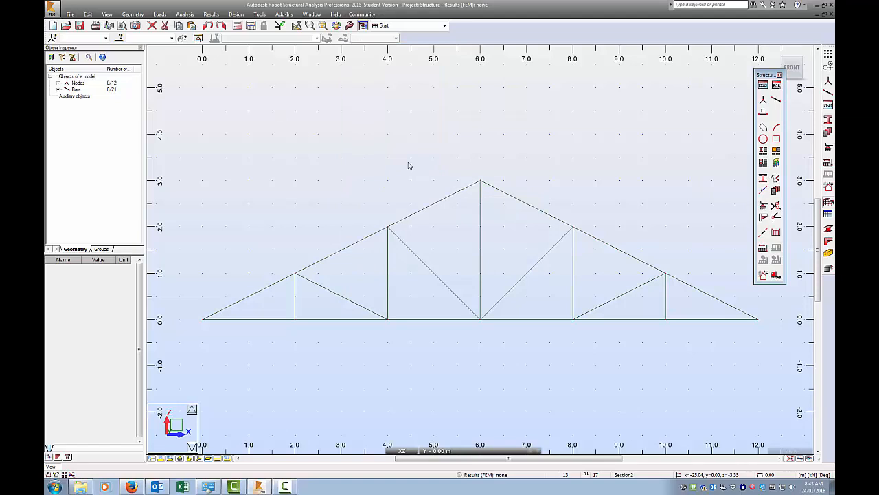
pyautogui.moveTo(344, 252)
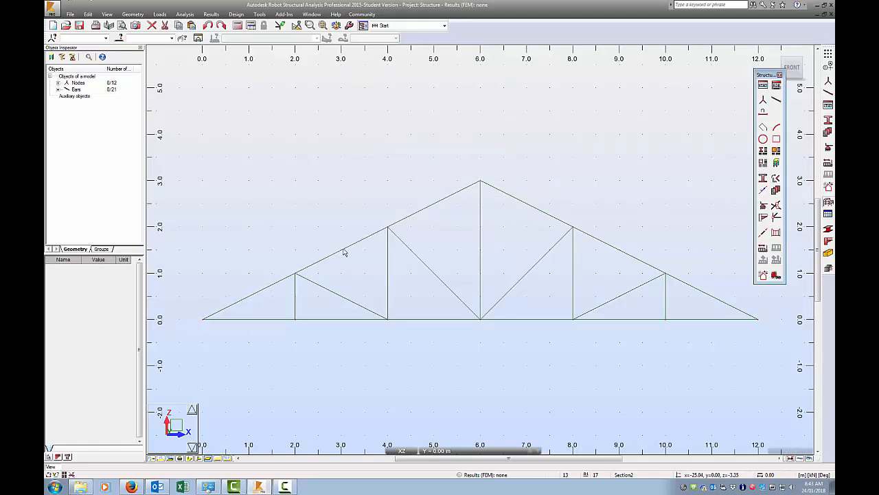
pyautogui.moveTo(412, 199)
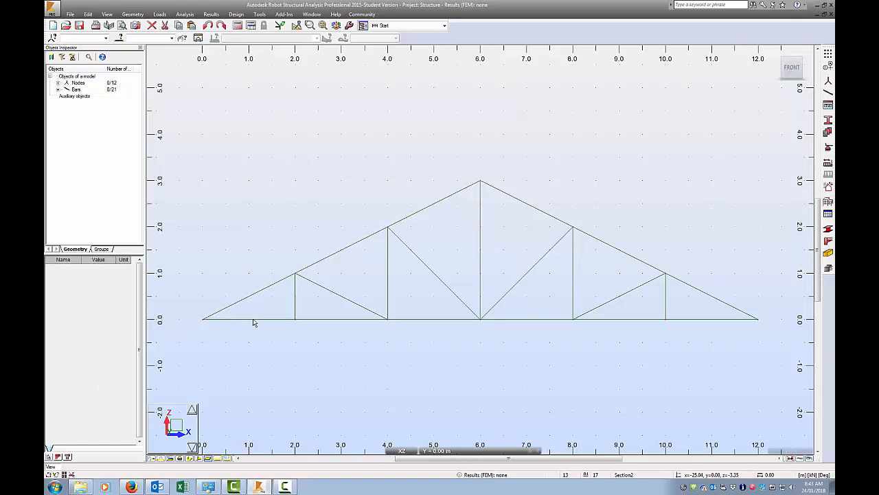
pyautogui.moveTo(58, 86)
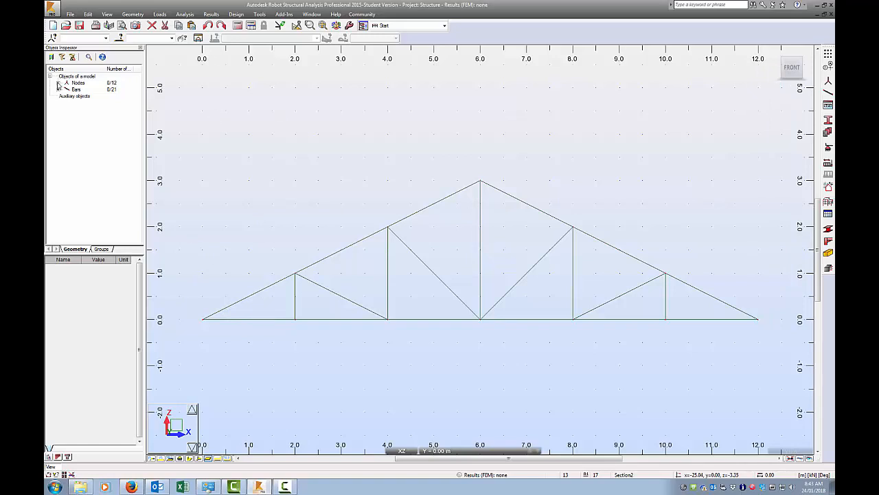
# - Expand Bars in the Object Inspector to confirm bar 1 is SHS 100x100x3 STEEL, then collapse it
pyautogui.click(59, 89)
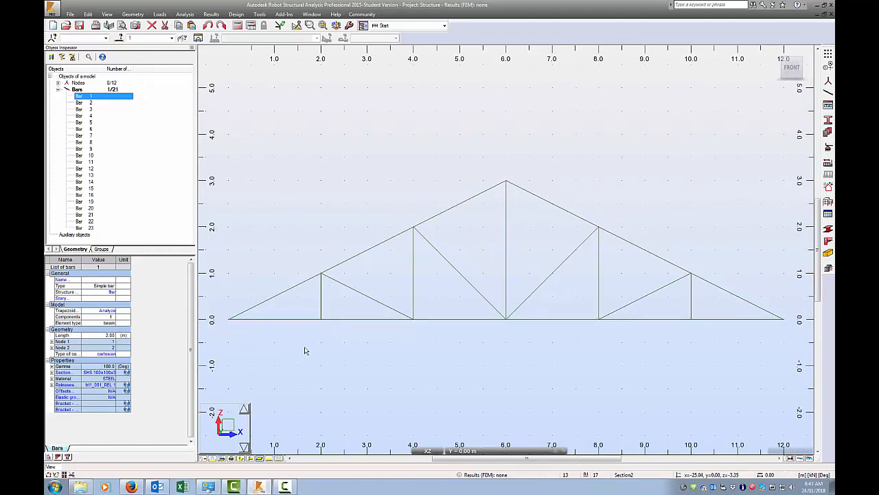
pyautogui.moveTo(326, 323)
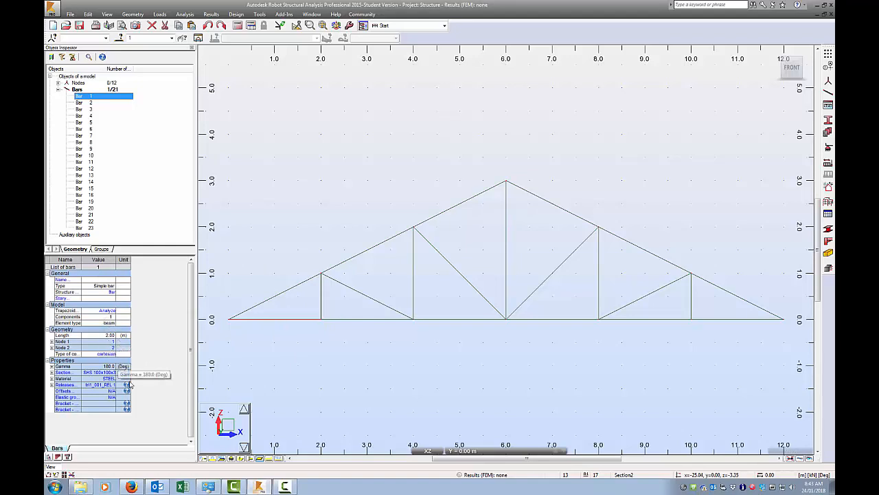
pyautogui.moveTo(236, 324)
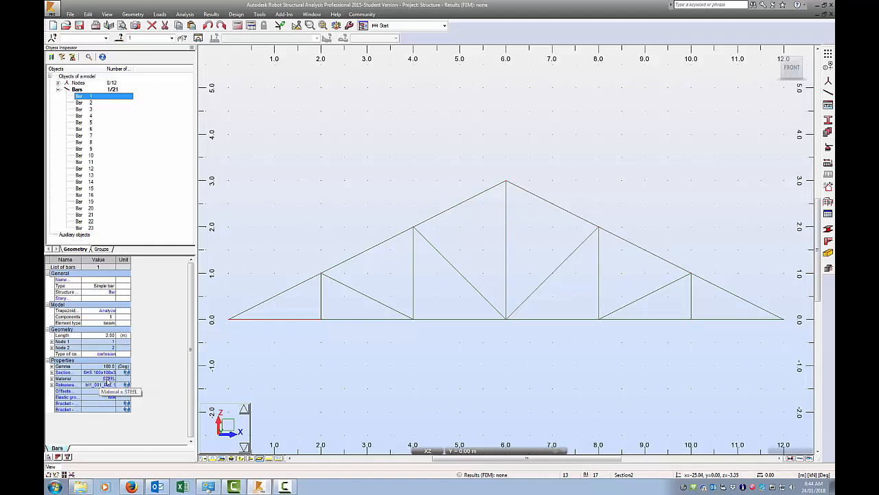
pyautogui.moveTo(172, 314)
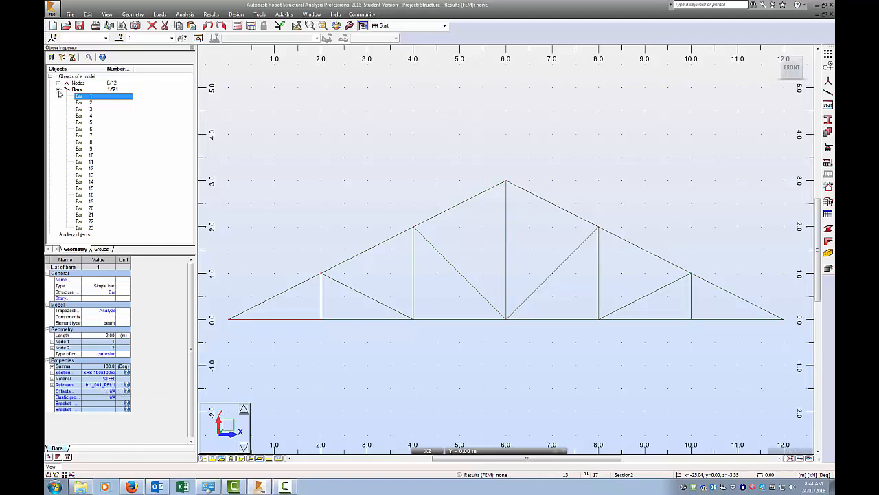
pyautogui.click(133, 13)
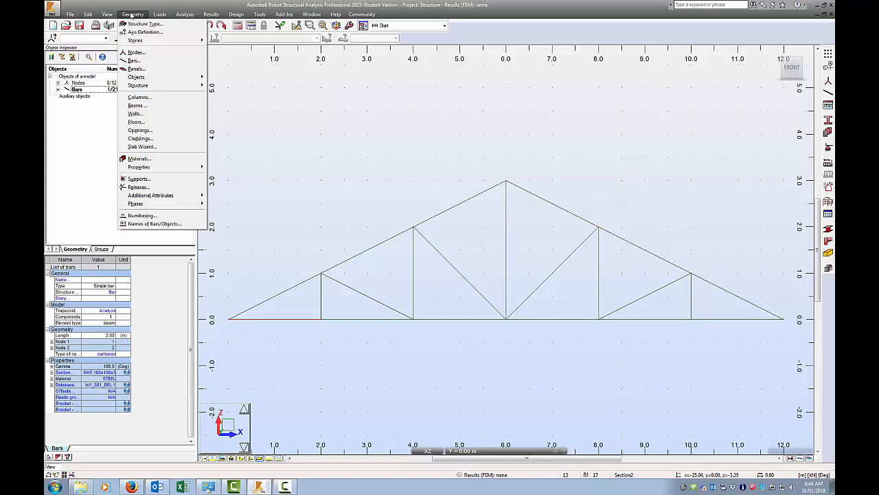
pyautogui.moveTo(136, 68)
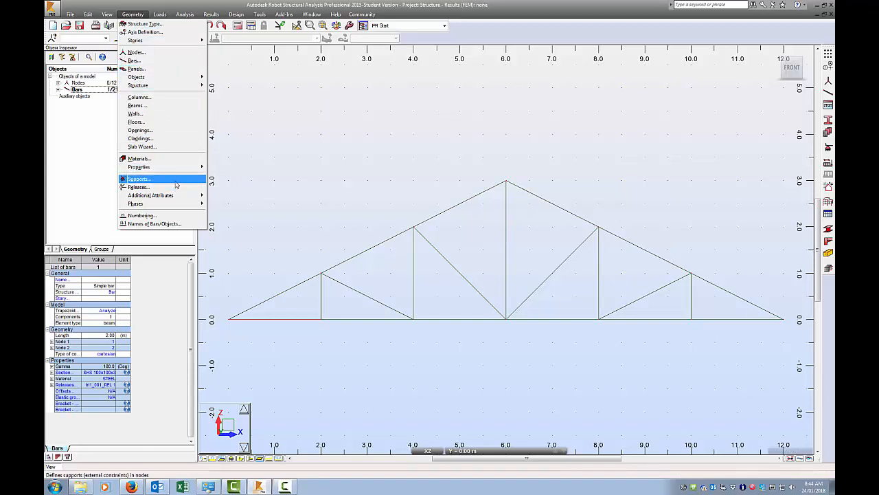
# - Apply a pinned support to node 1 at the truss's left end
pyautogui.click(139, 179)
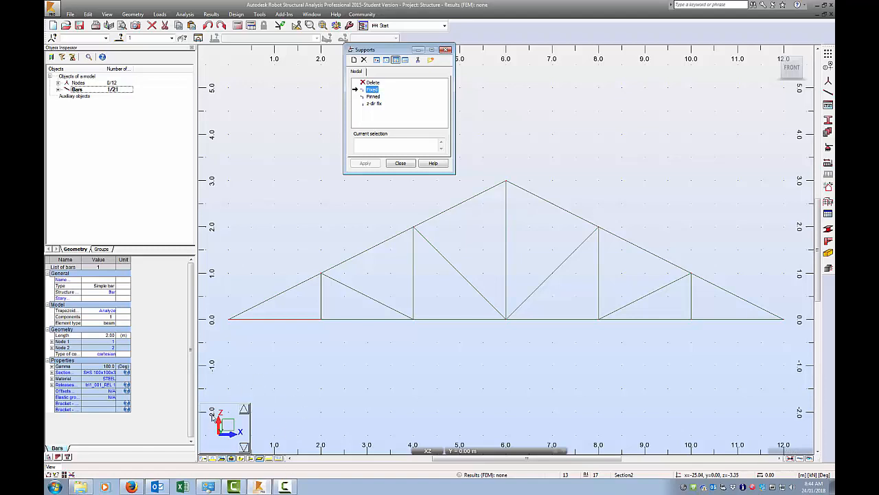
pyautogui.moveTo(223, 382)
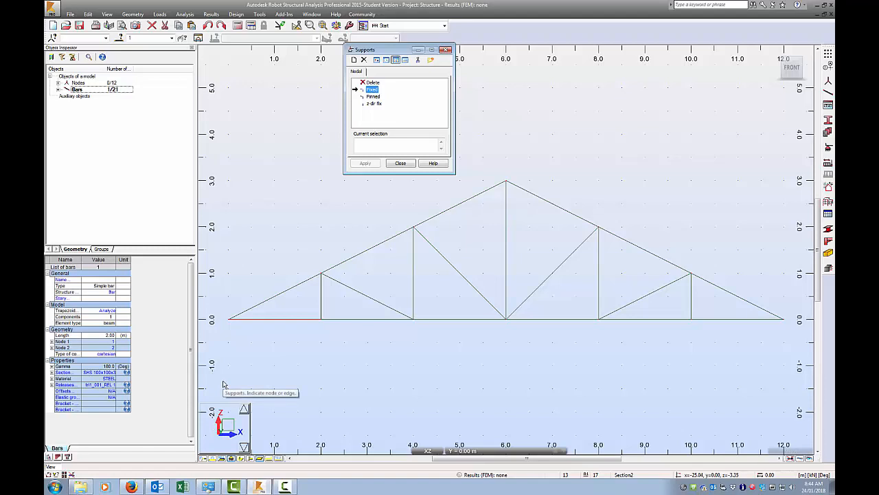
pyautogui.moveTo(254, 395)
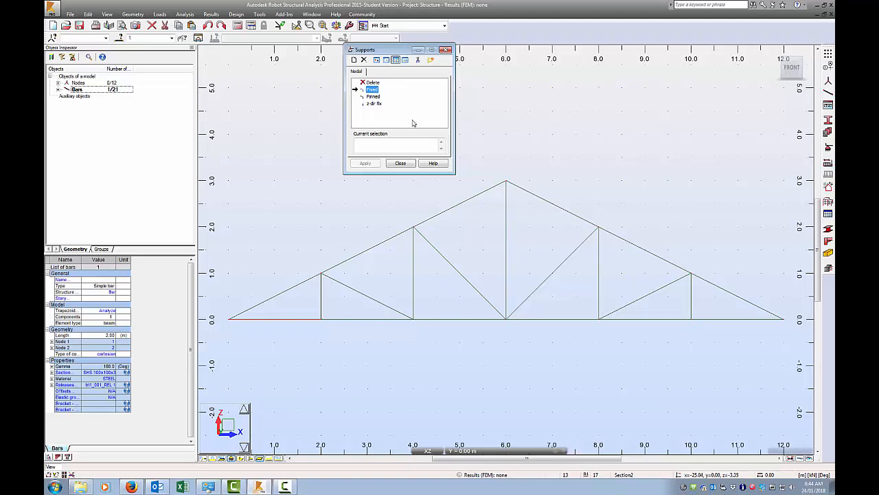
pyautogui.moveTo(742, 327)
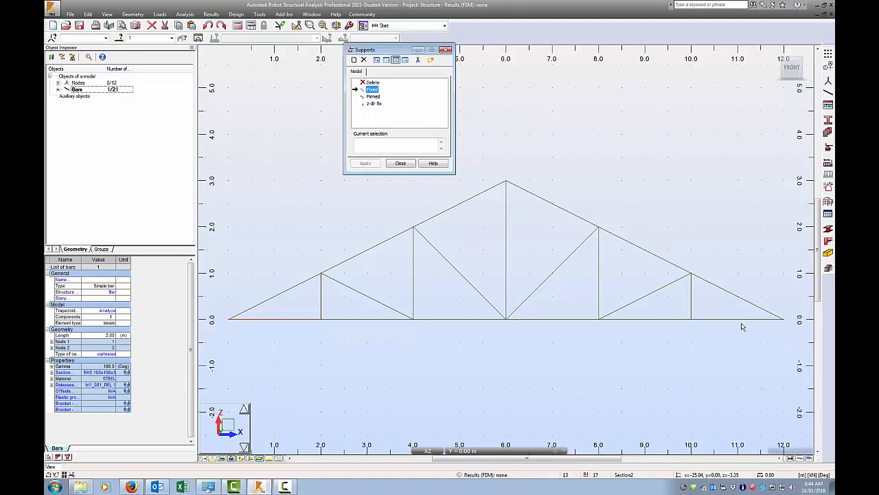
pyautogui.moveTo(385, 95)
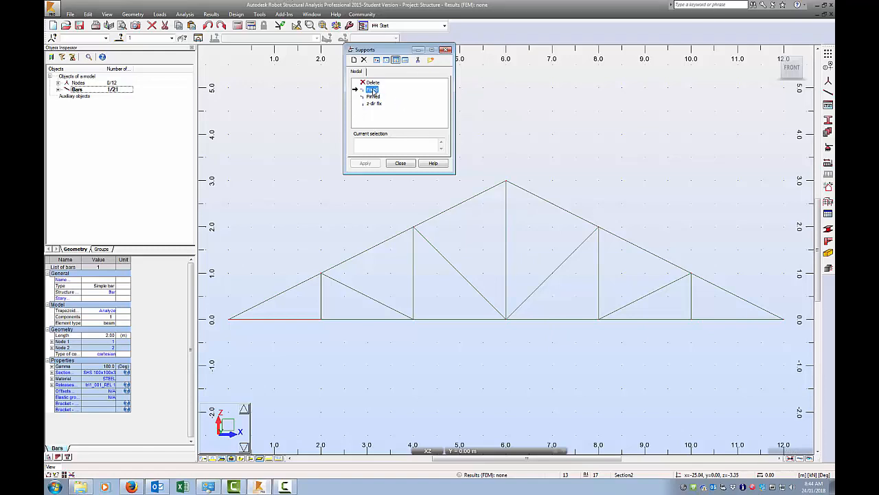
pyautogui.click(373, 96)
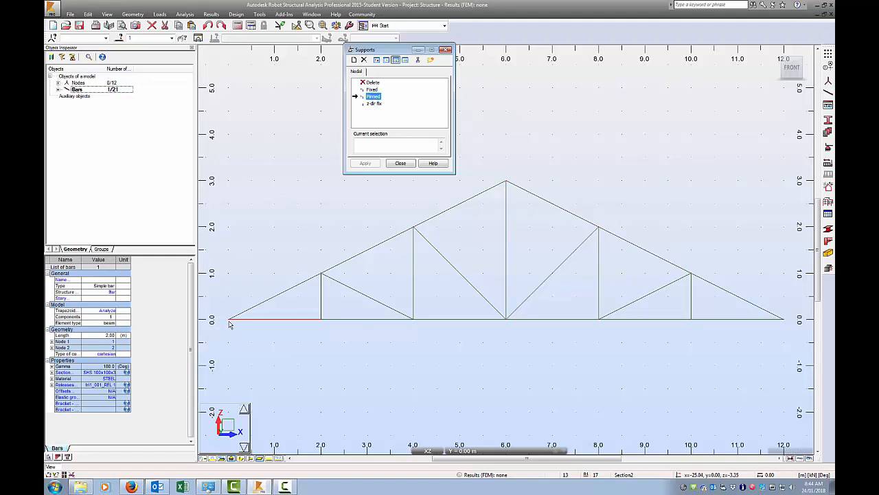
pyautogui.moveTo(245, 335)
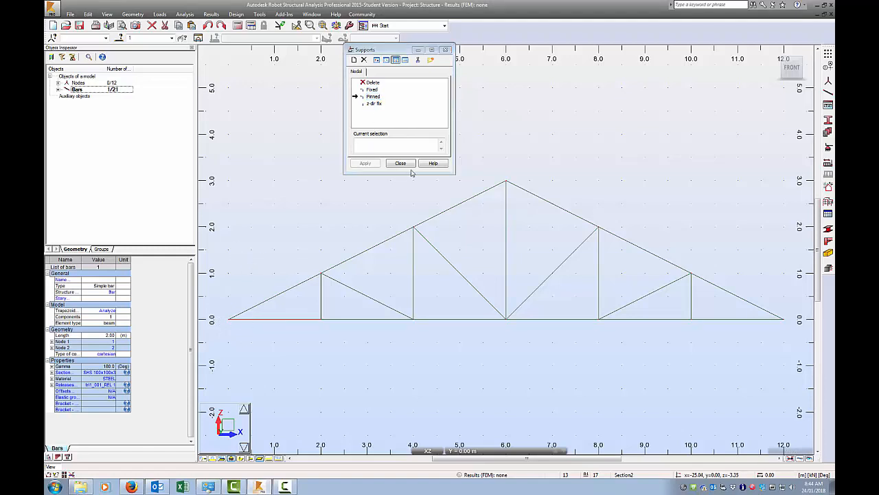
pyautogui.click(400, 163)
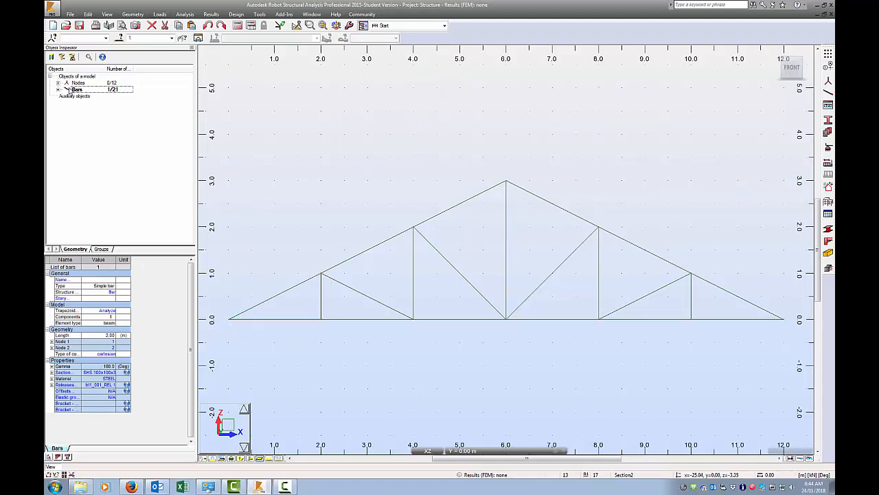
pyautogui.click(59, 82)
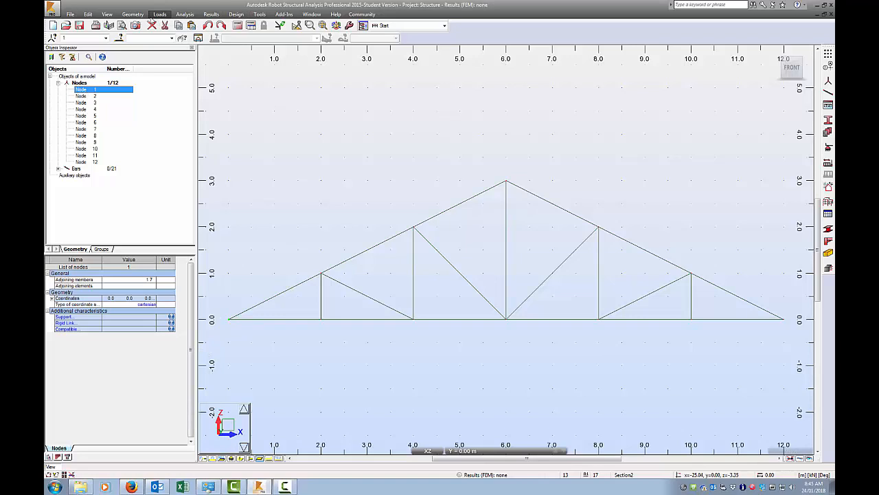
pyautogui.click(132, 14)
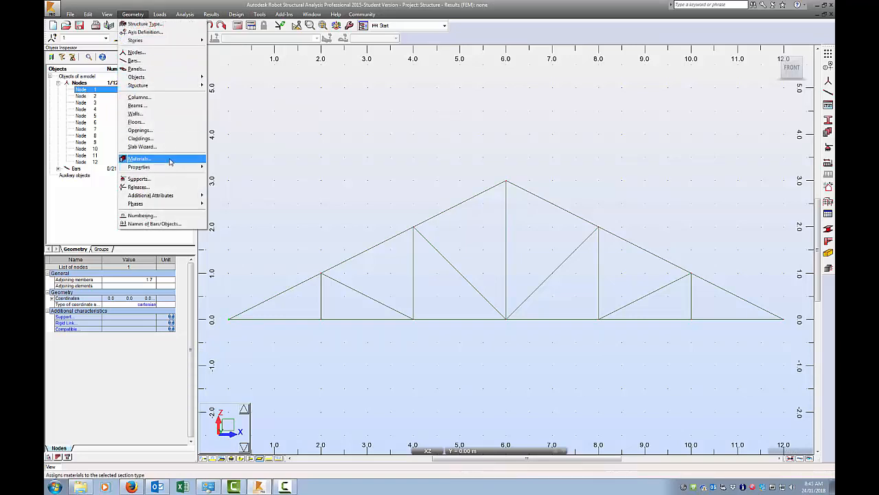
pyautogui.click(139, 179)
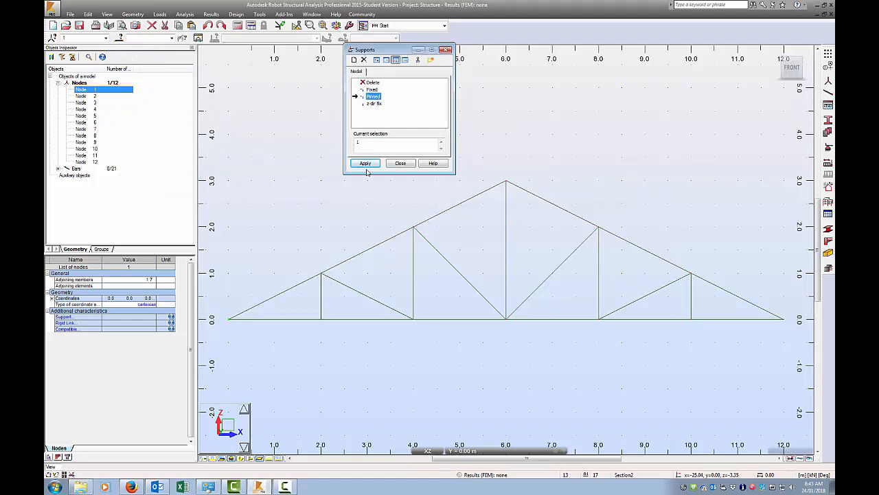
pyautogui.click(364, 163)
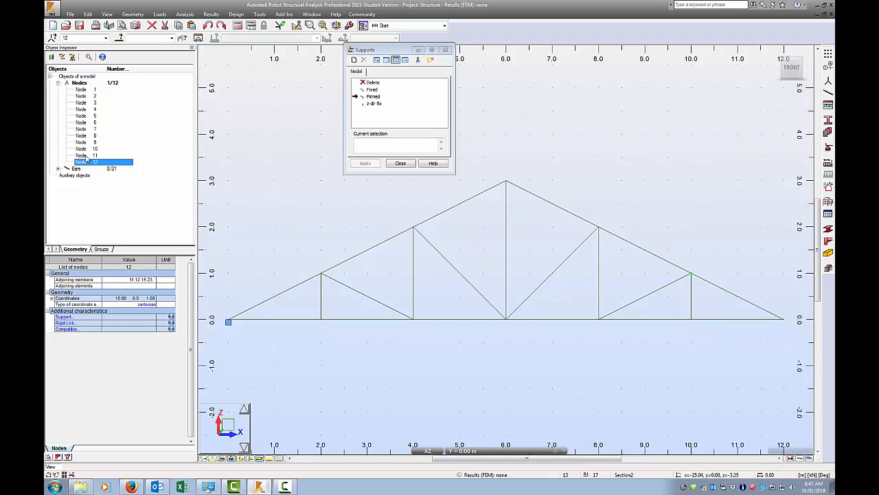
# - Apply a z-direction-only support to node 7 at the right end and close Supports
pyautogui.click(86, 142)
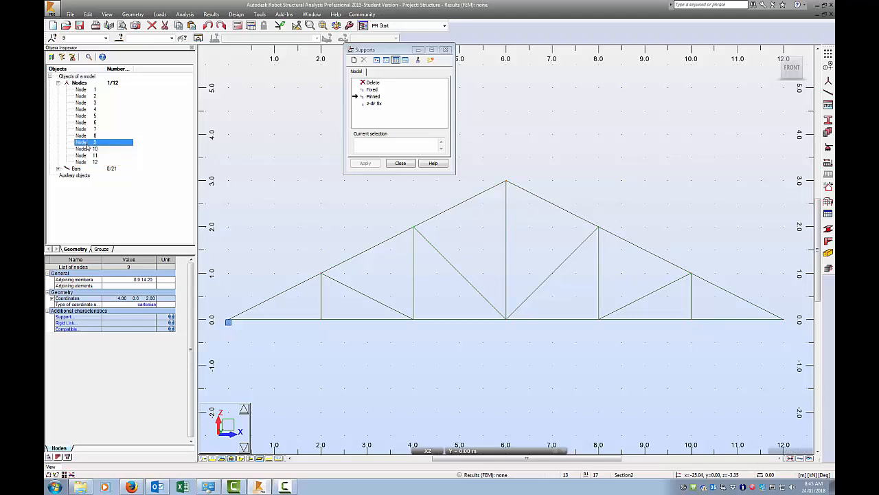
pyautogui.click(81, 135)
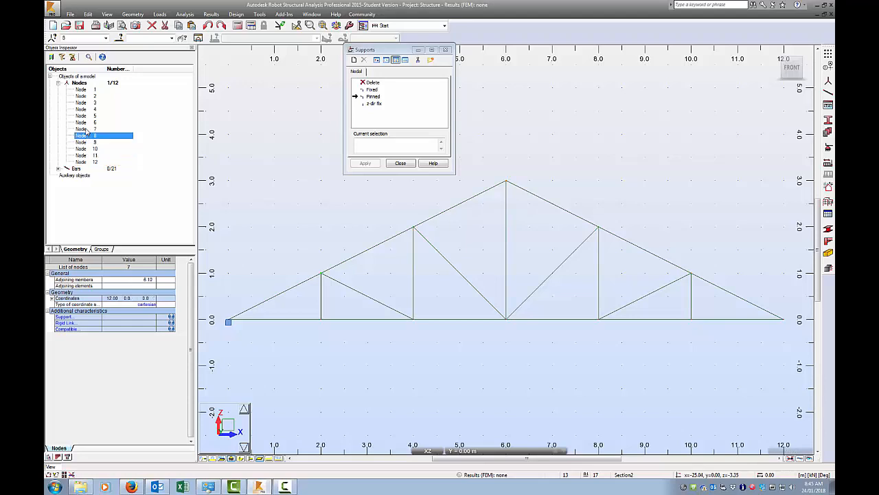
pyautogui.click(89, 129)
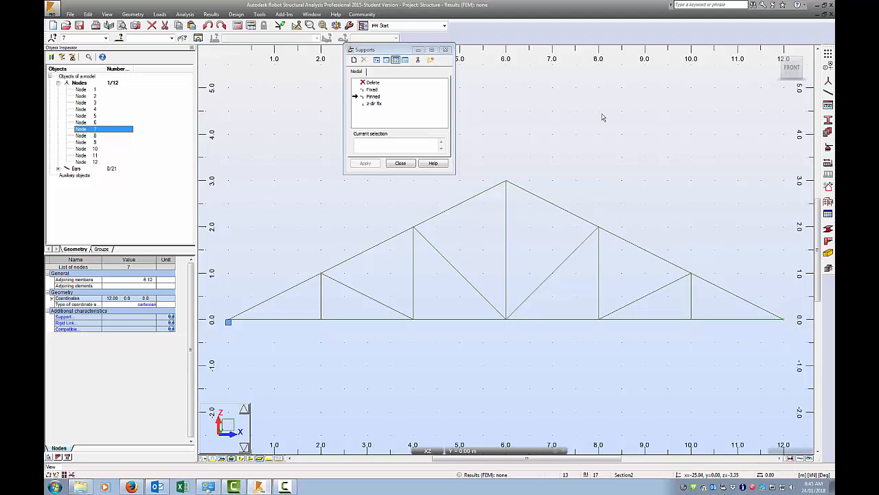
pyautogui.moveTo(397, 115)
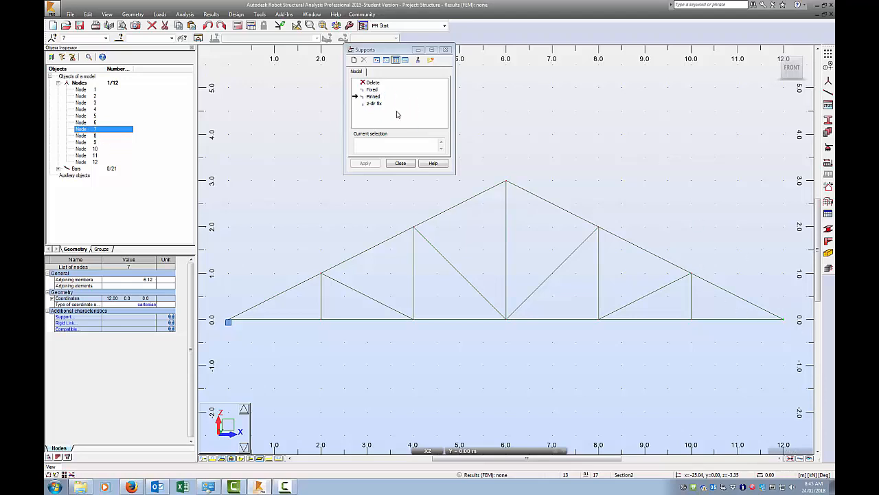
pyautogui.moveTo(385, 110)
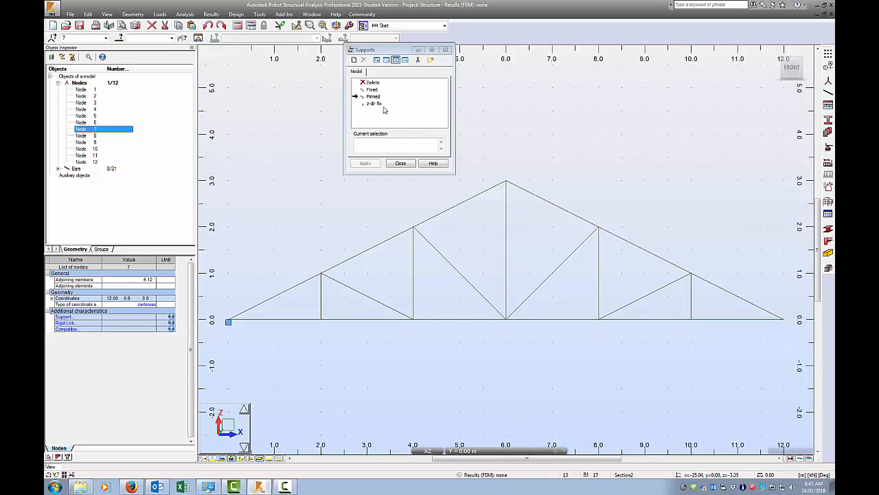
pyautogui.click(374, 103)
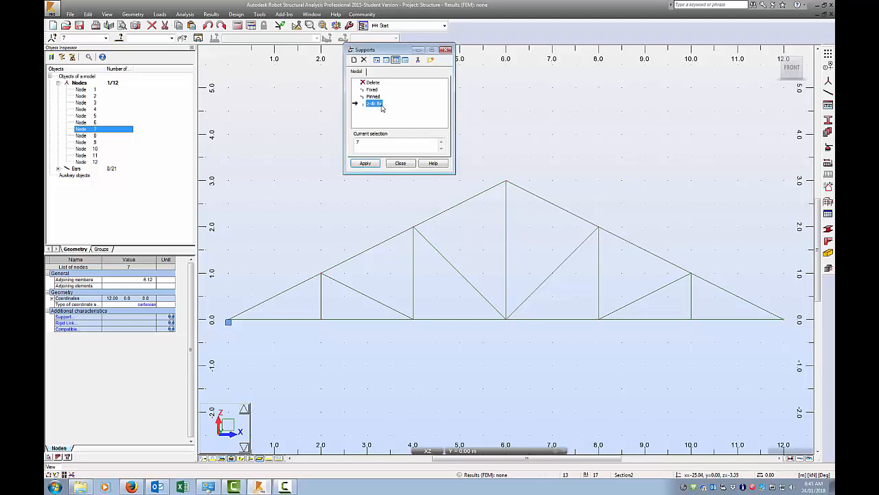
pyautogui.click(364, 163)
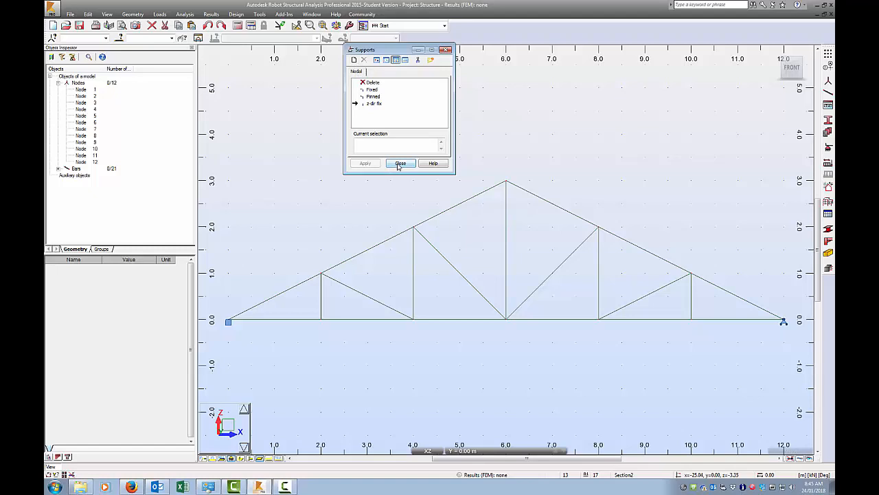
pyautogui.click(401, 162)
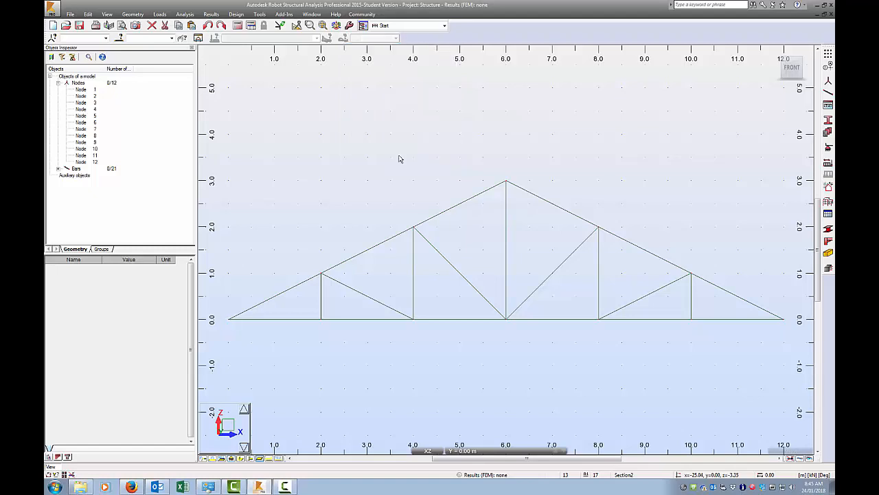
pyautogui.moveTo(643, 288)
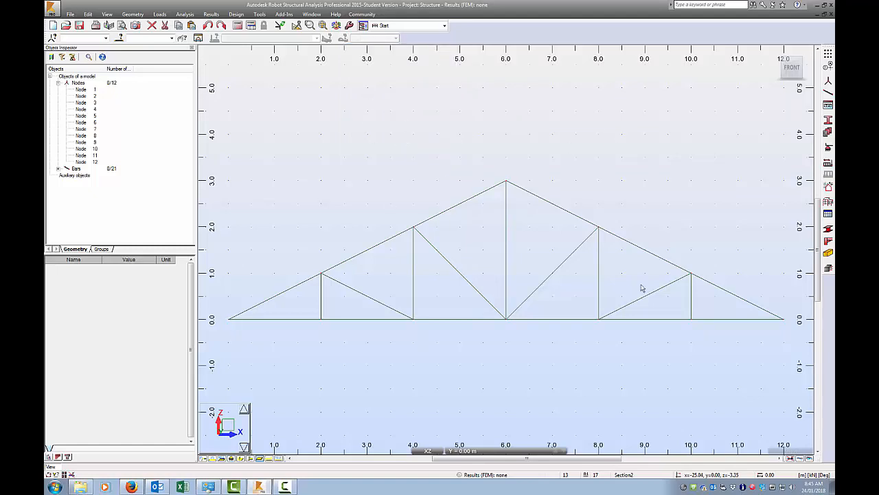
pyautogui.moveTo(360, 450)
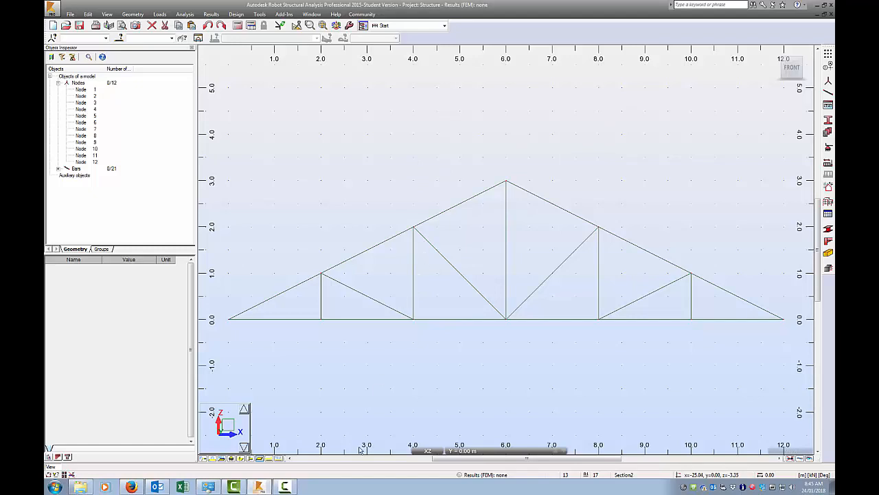
pyautogui.moveTo(330, 352)
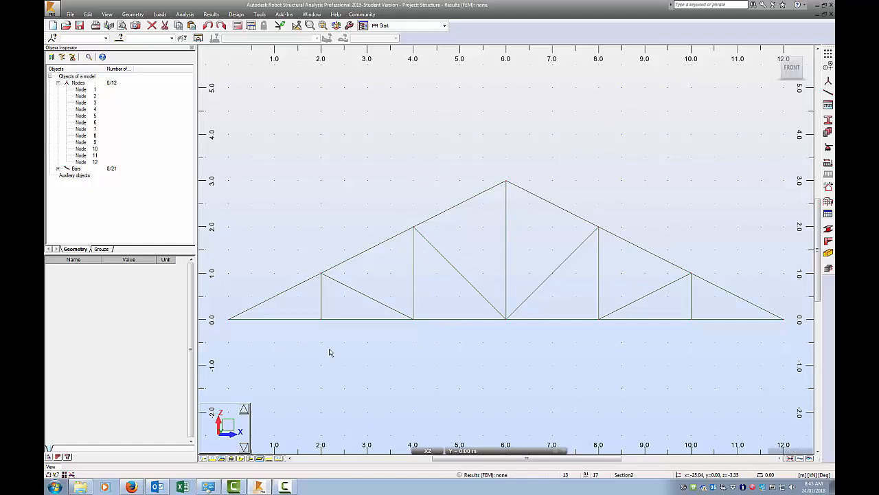
pyautogui.moveTo(228, 135)
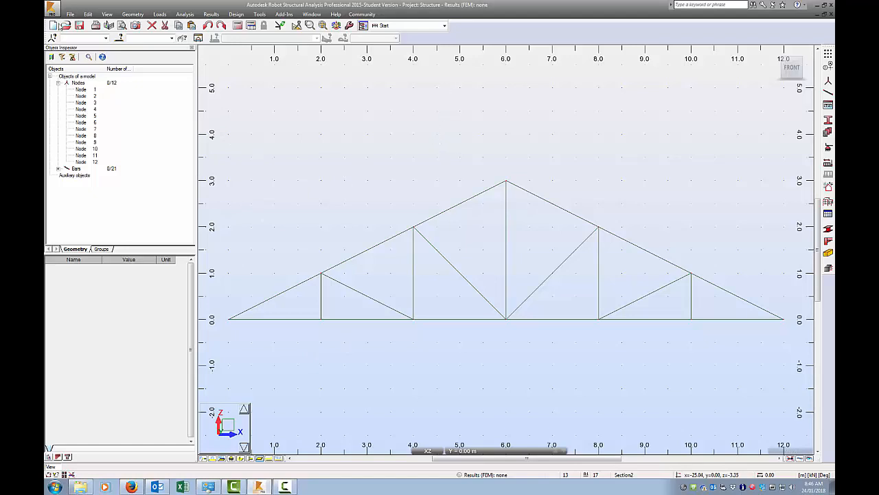
# - Add load case LL1 with live nature in the Load Types dialog
pyautogui.click(159, 14)
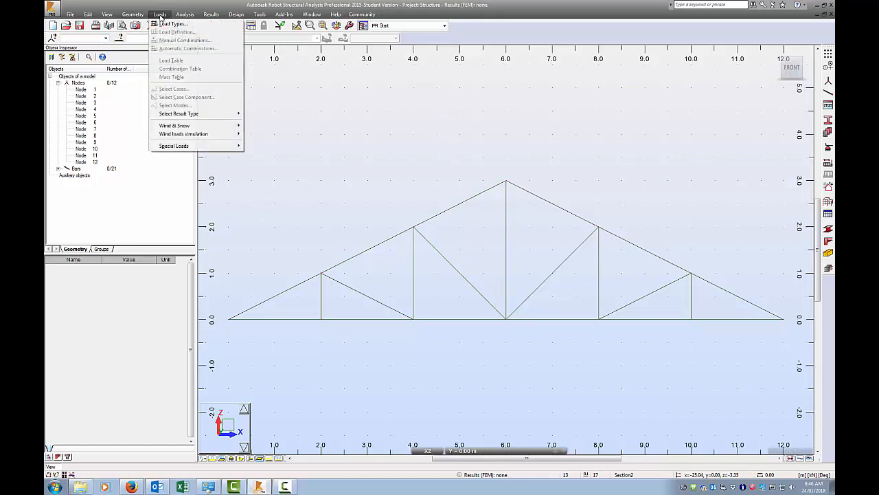
pyautogui.click(174, 31)
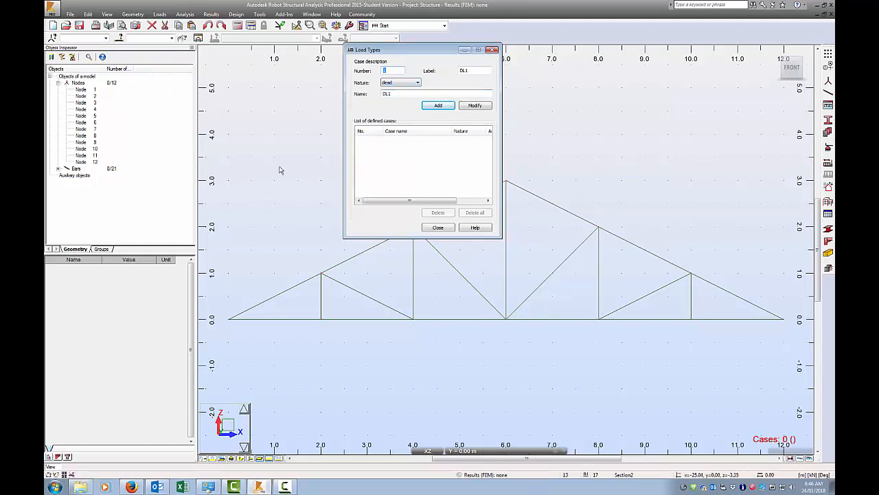
pyautogui.click(417, 82)
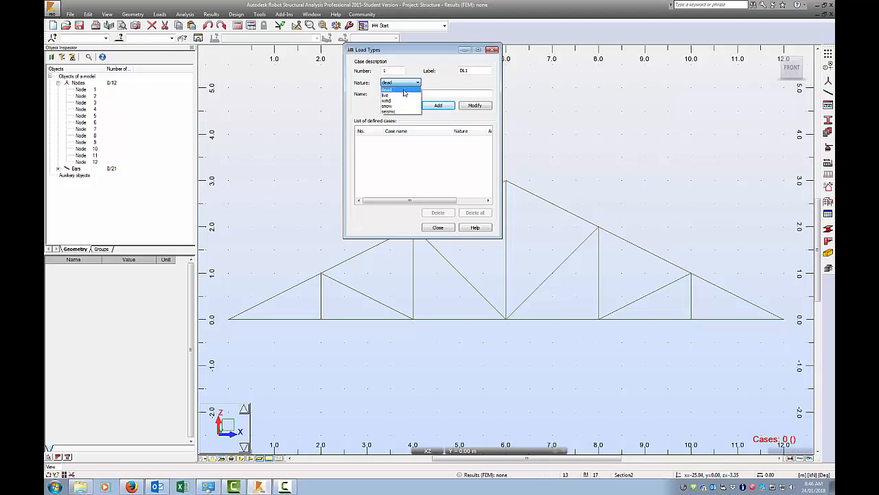
pyautogui.click(385, 95)
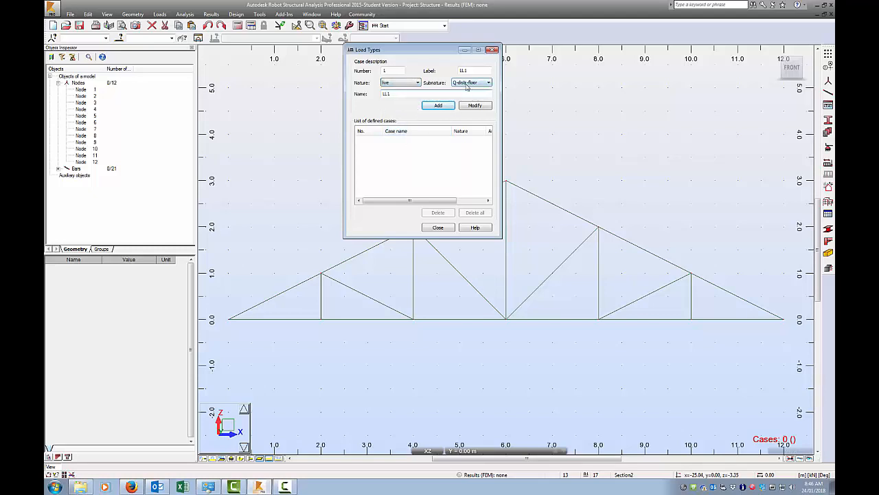
pyautogui.click(487, 83)
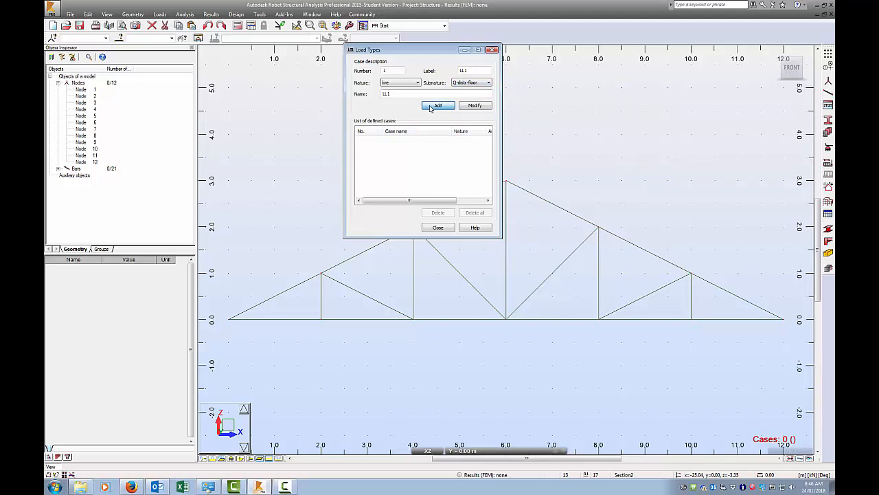
pyautogui.click(438, 106)
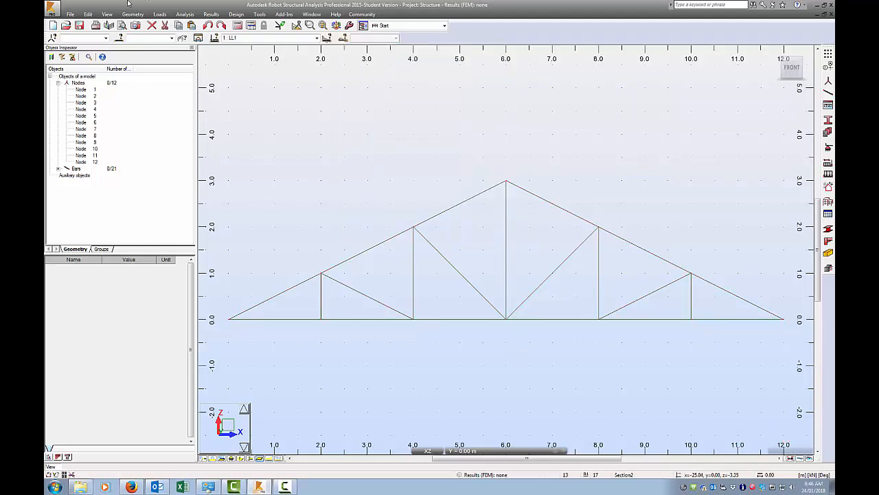
pyautogui.click(159, 13)
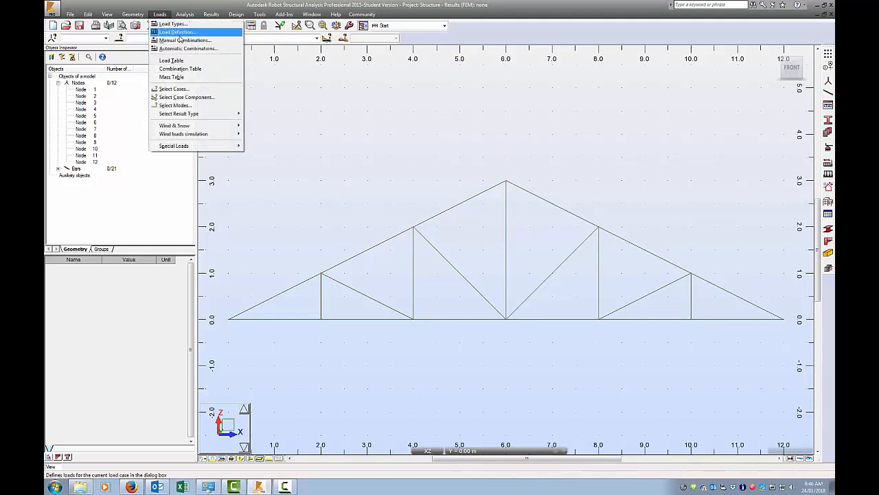
# - Define a nodal force of -10 in Z for case LL1 in Load Definition
pyautogui.click(177, 32)
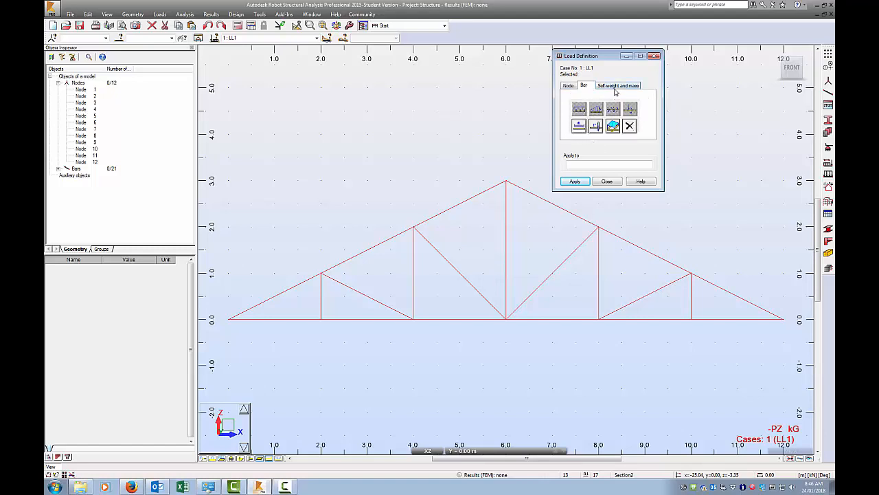
pyautogui.click(618, 86)
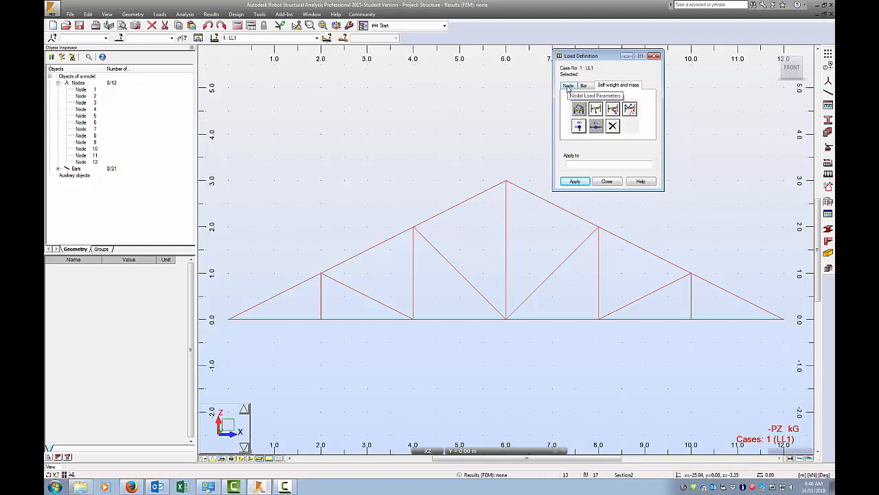
pyautogui.click(568, 84)
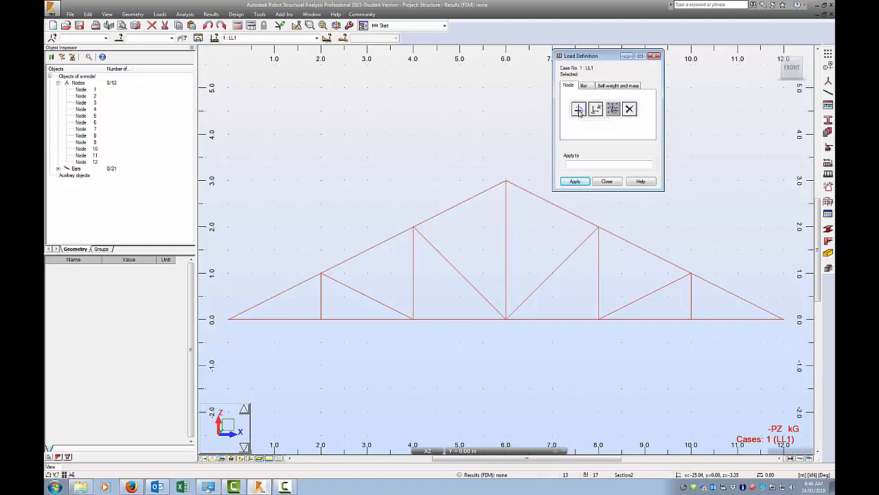
pyautogui.click(578, 110)
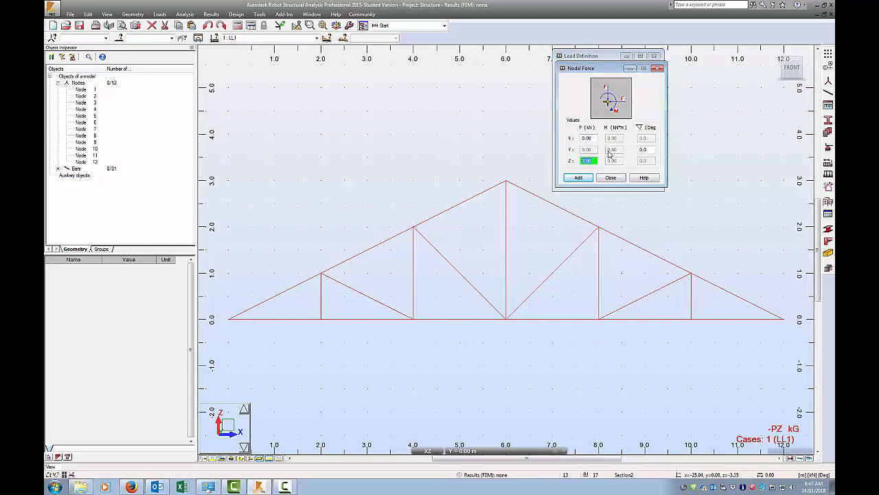
pyautogui.write('-10')
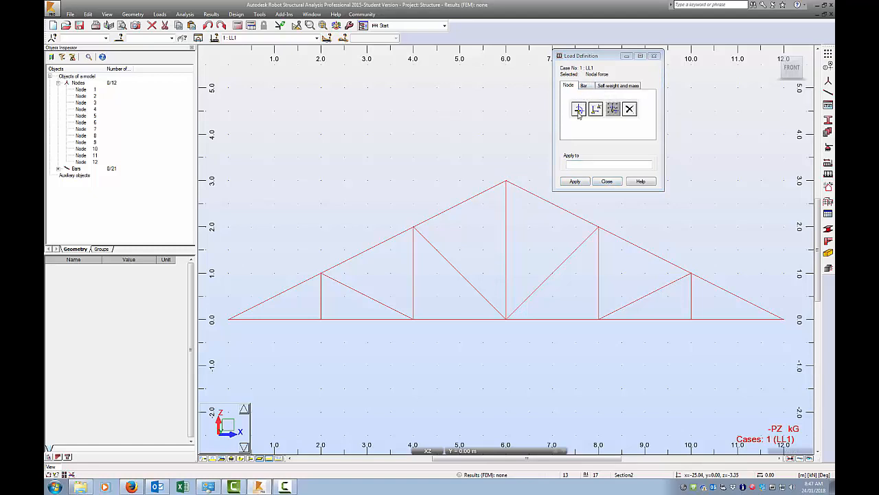
pyautogui.click(584, 85)
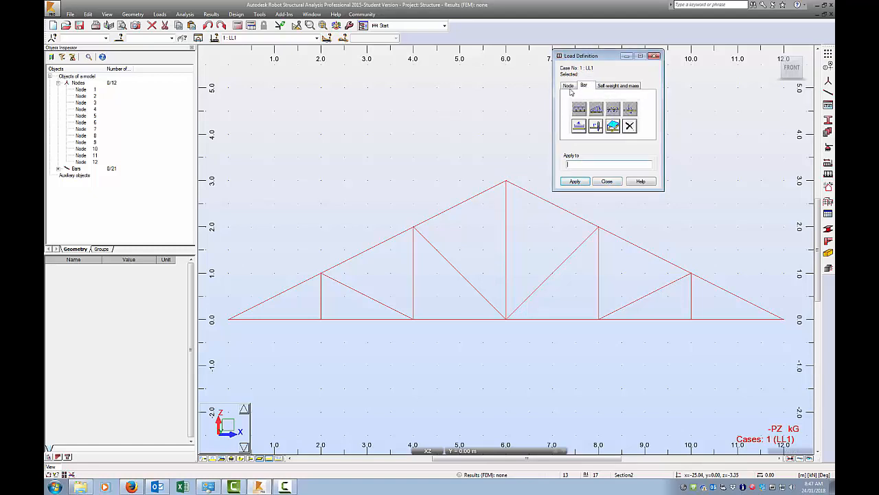
# - Apply the -10 kN nodal force to node 10 at the apex and close Load Definition
pyautogui.click(579, 108)
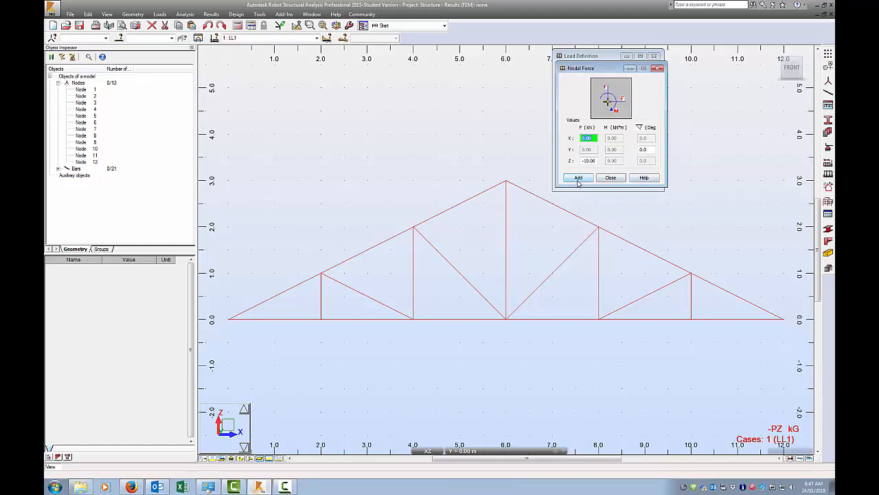
pyautogui.click(577, 178)
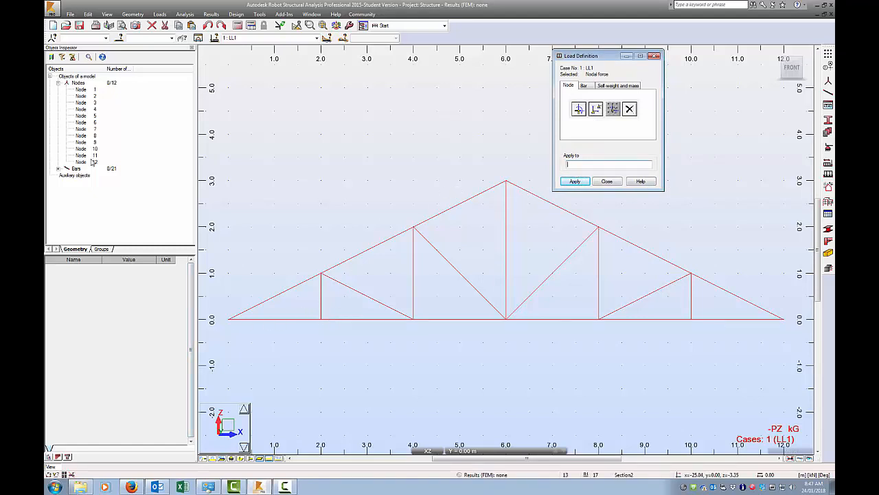
pyautogui.click(89, 142)
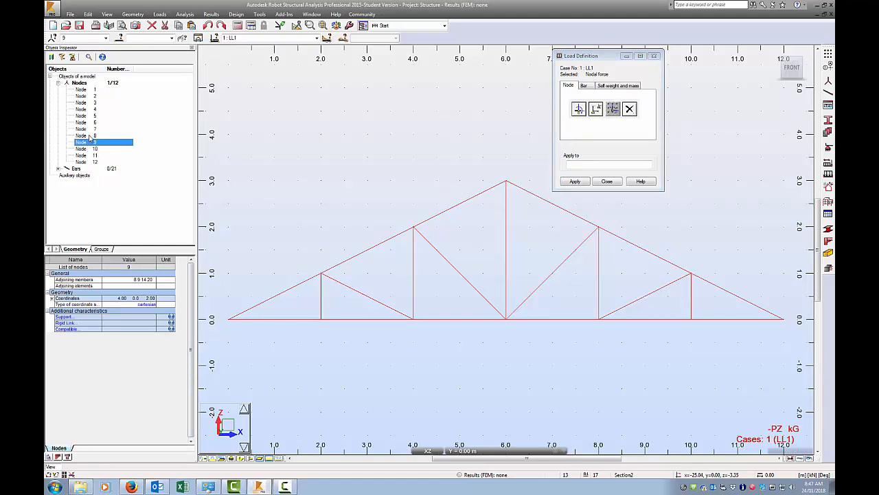
pyautogui.click(81, 136)
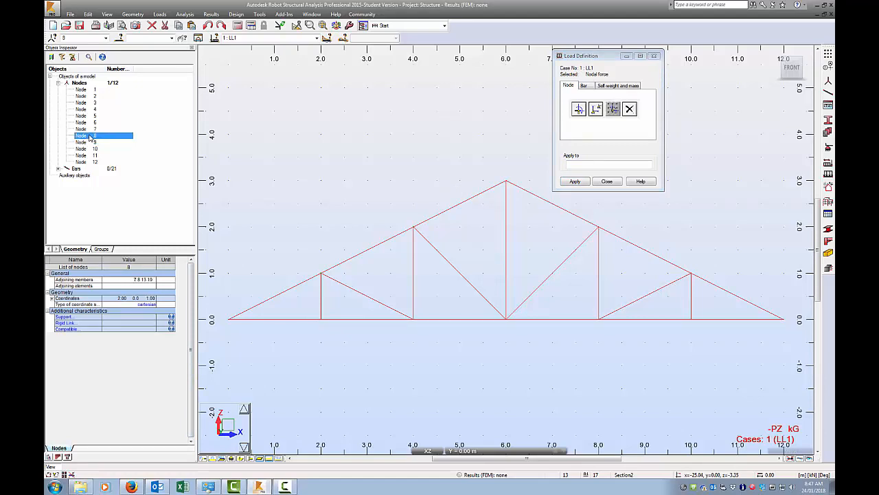
pyautogui.click(81, 142)
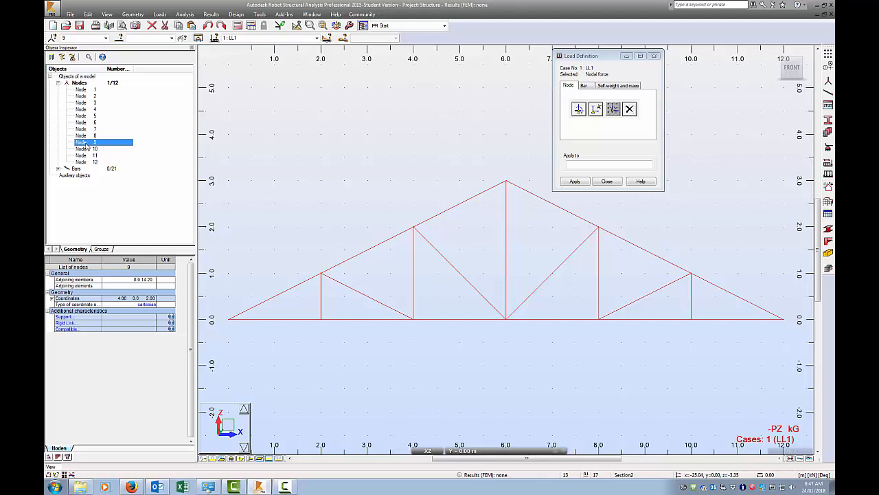
pyautogui.click(83, 149)
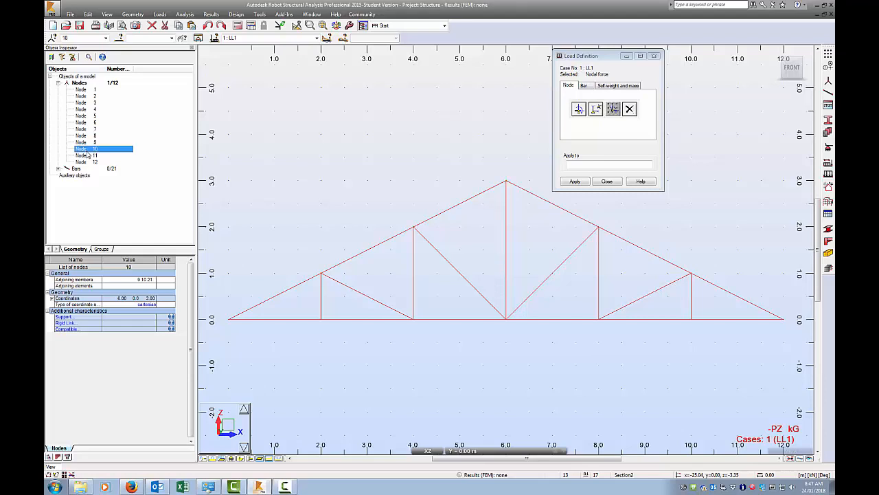
pyautogui.moveTo(516, 199)
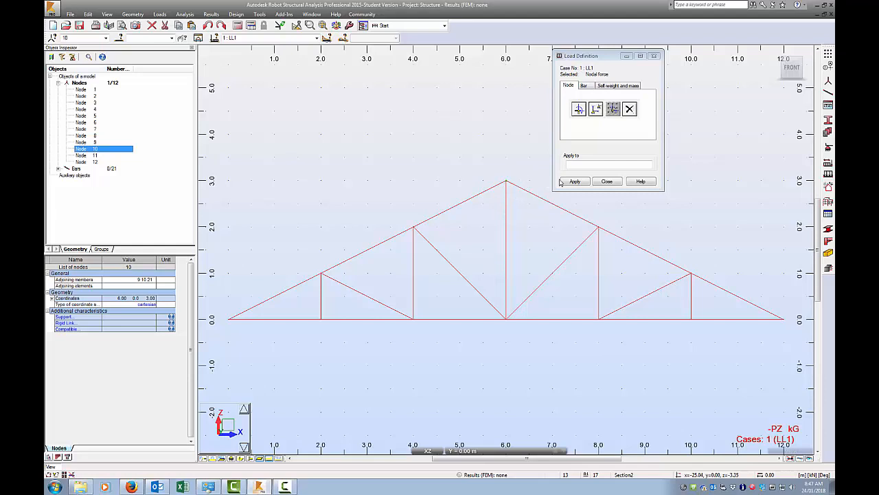
pyautogui.click(575, 181)
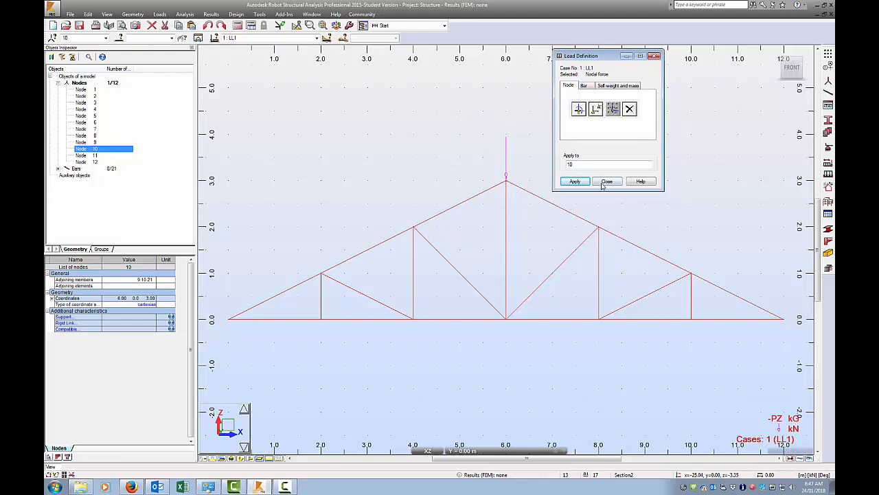
pyautogui.click(607, 181)
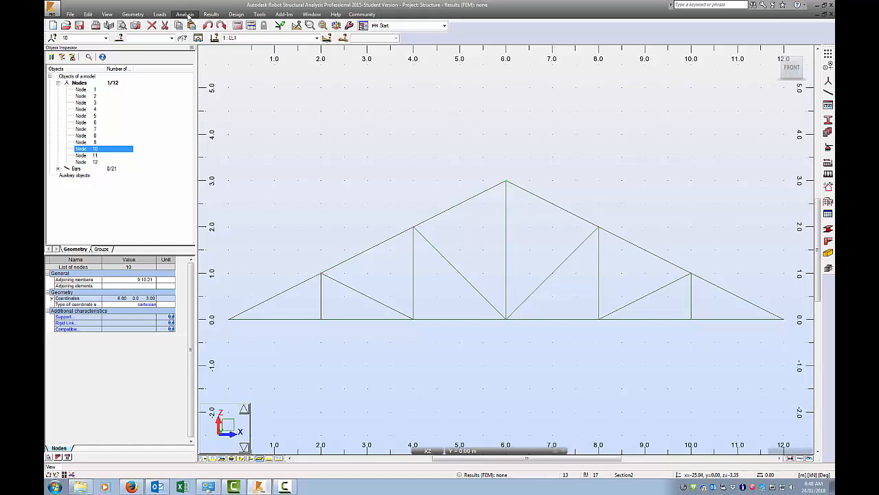
# - Review the Analysis Types settings, including load to mass conversion, and close them
pyautogui.click(185, 14)
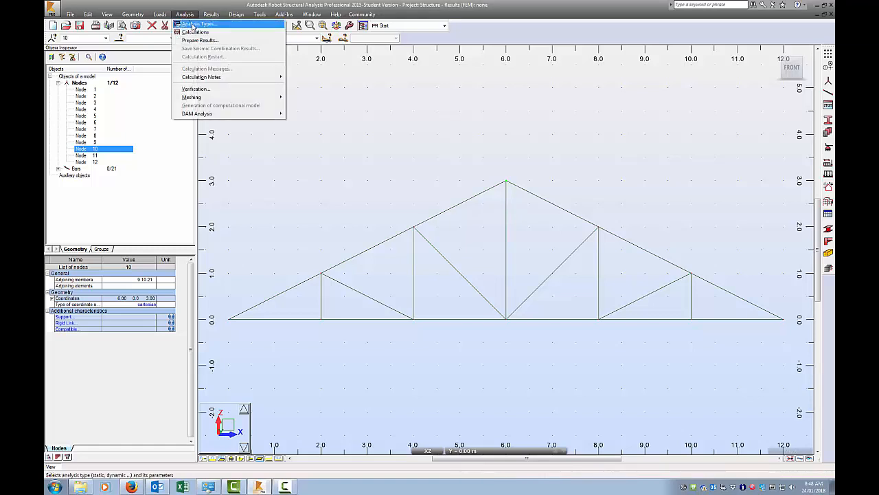
pyautogui.click(198, 24)
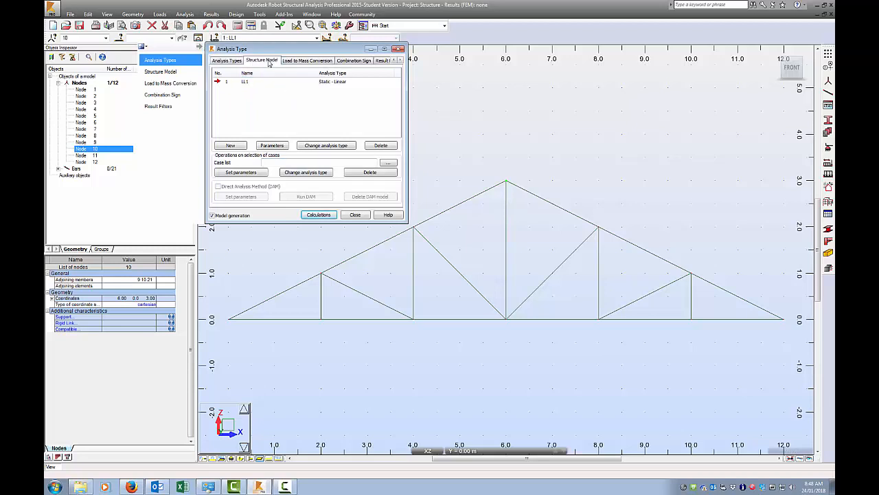
pyautogui.click(308, 60)
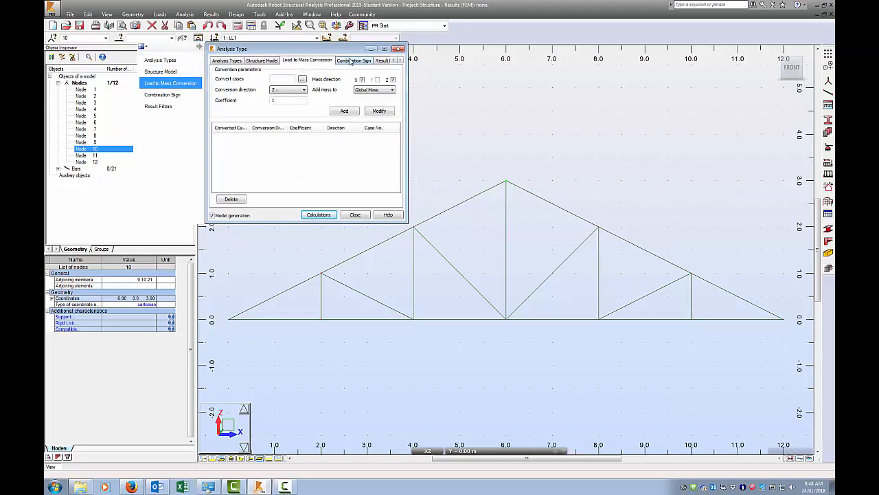
pyautogui.click(225, 60)
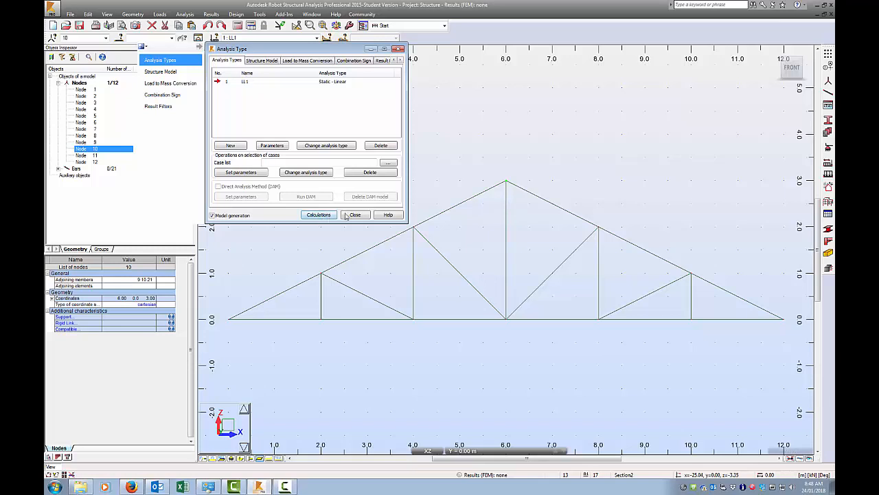
pyautogui.click(355, 215)
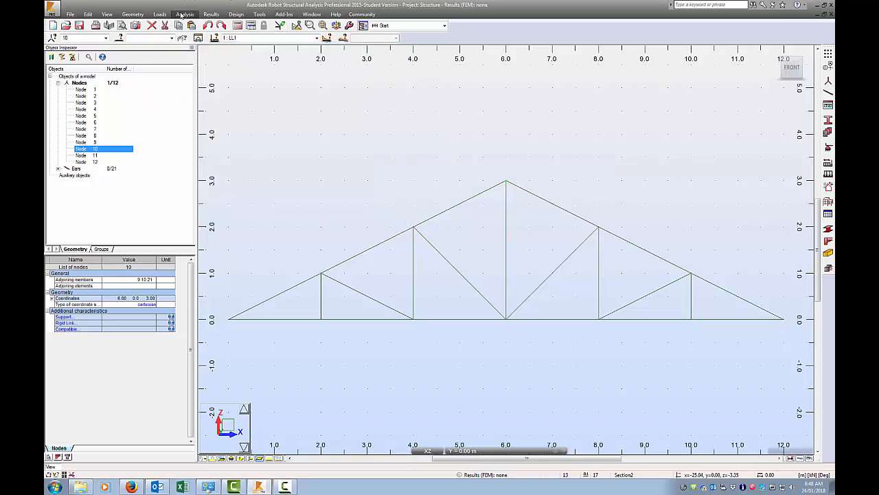
# - Run the calculations and dismiss the messages showing 0 errors and 1 warning
pyautogui.click(133, 14)
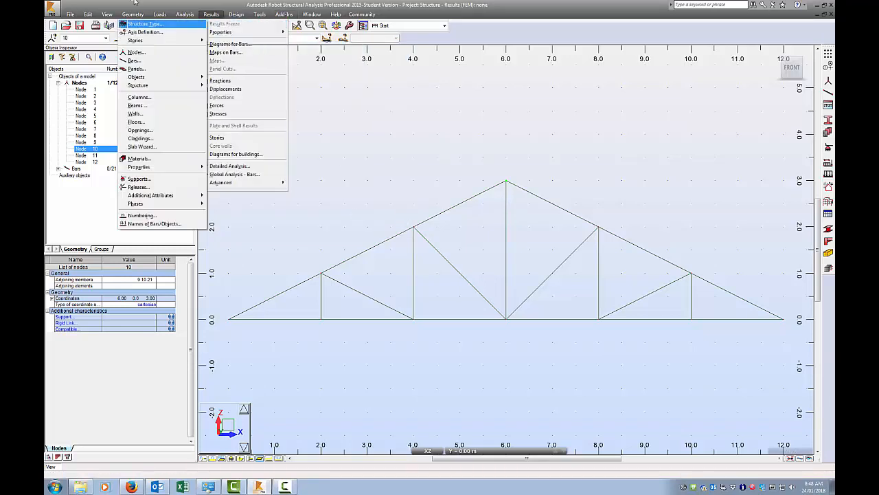
pyautogui.click(184, 13)
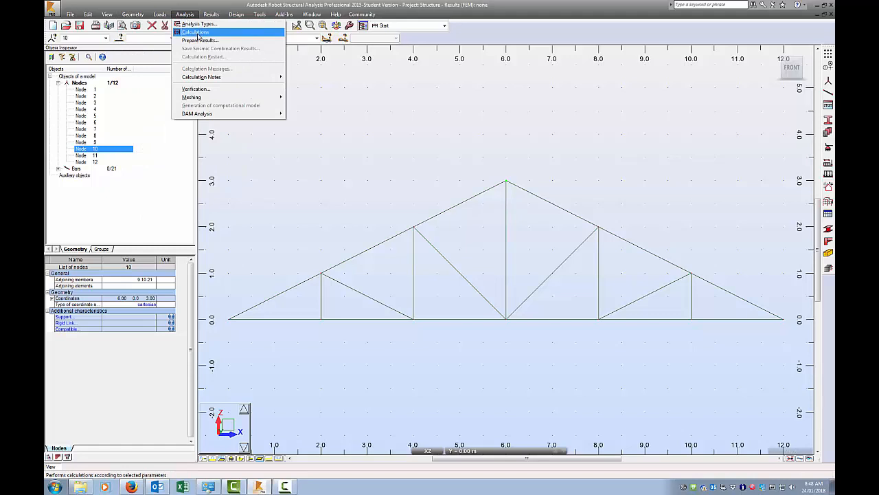
pyautogui.click(195, 33)
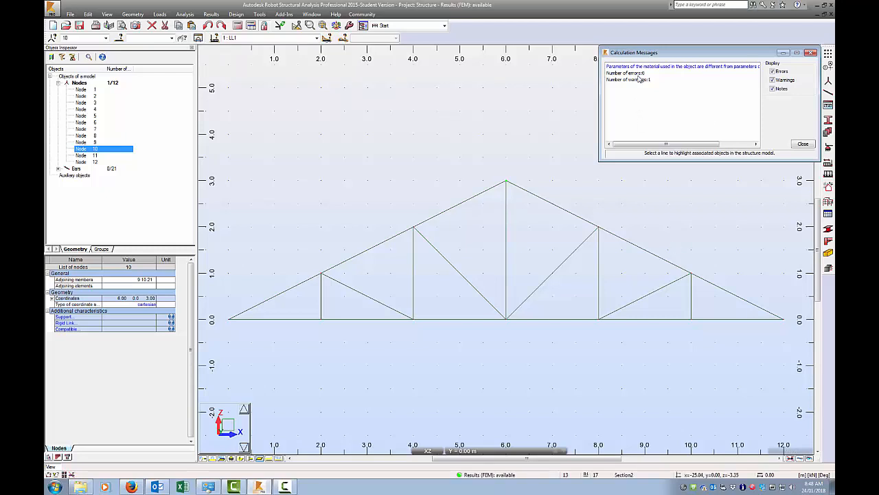
pyautogui.moveTo(689, 150)
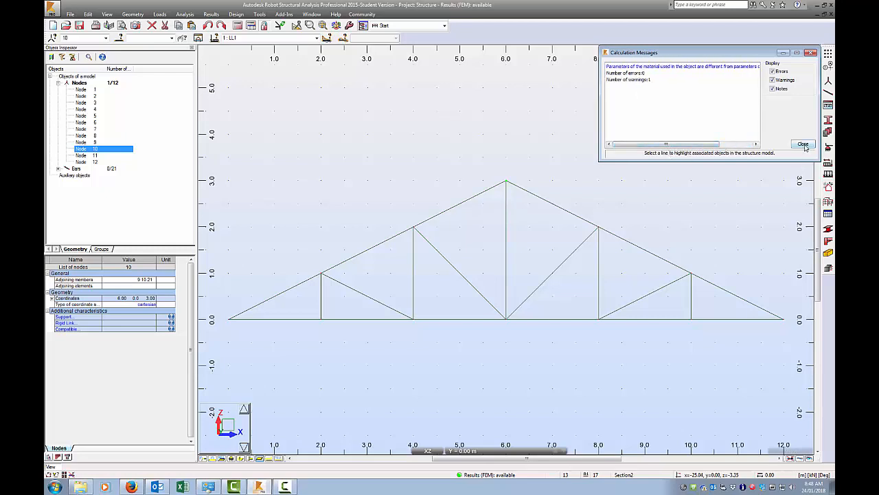
pyautogui.click(803, 144)
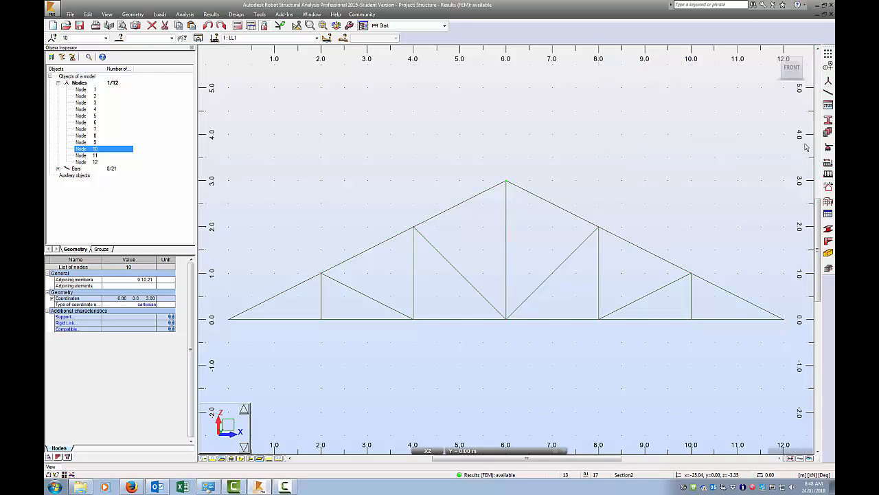
pyautogui.moveTo(462, 120)
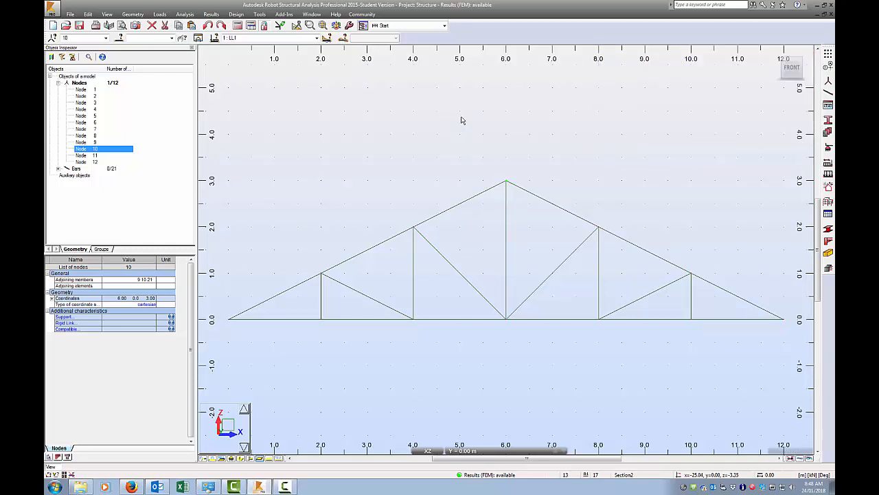
pyautogui.moveTo(462, 121)
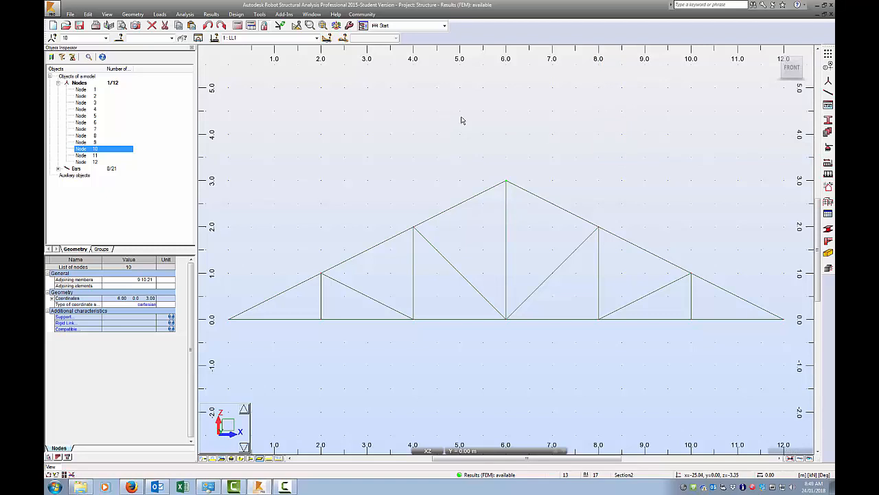
pyautogui.moveTo(270, 164)
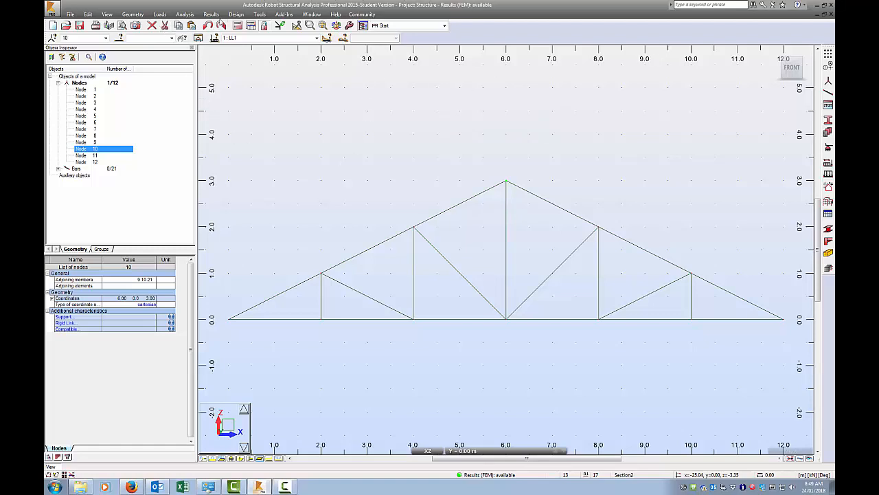
# - Show Fx force and deformation diagrams for bars, with 2 mm maximum displacement
pyautogui.click(211, 14)
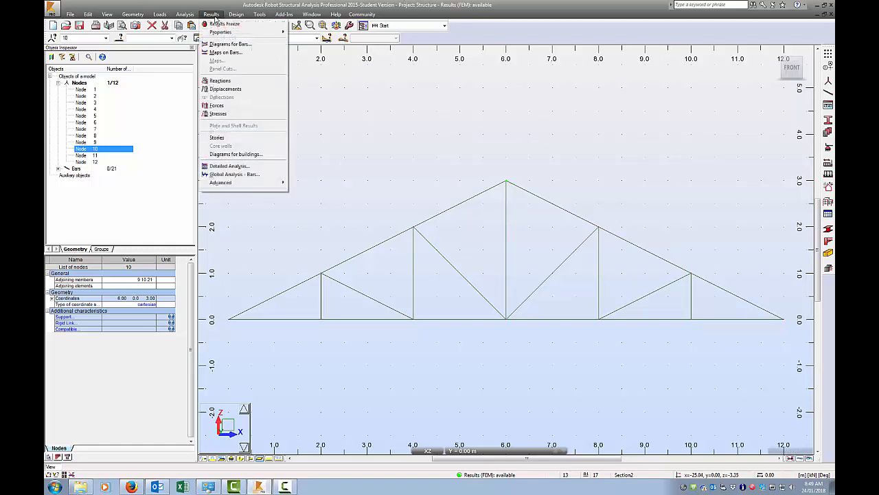
pyautogui.moveTo(243, 61)
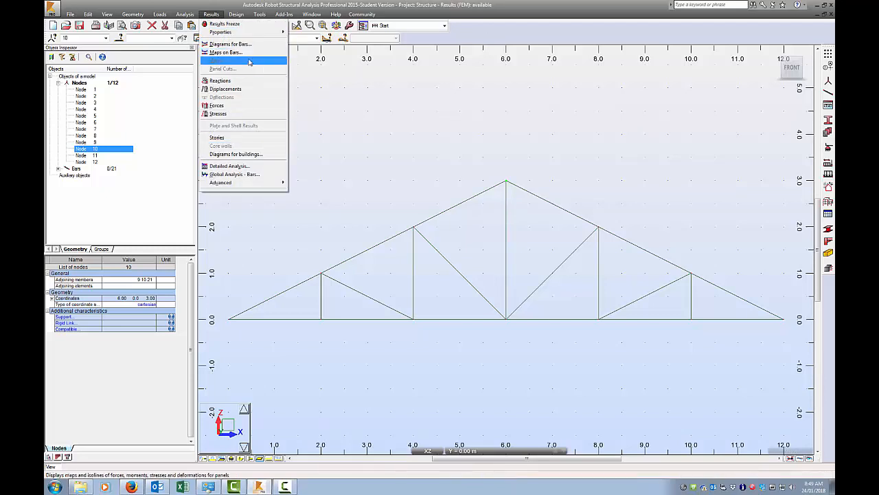
pyautogui.moveTo(249, 76)
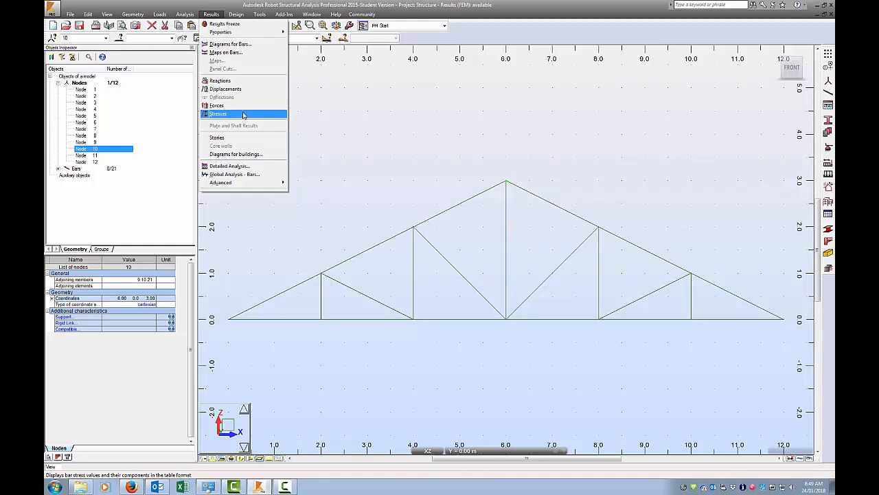
pyautogui.moveTo(230, 44)
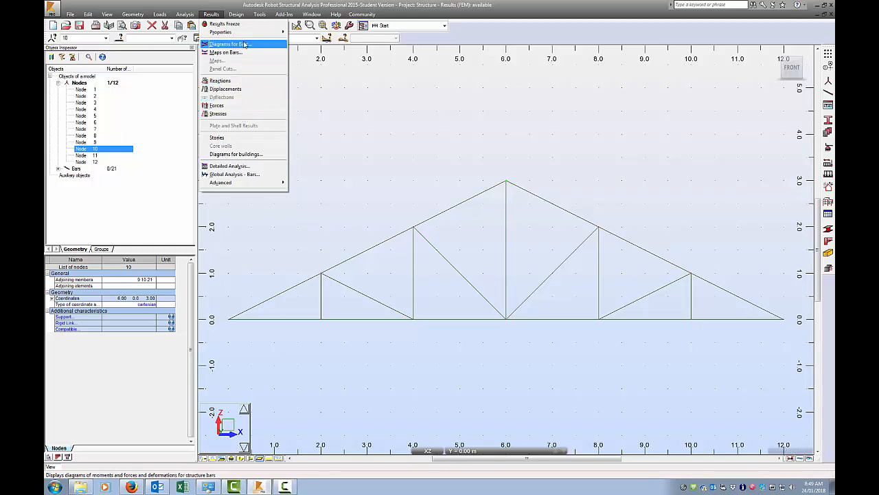
pyautogui.click(229, 44)
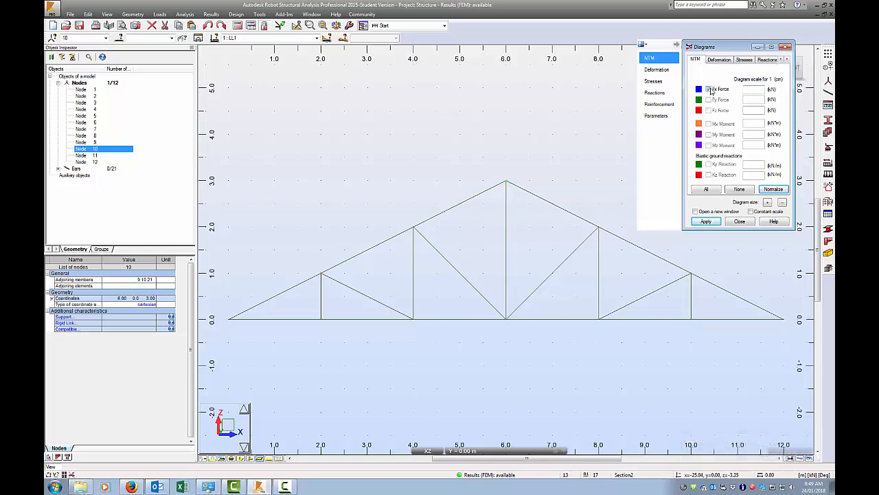
pyautogui.click(709, 88)
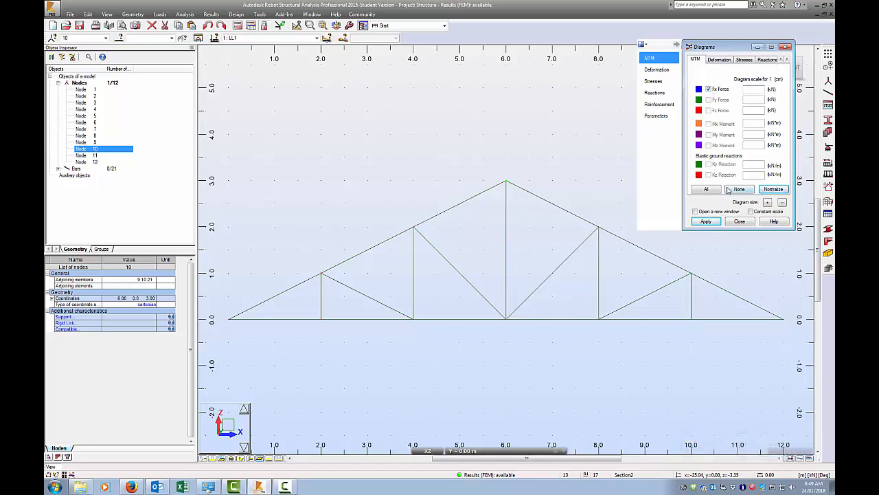
pyautogui.click(706, 221)
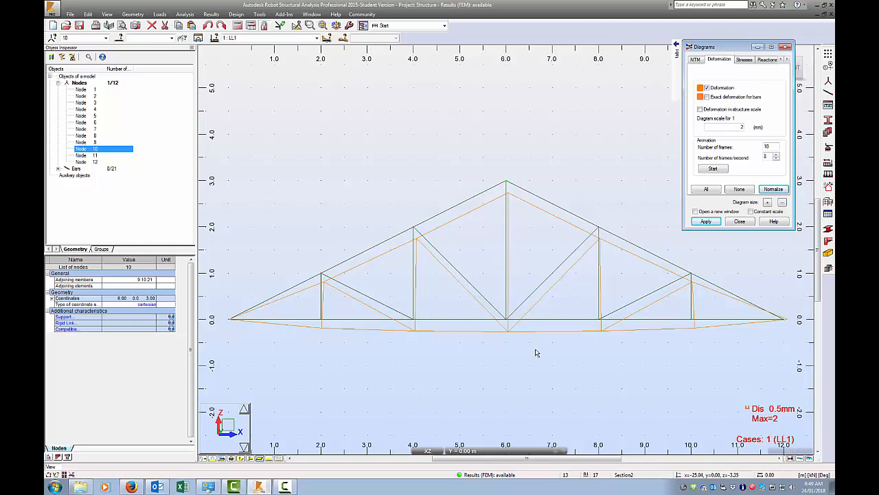
pyautogui.moveTo(537, 352)
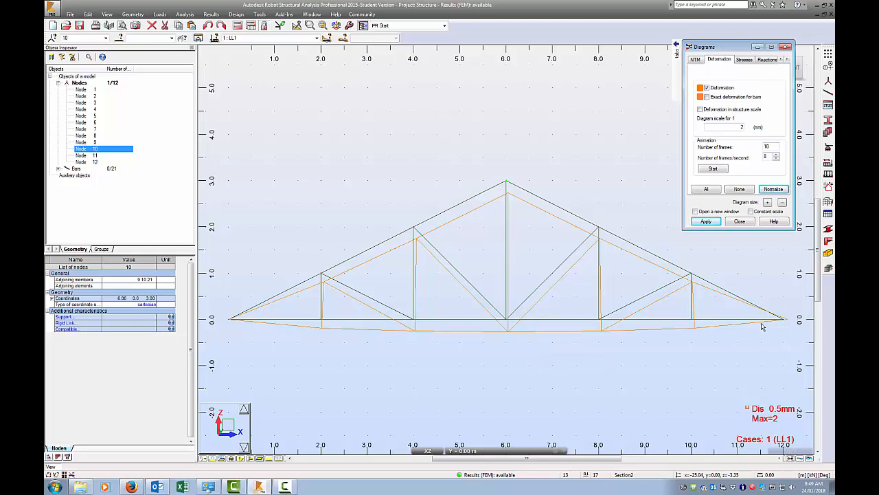
pyautogui.moveTo(769, 327)
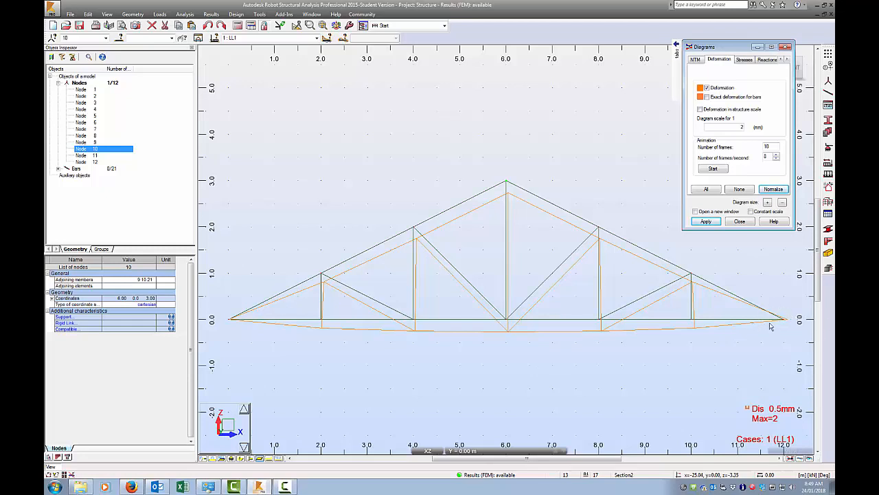
pyautogui.moveTo(793, 314)
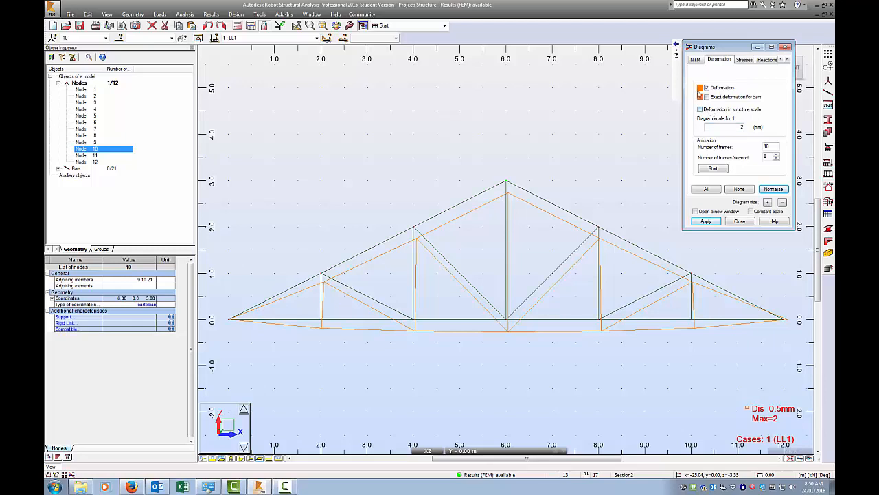
# - Display the maximum normal stress diagram (19.50 to -11.84 MN/m²), then go to Reactions
pyautogui.click(744, 59)
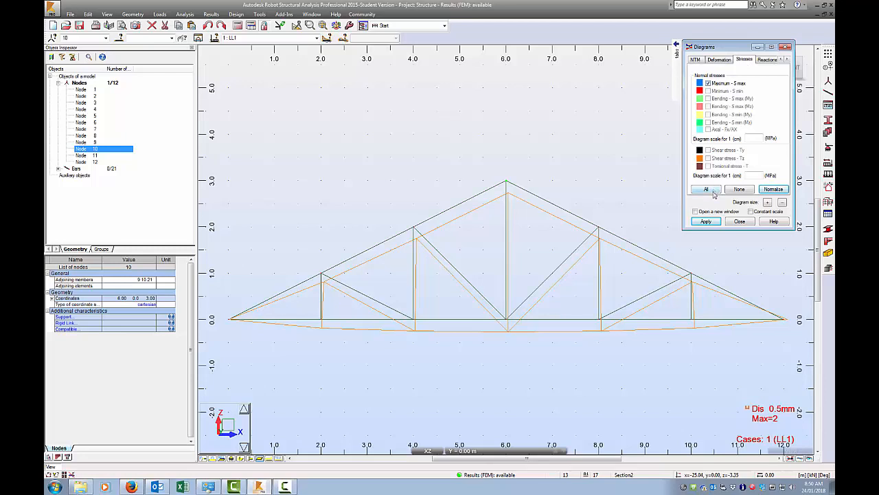
pyautogui.click(706, 221)
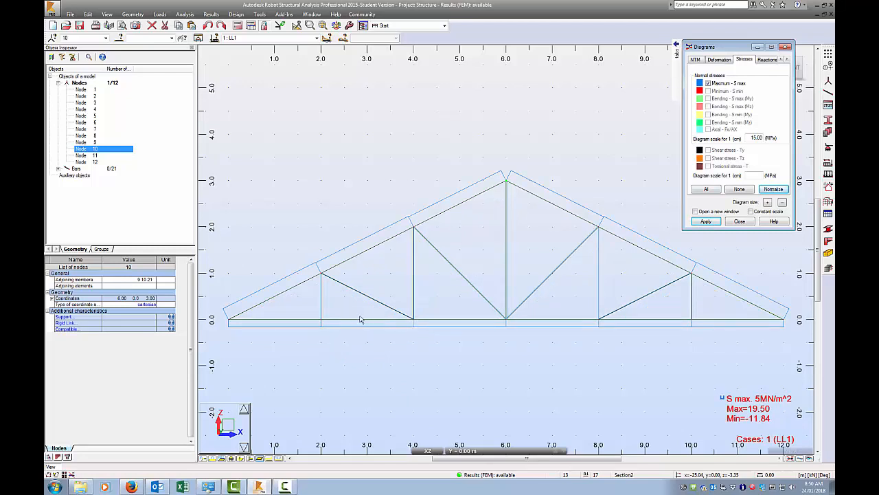
pyautogui.moveTo(467, 202)
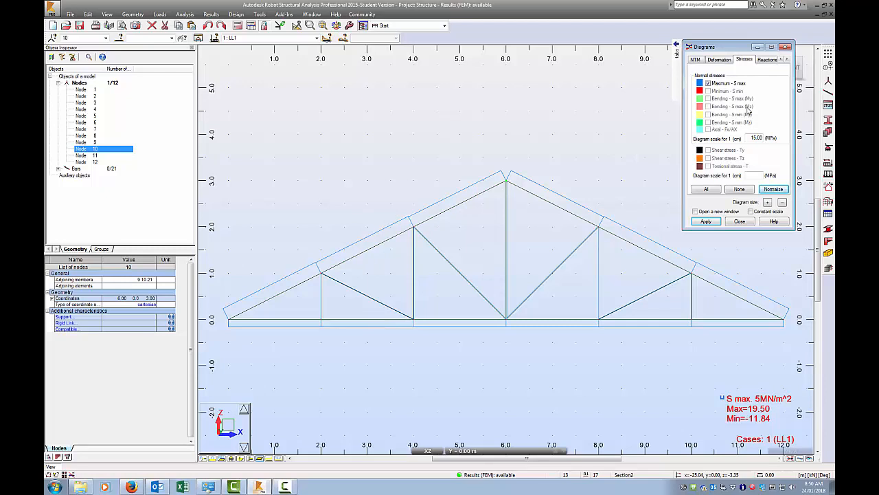
pyautogui.click(750, 59)
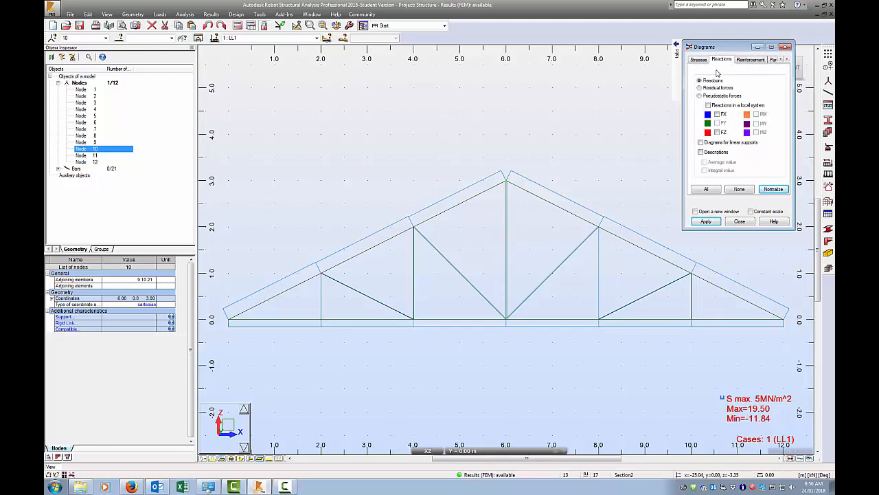
# - Untick maximum stress and show FX and FZ support reaction diagrams on the truss
pyautogui.click(699, 59)
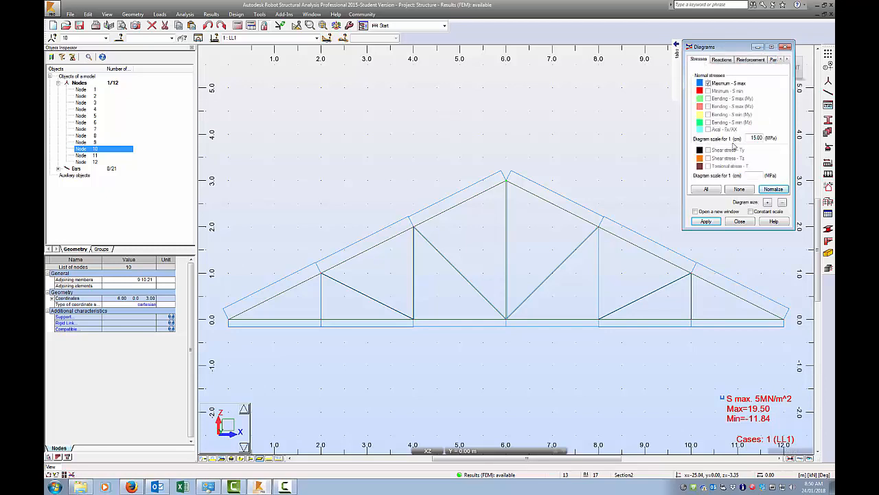
pyautogui.click(709, 83)
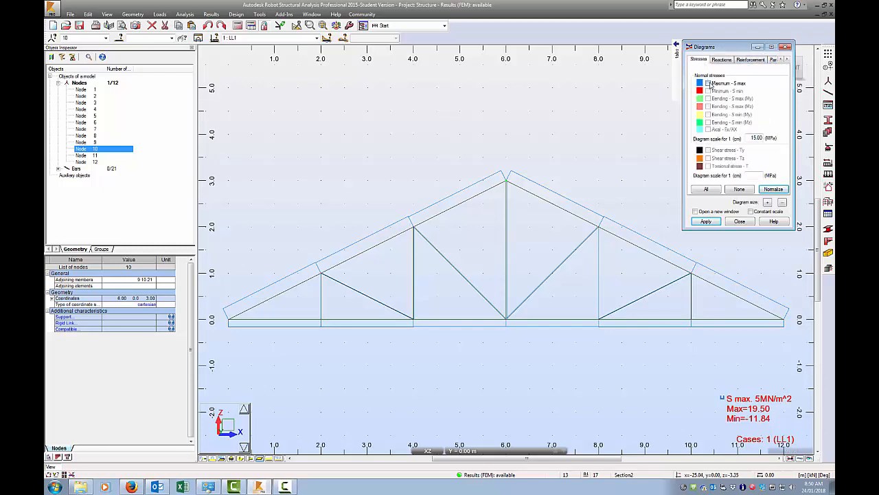
pyautogui.click(722, 60)
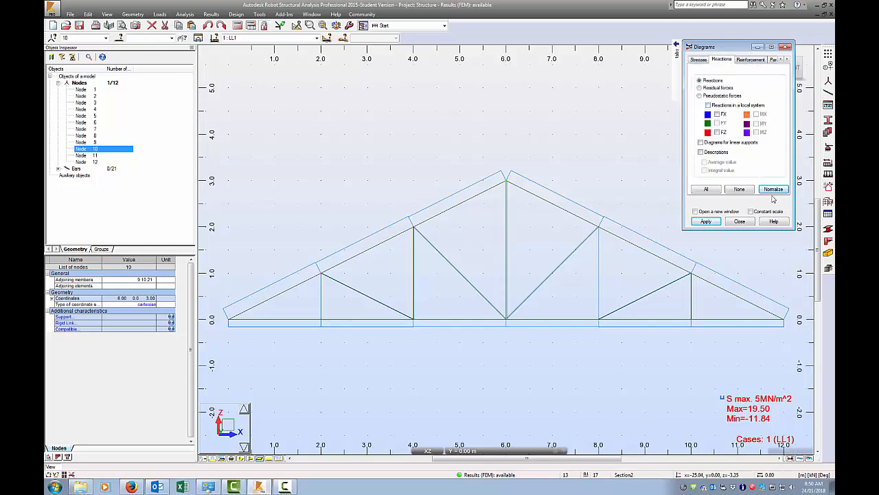
pyautogui.click(718, 113)
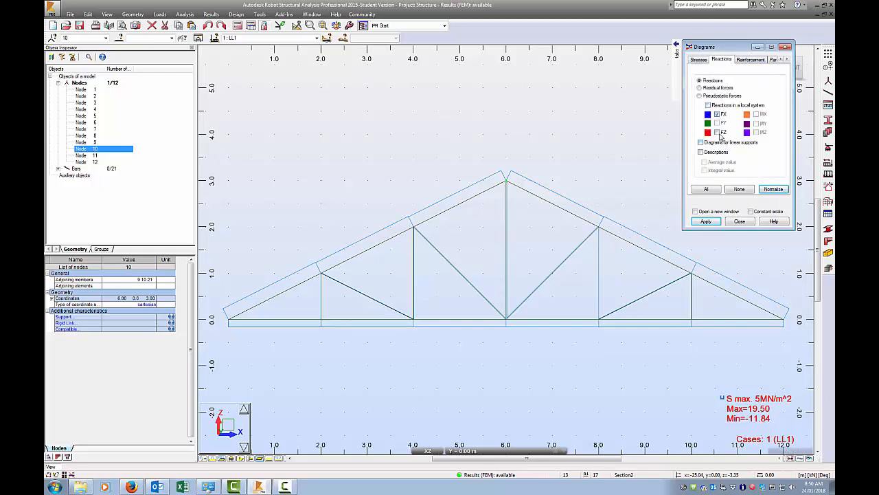
pyautogui.click(717, 114)
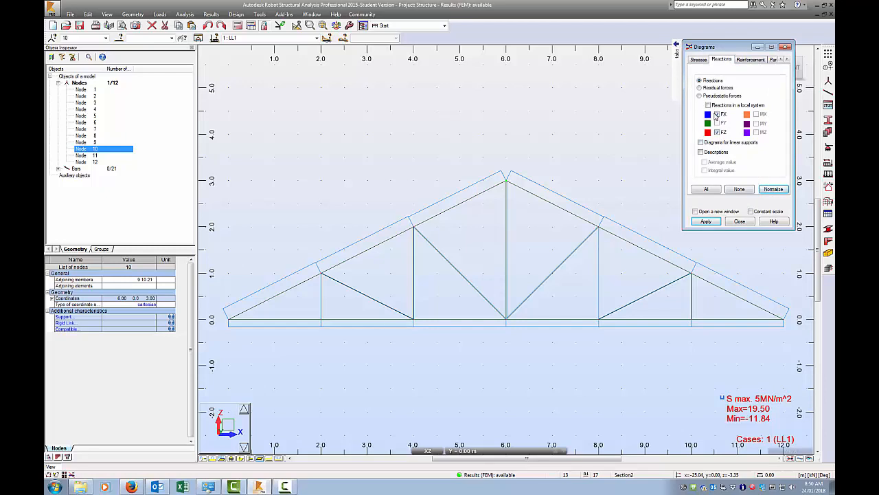
pyautogui.click(717, 123)
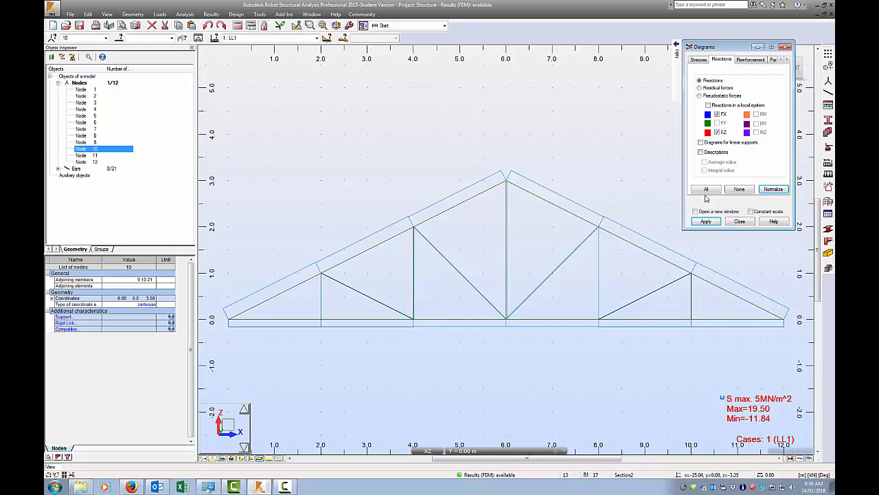
pyautogui.click(706, 221)
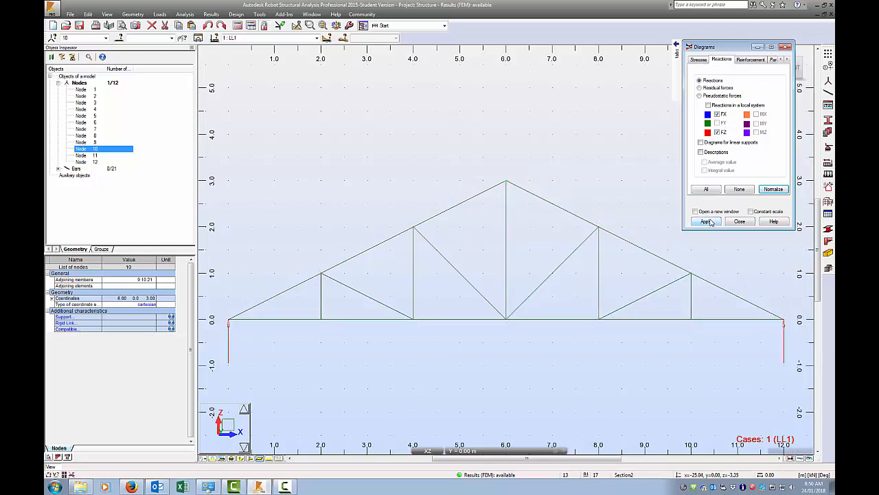
pyautogui.click(705, 220)
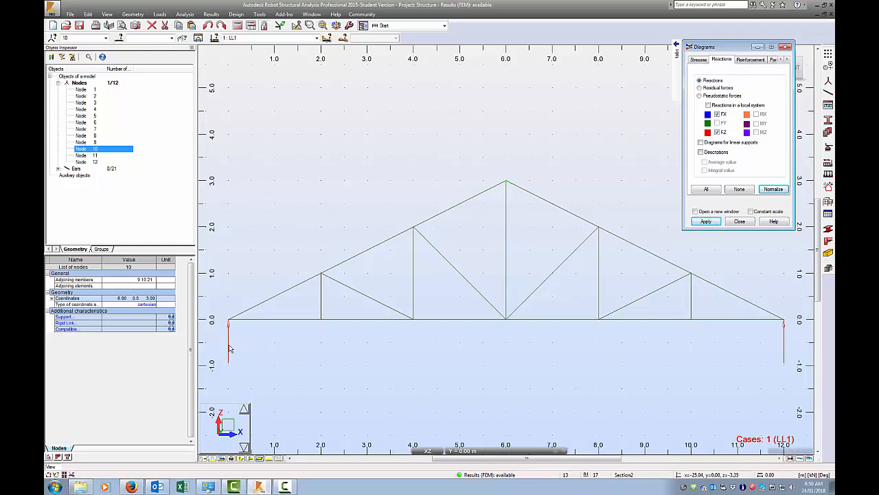
pyautogui.moveTo(778, 336)
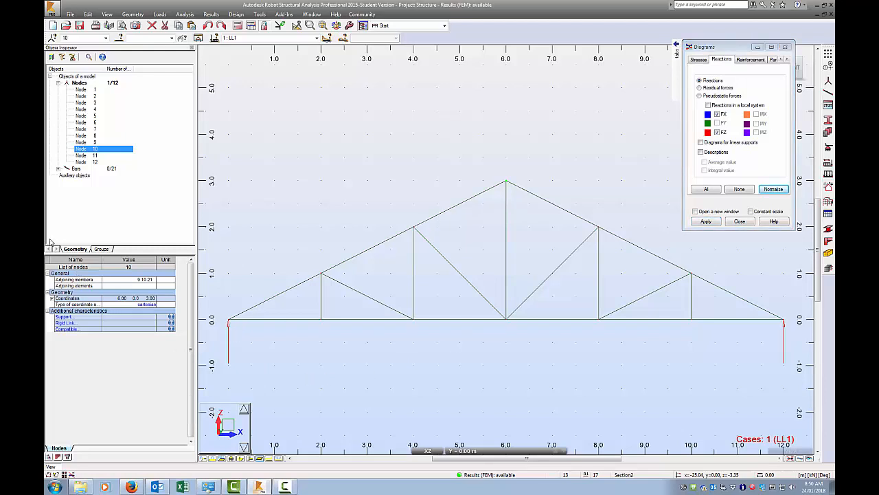
pyautogui.moveTo(381, 125)
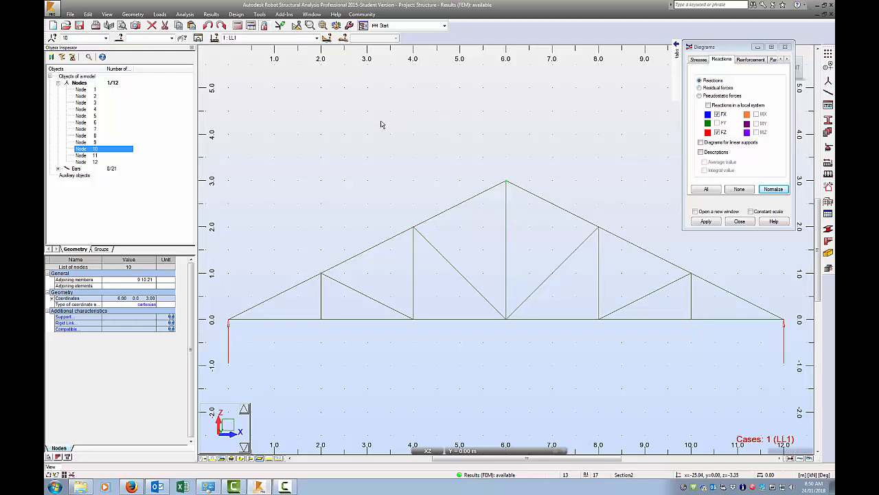
# - Open the bar forces table listing FX for every bar under case LL1
pyautogui.click(211, 14)
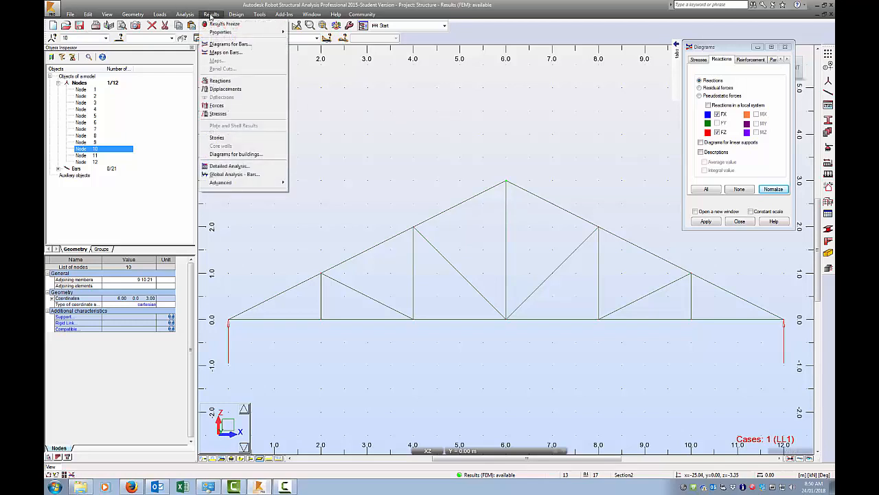
pyautogui.moveTo(236, 154)
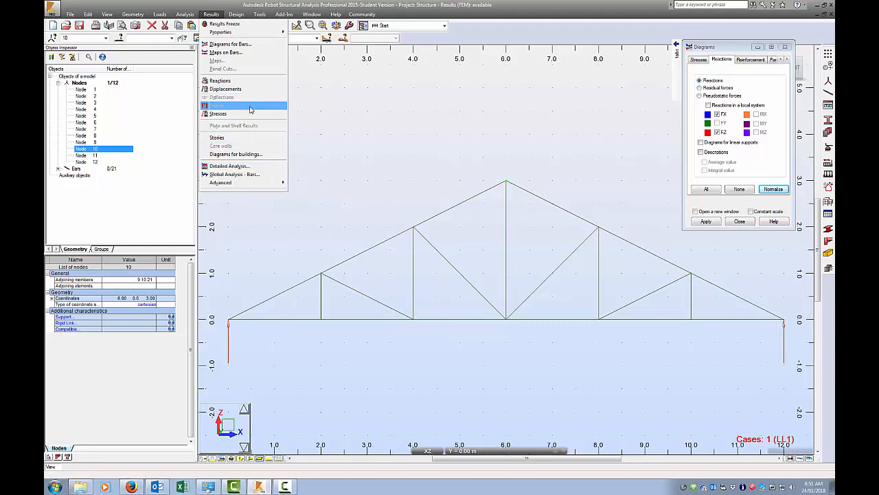
pyautogui.click(220, 105)
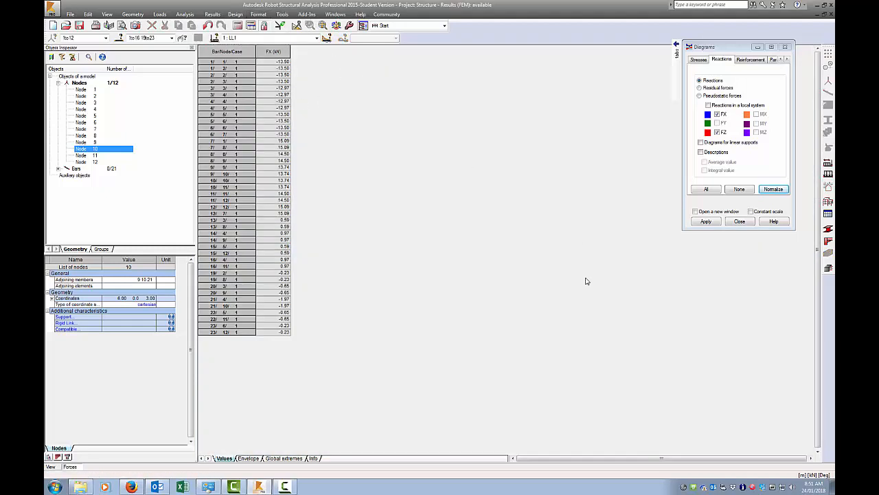
pyautogui.moveTo(397, 51)
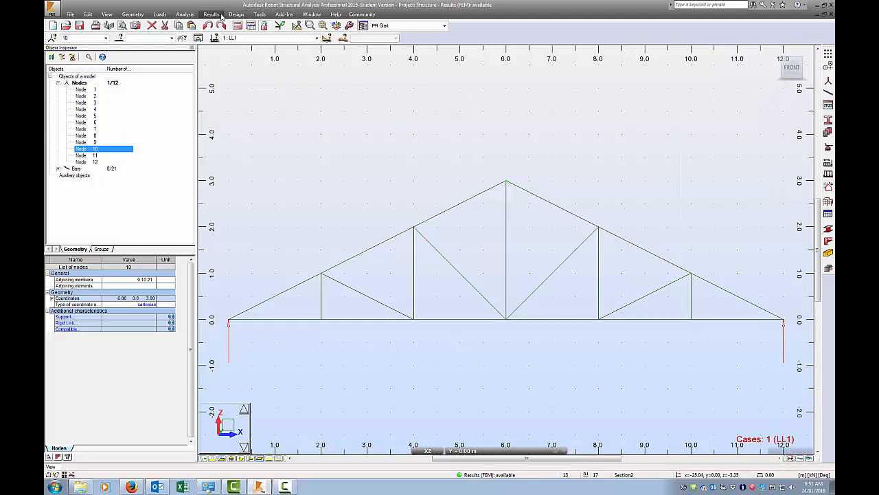
# - Apply a Maps on Bars colour map of axial force Fx with structure deformation enabled
pyautogui.click(211, 14)
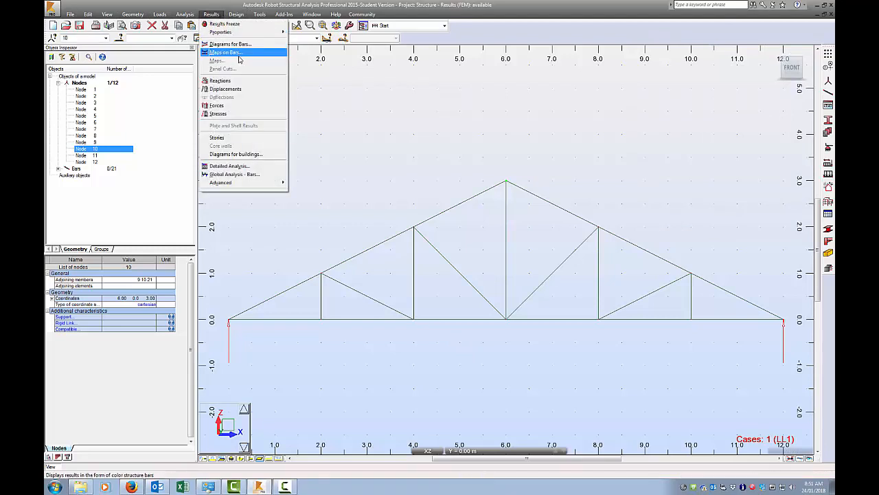
pyautogui.click(226, 52)
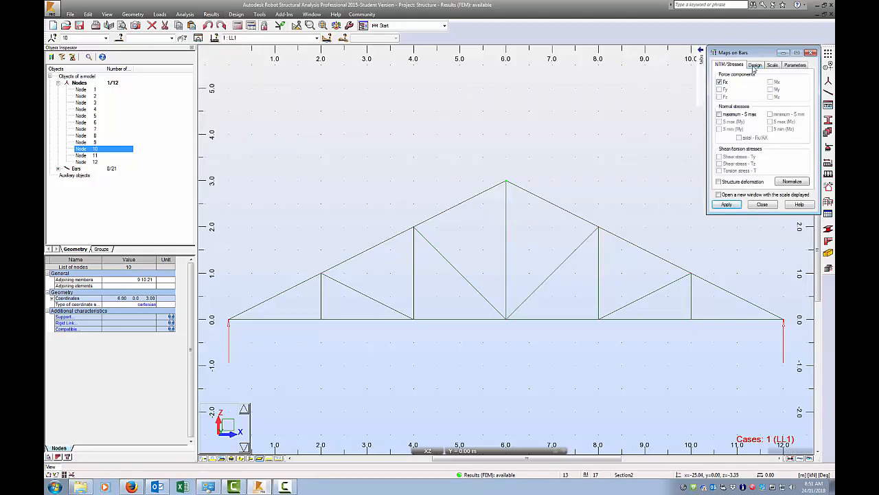
pyautogui.click(773, 64)
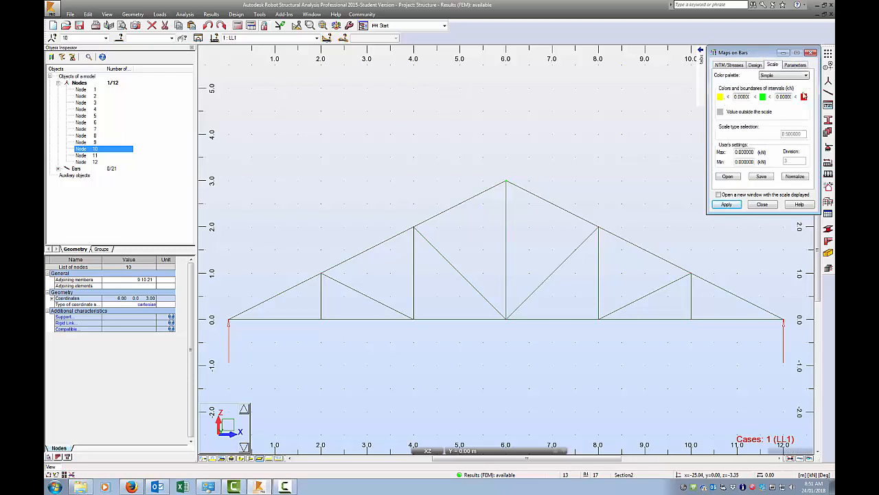
pyautogui.click(729, 64)
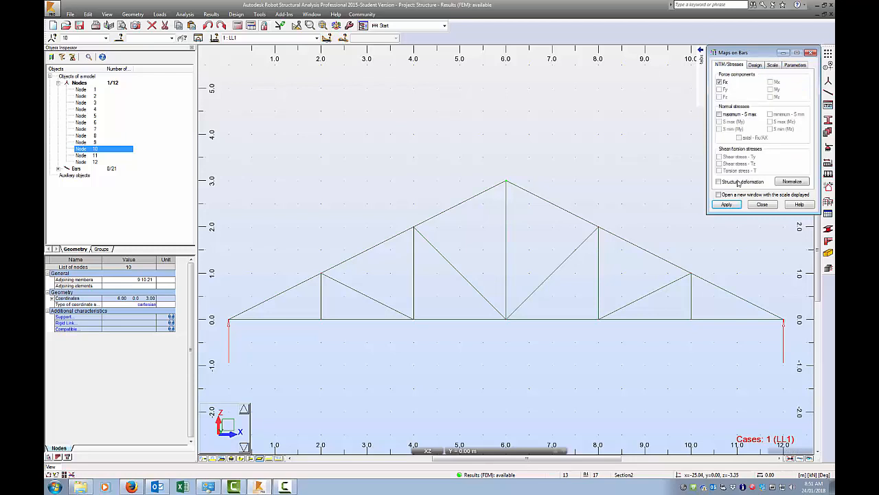
pyautogui.click(720, 181)
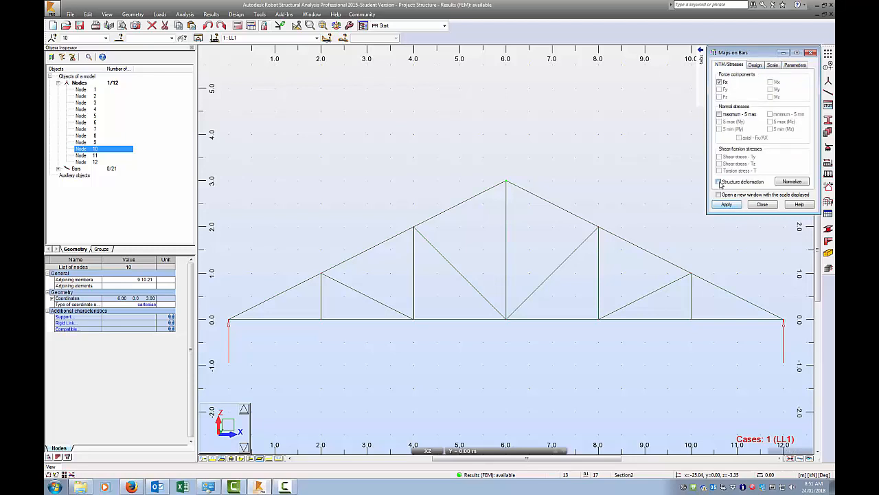
pyautogui.click(720, 181)
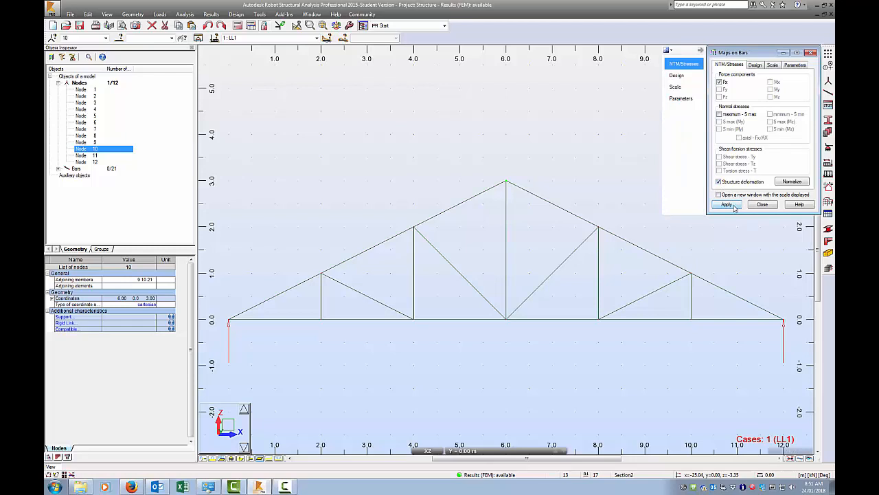
pyautogui.click(727, 205)
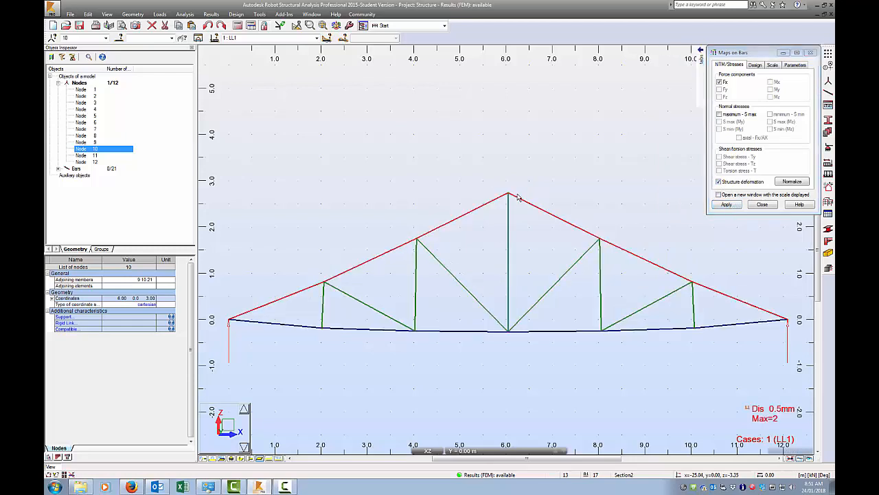
pyautogui.moveTo(519, 198)
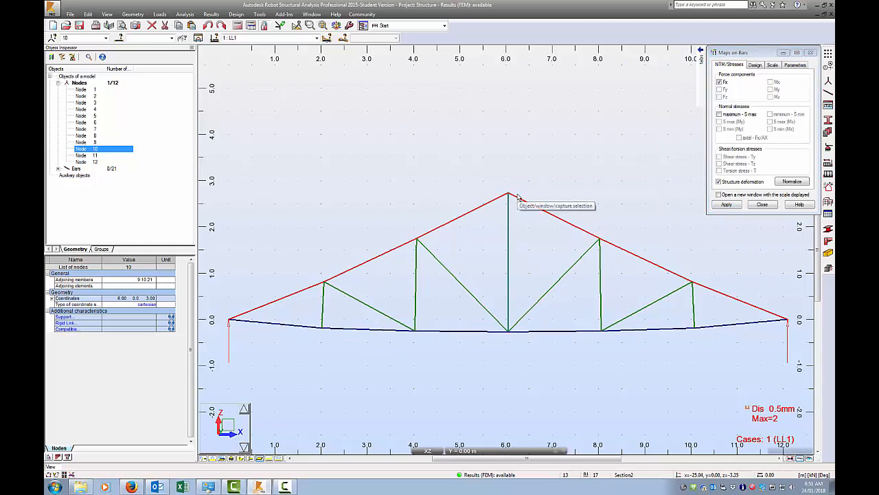
pyautogui.moveTo(601, 167)
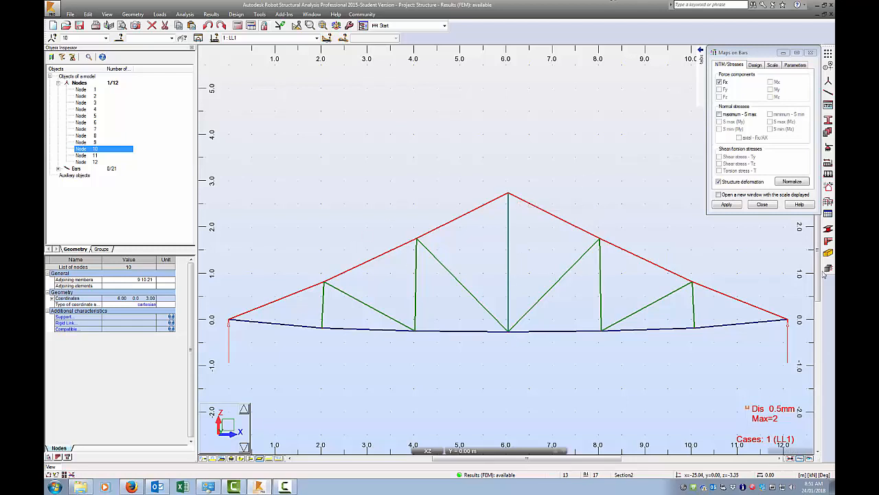
pyautogui.moveTo(606, 247)
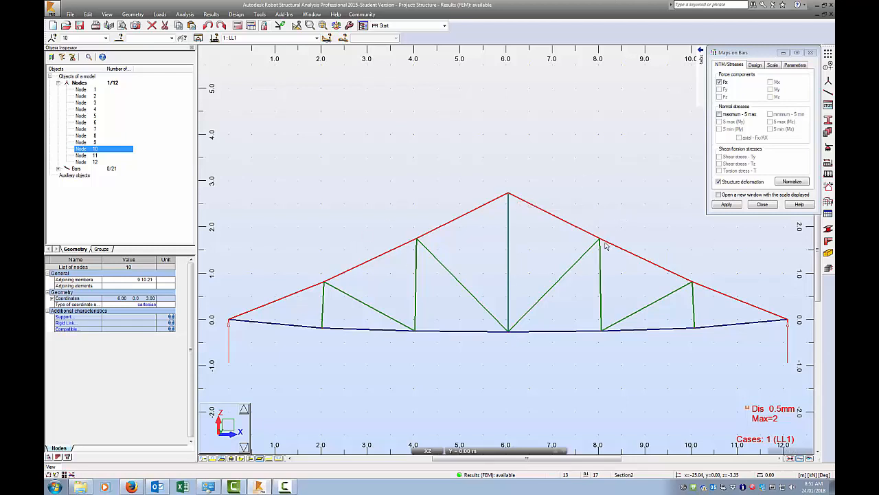
pyautogui.moveTo(606, 246)
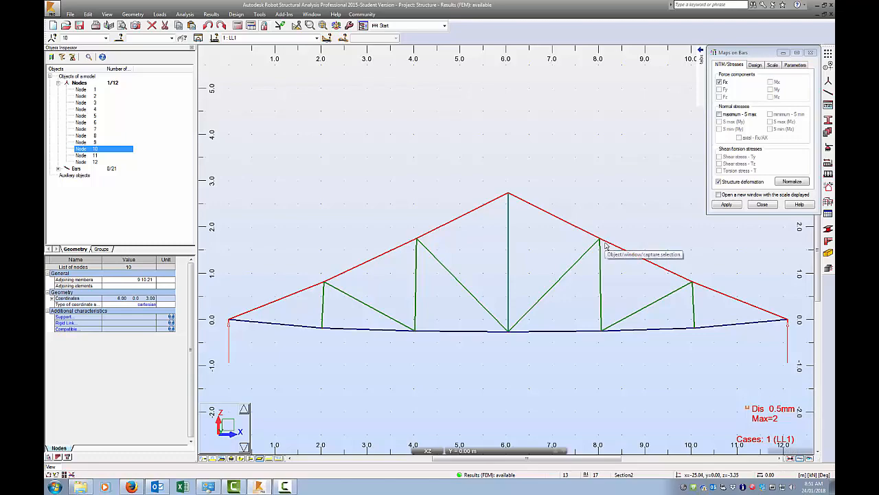